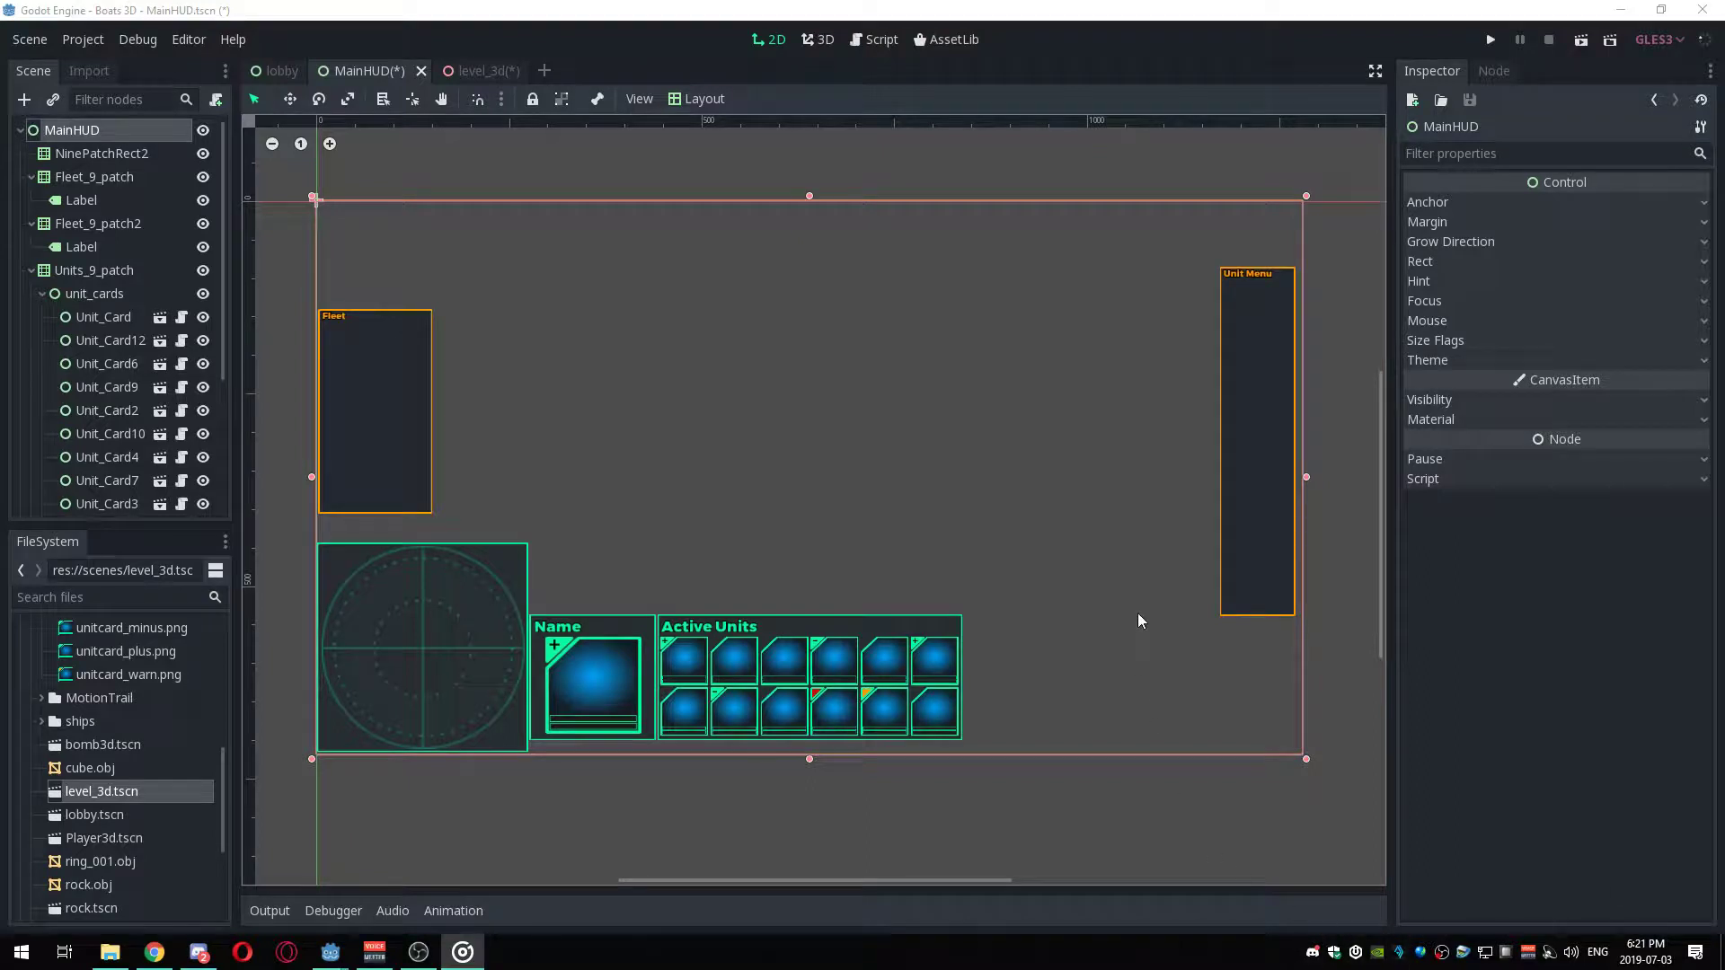
pyautogui.moveTo(993, 546)
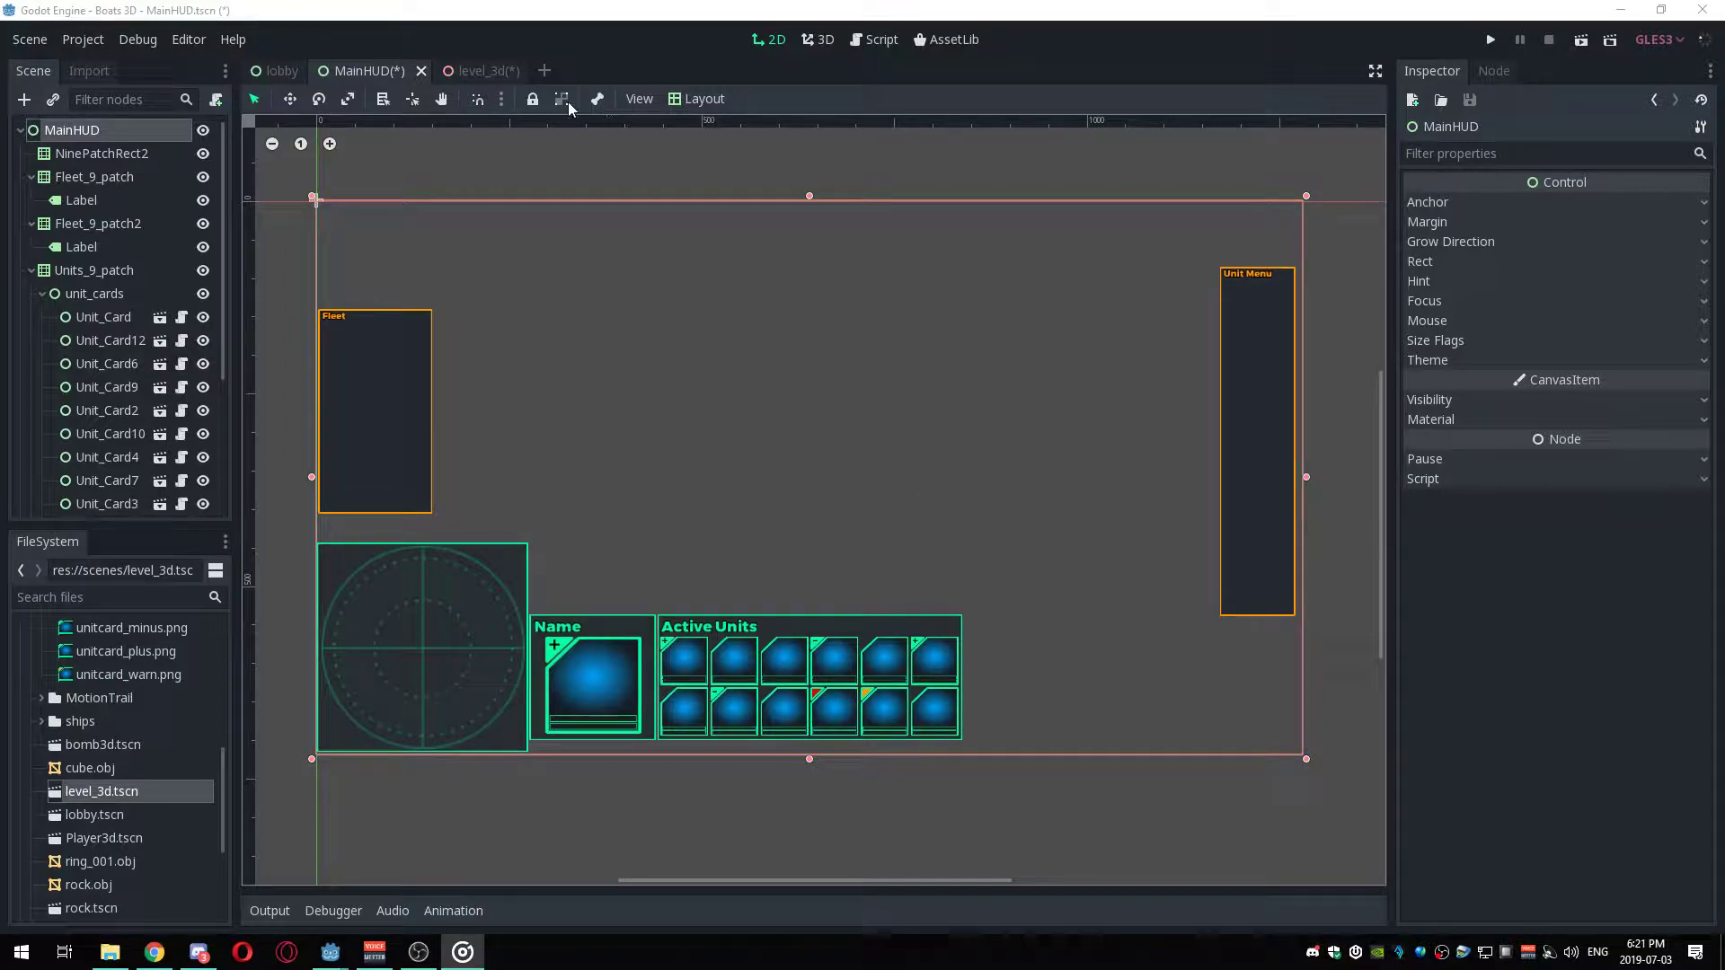
# Switch to the level_3d scene tab to view the three warships.
pyautogui.click(483, 70)
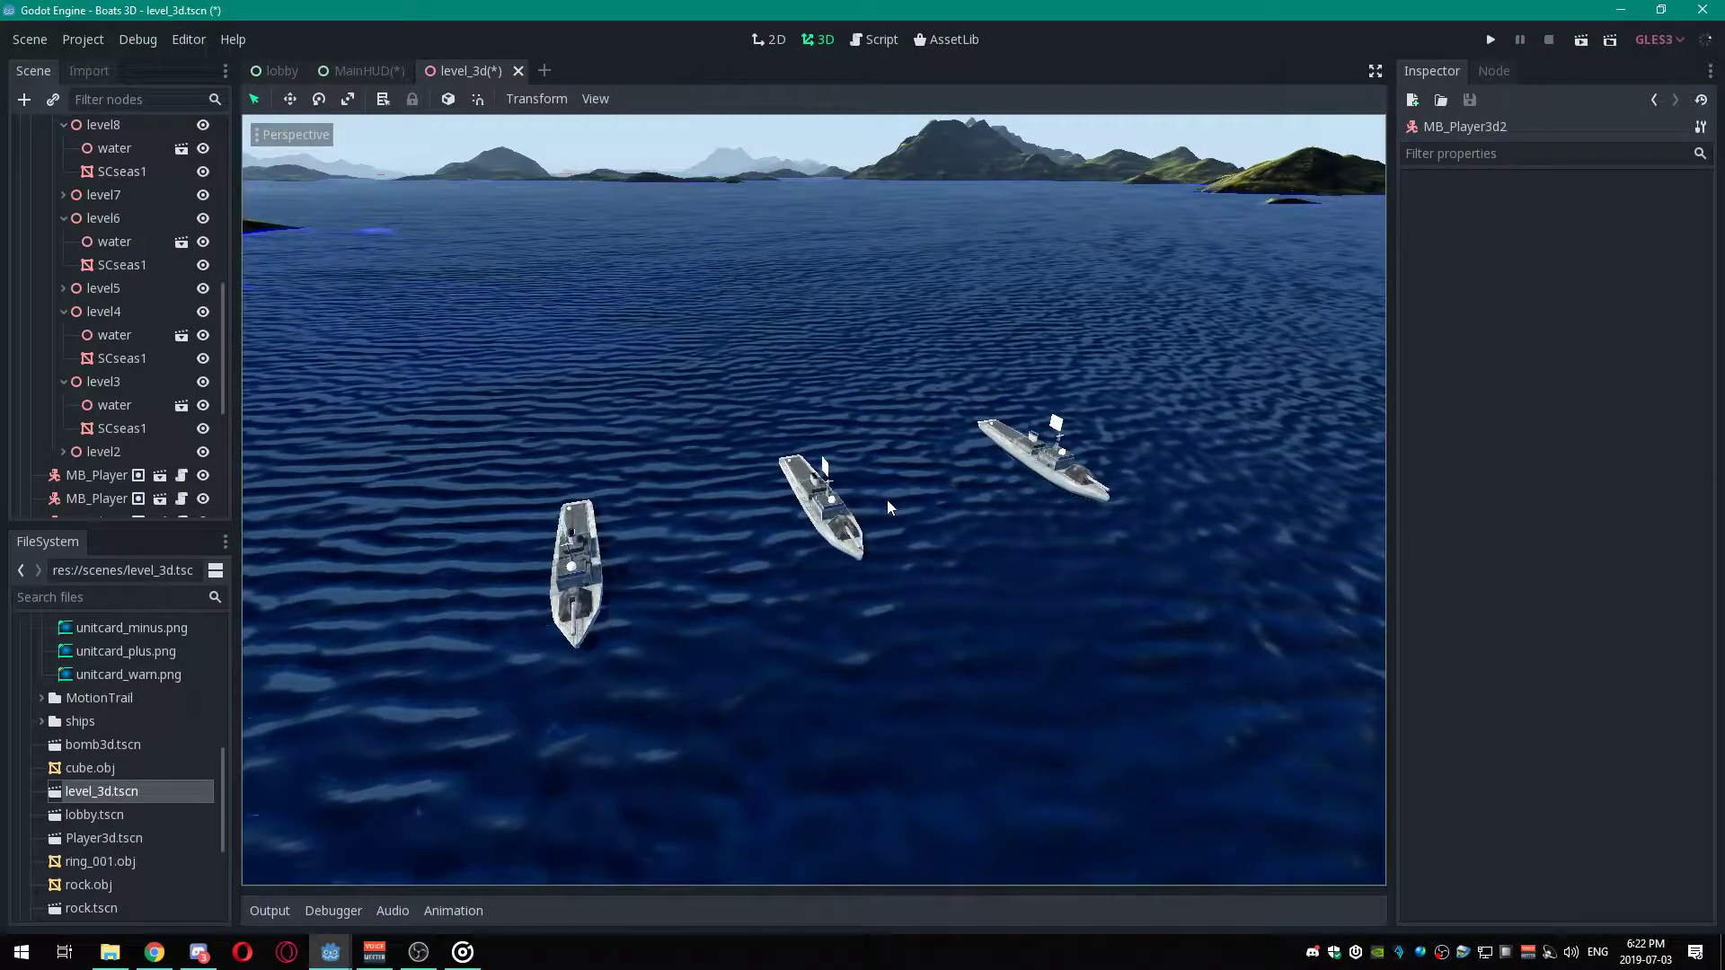
pyautogui.moveTo(849, 588)
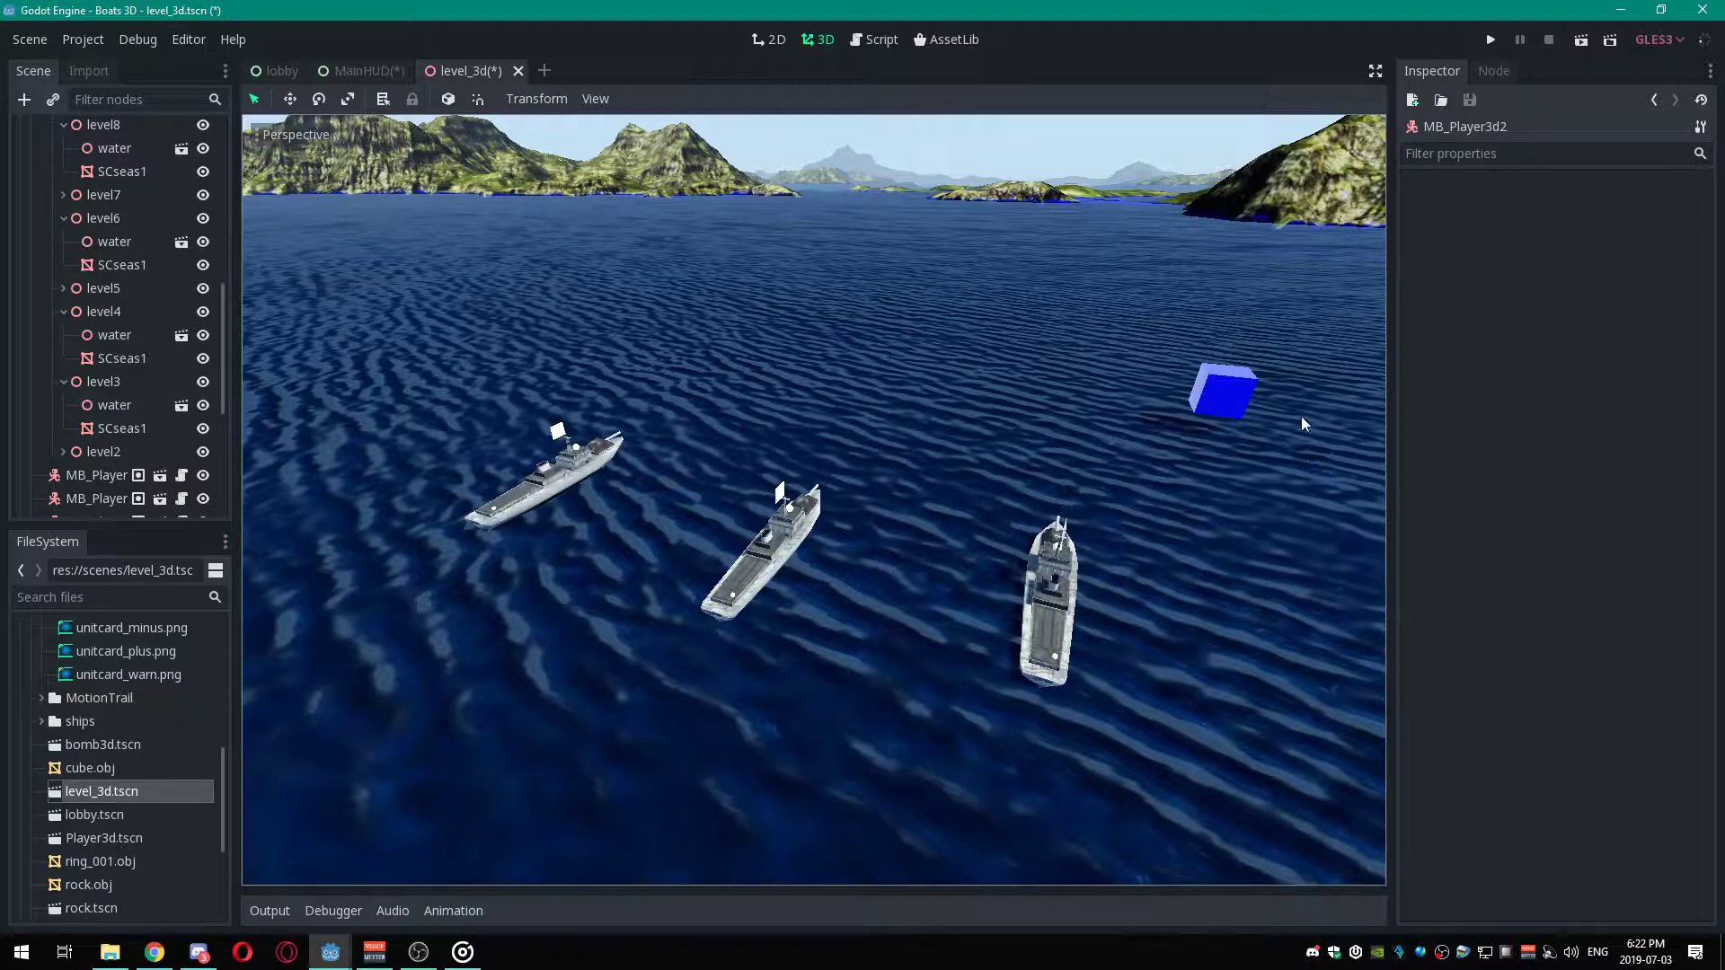
pyautogui.moveTo(988, 628)
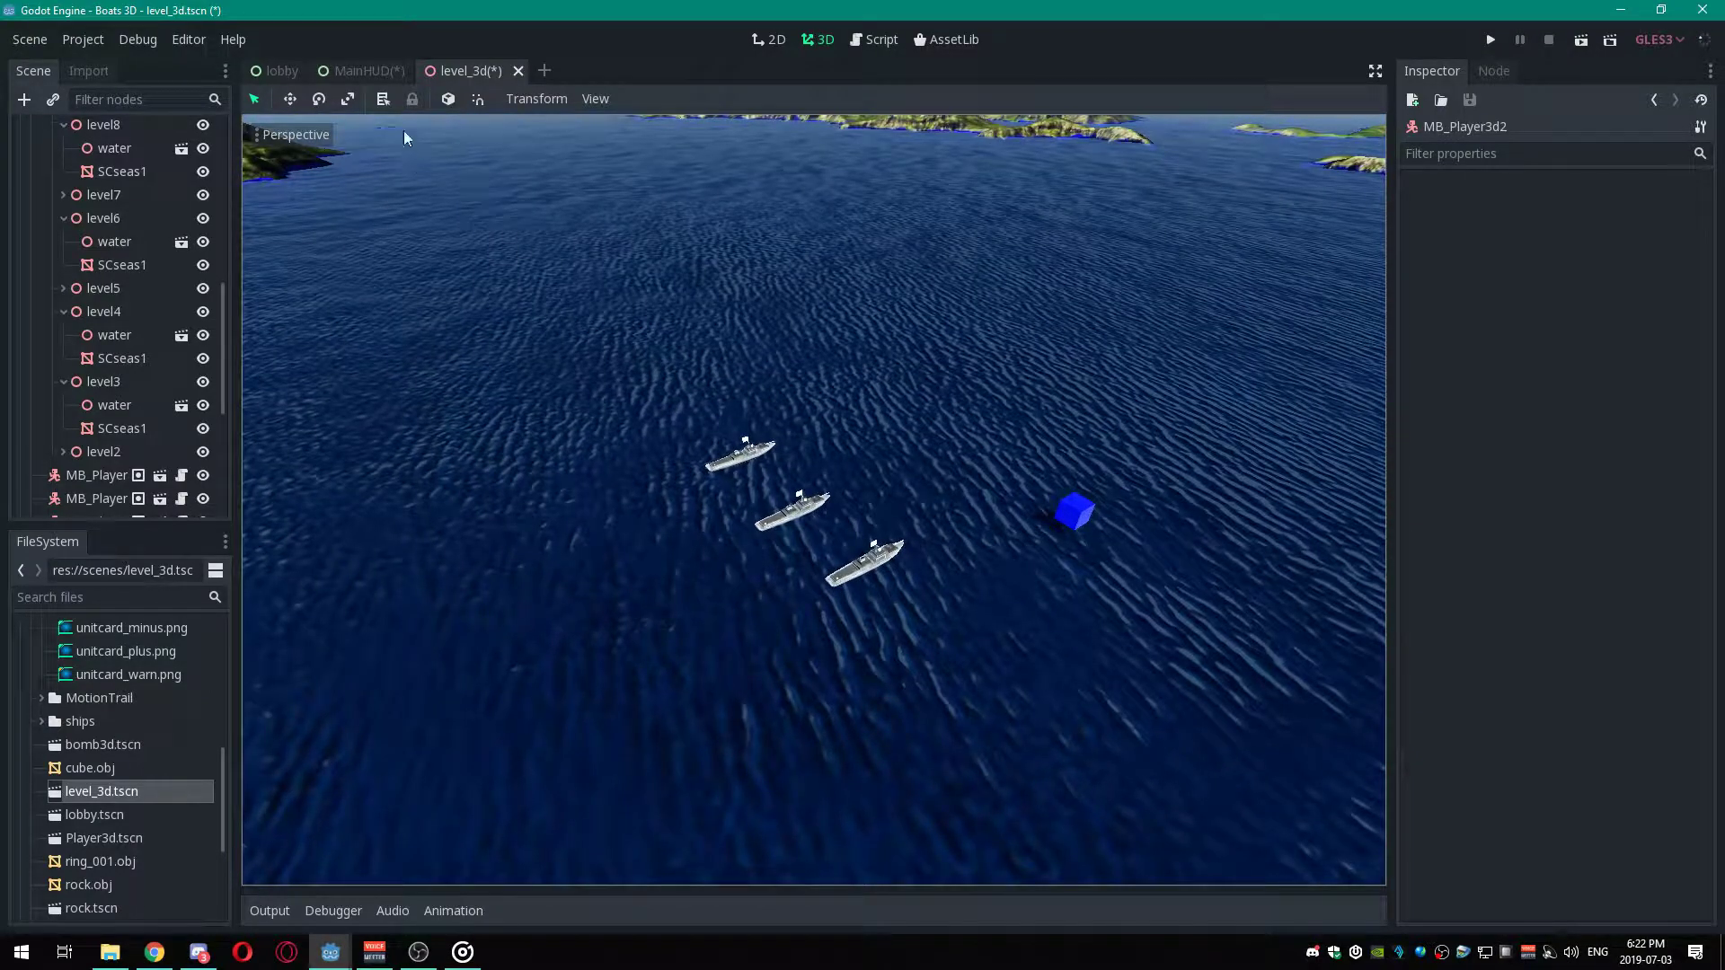
pyautogui.moveTo(843, 505)
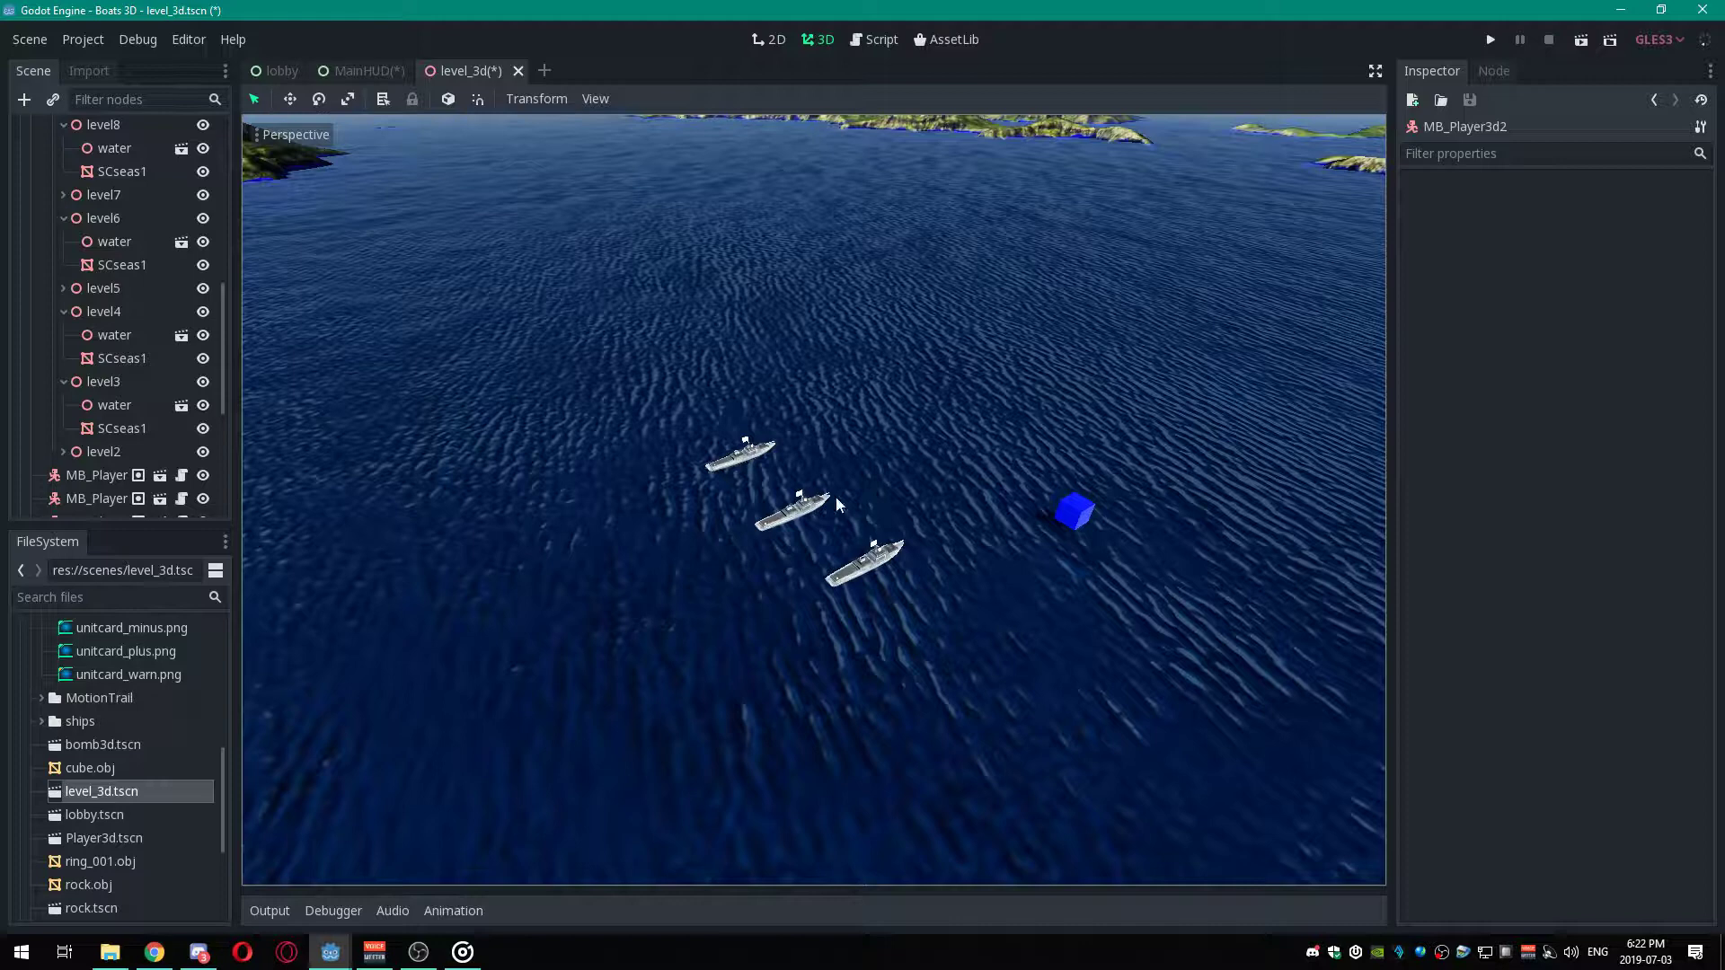
# Return to the MainHUD scene tab to view the HUD layout.
pyautogui.click(366, 70)
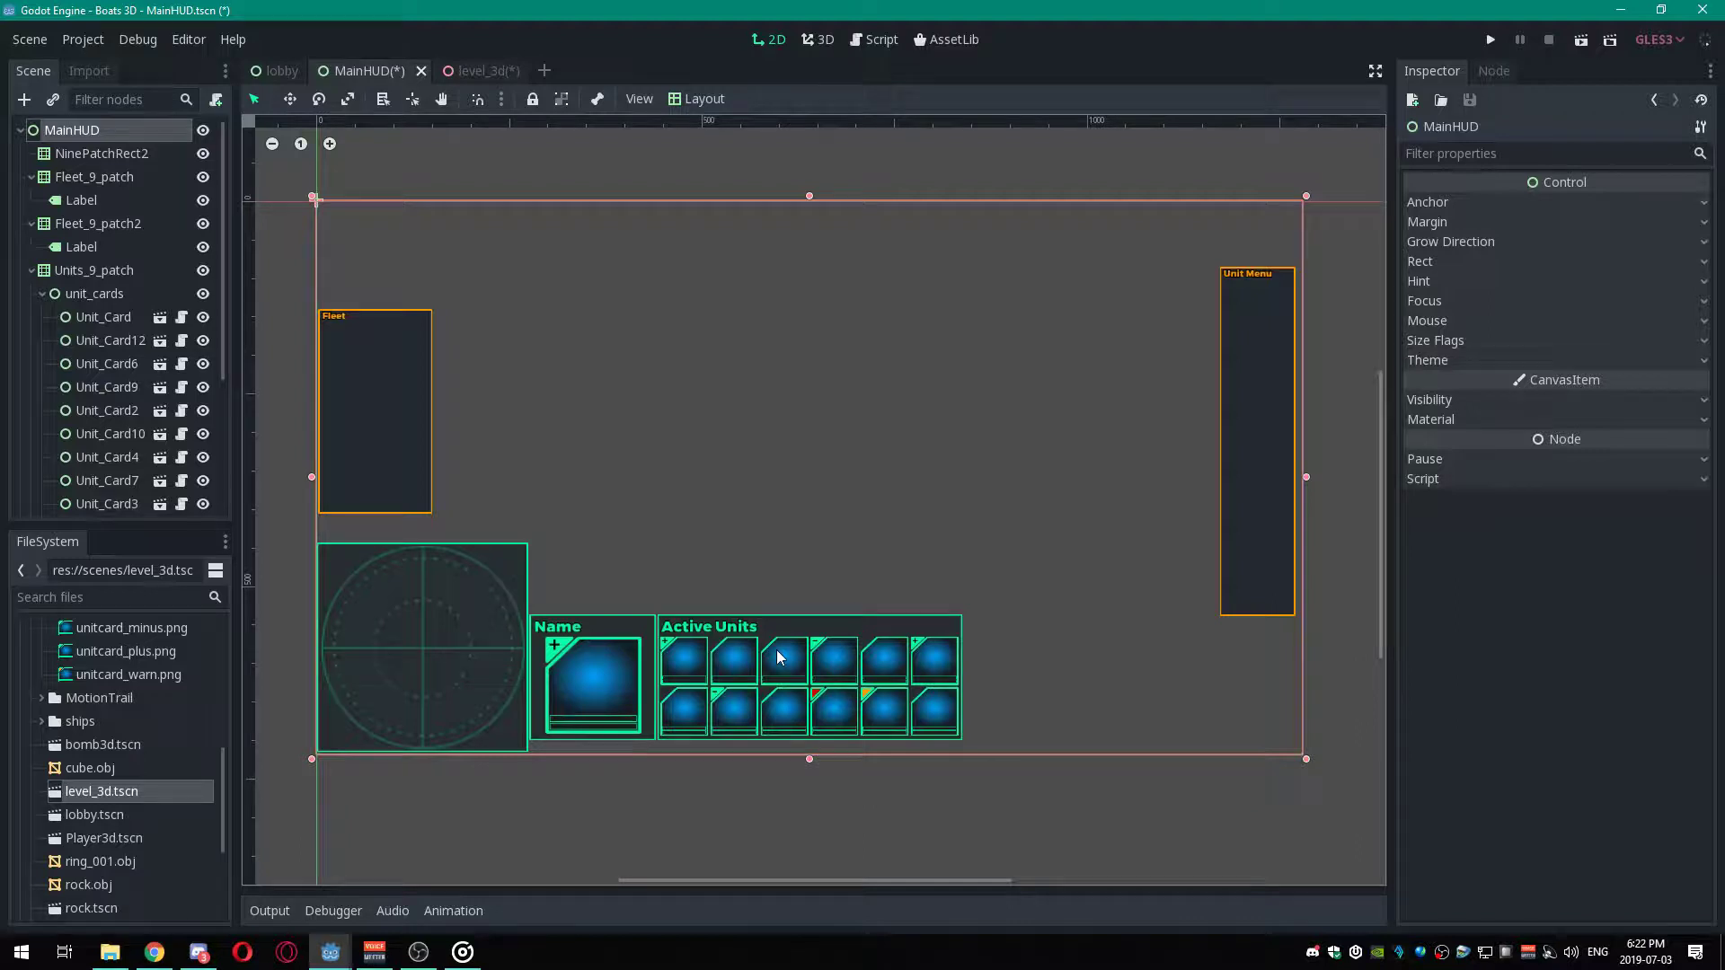
pyautogui.moveTo(777, 650)
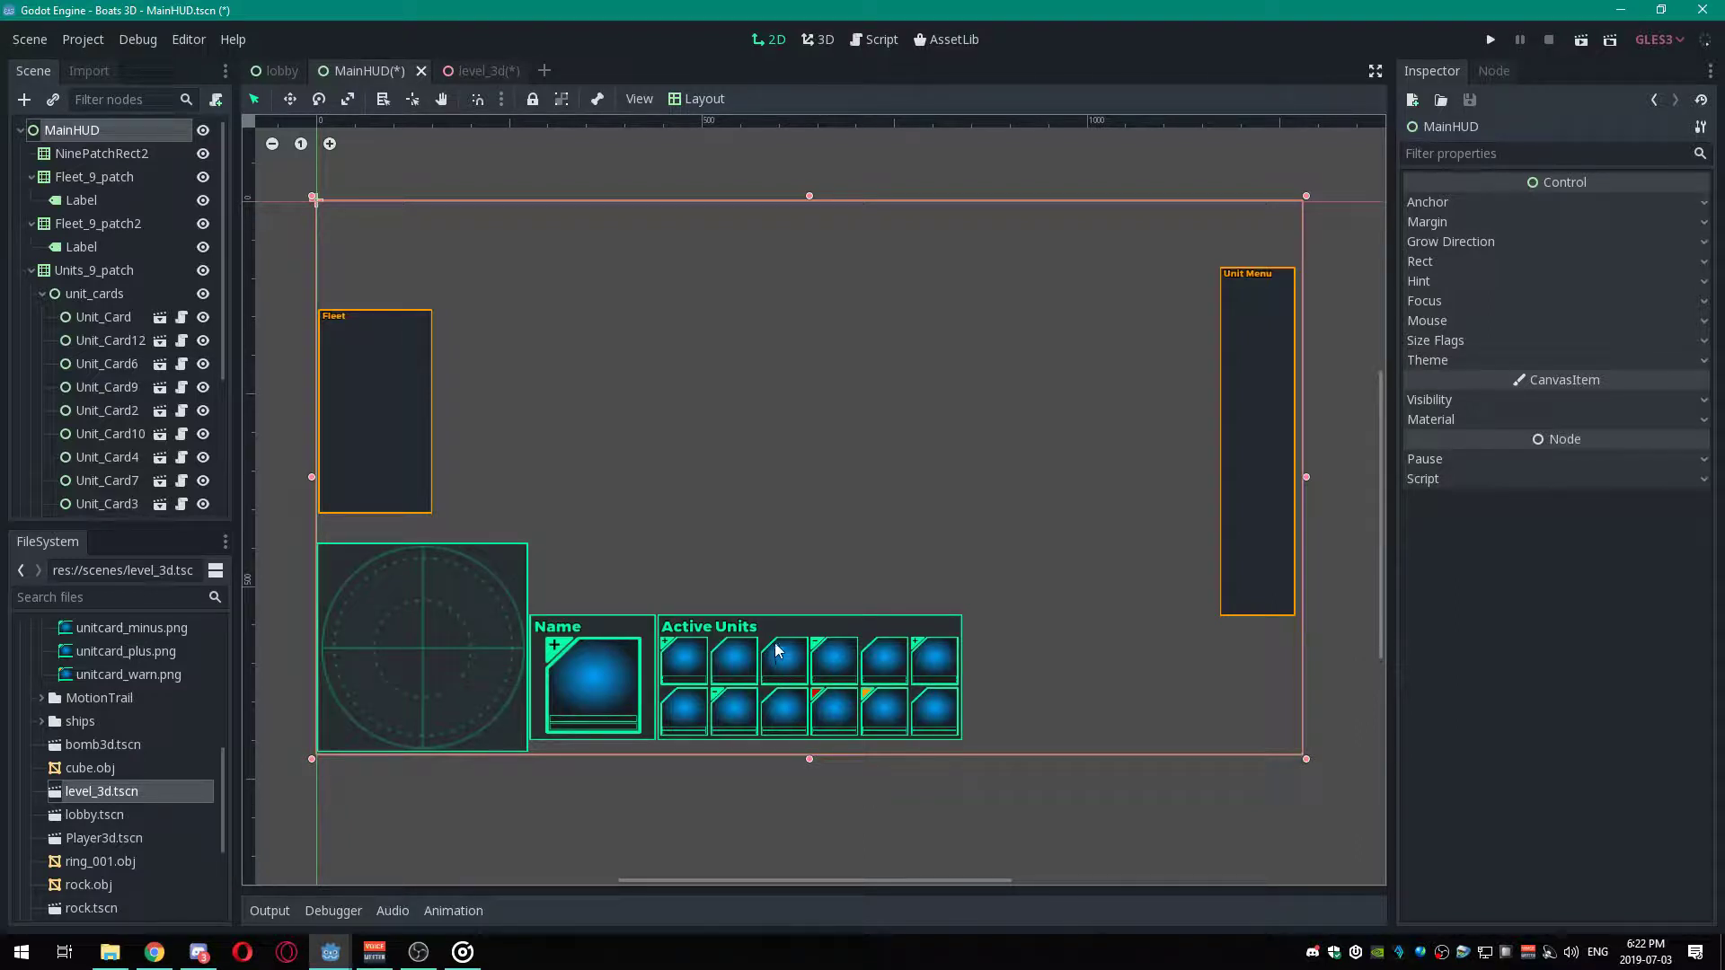
pyautogui.moveTo(780, 633)
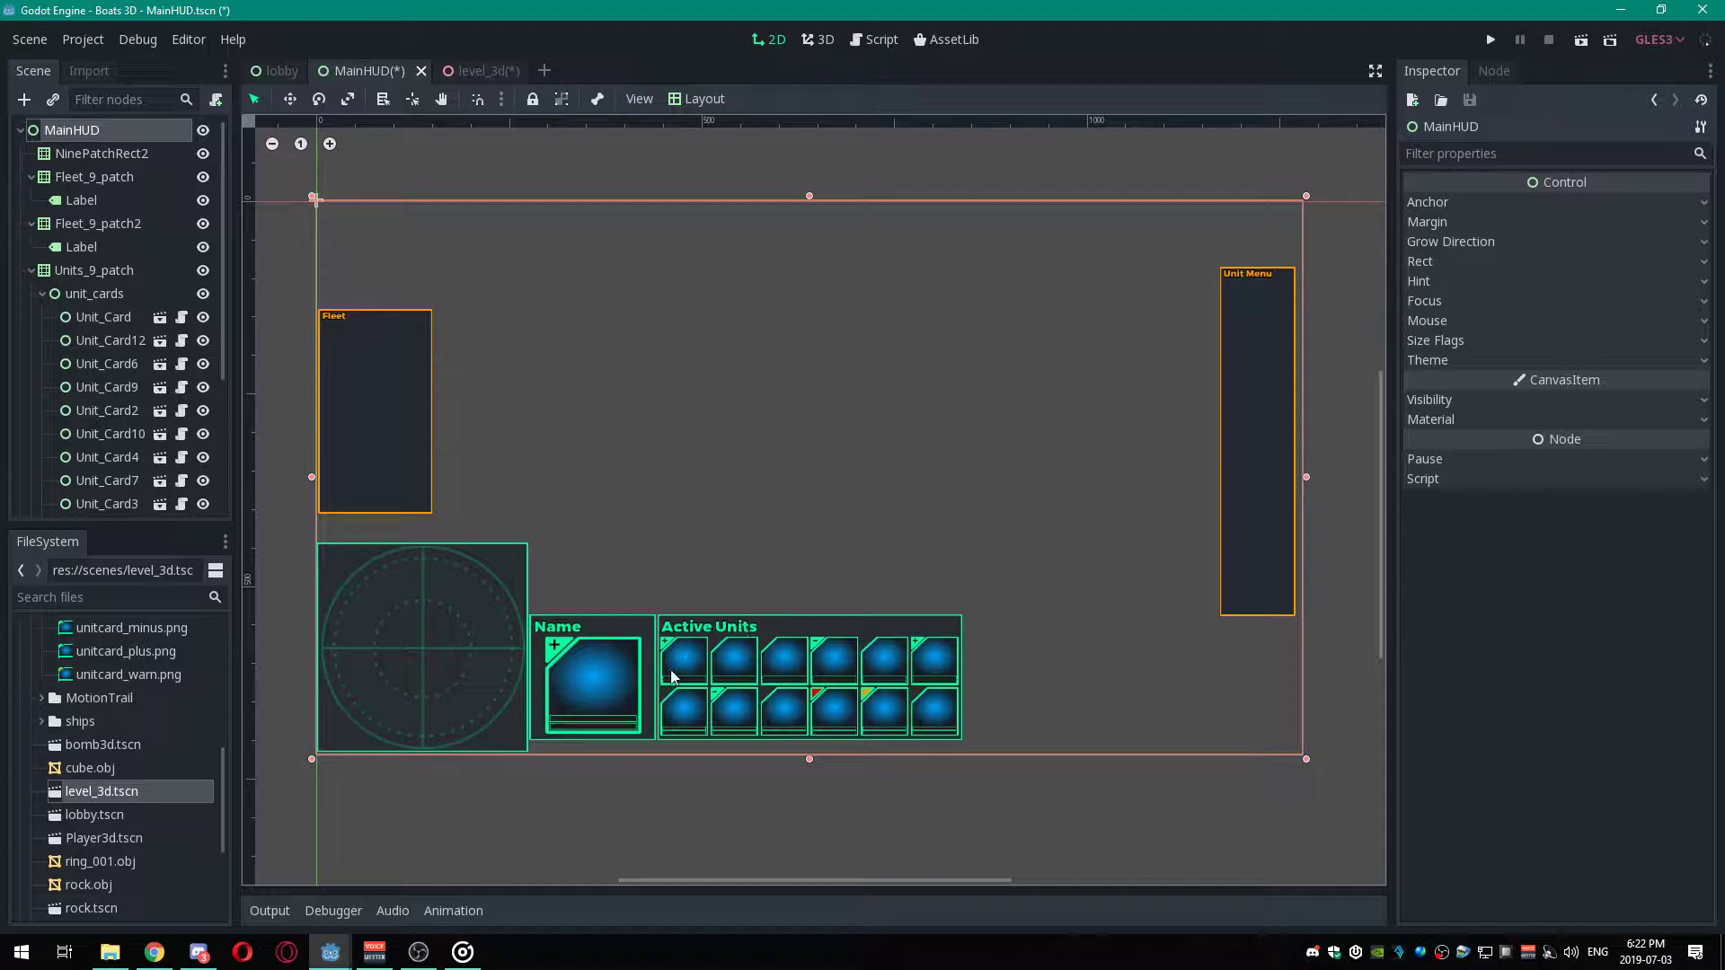
pyautogui.moveTo(1196, 456)
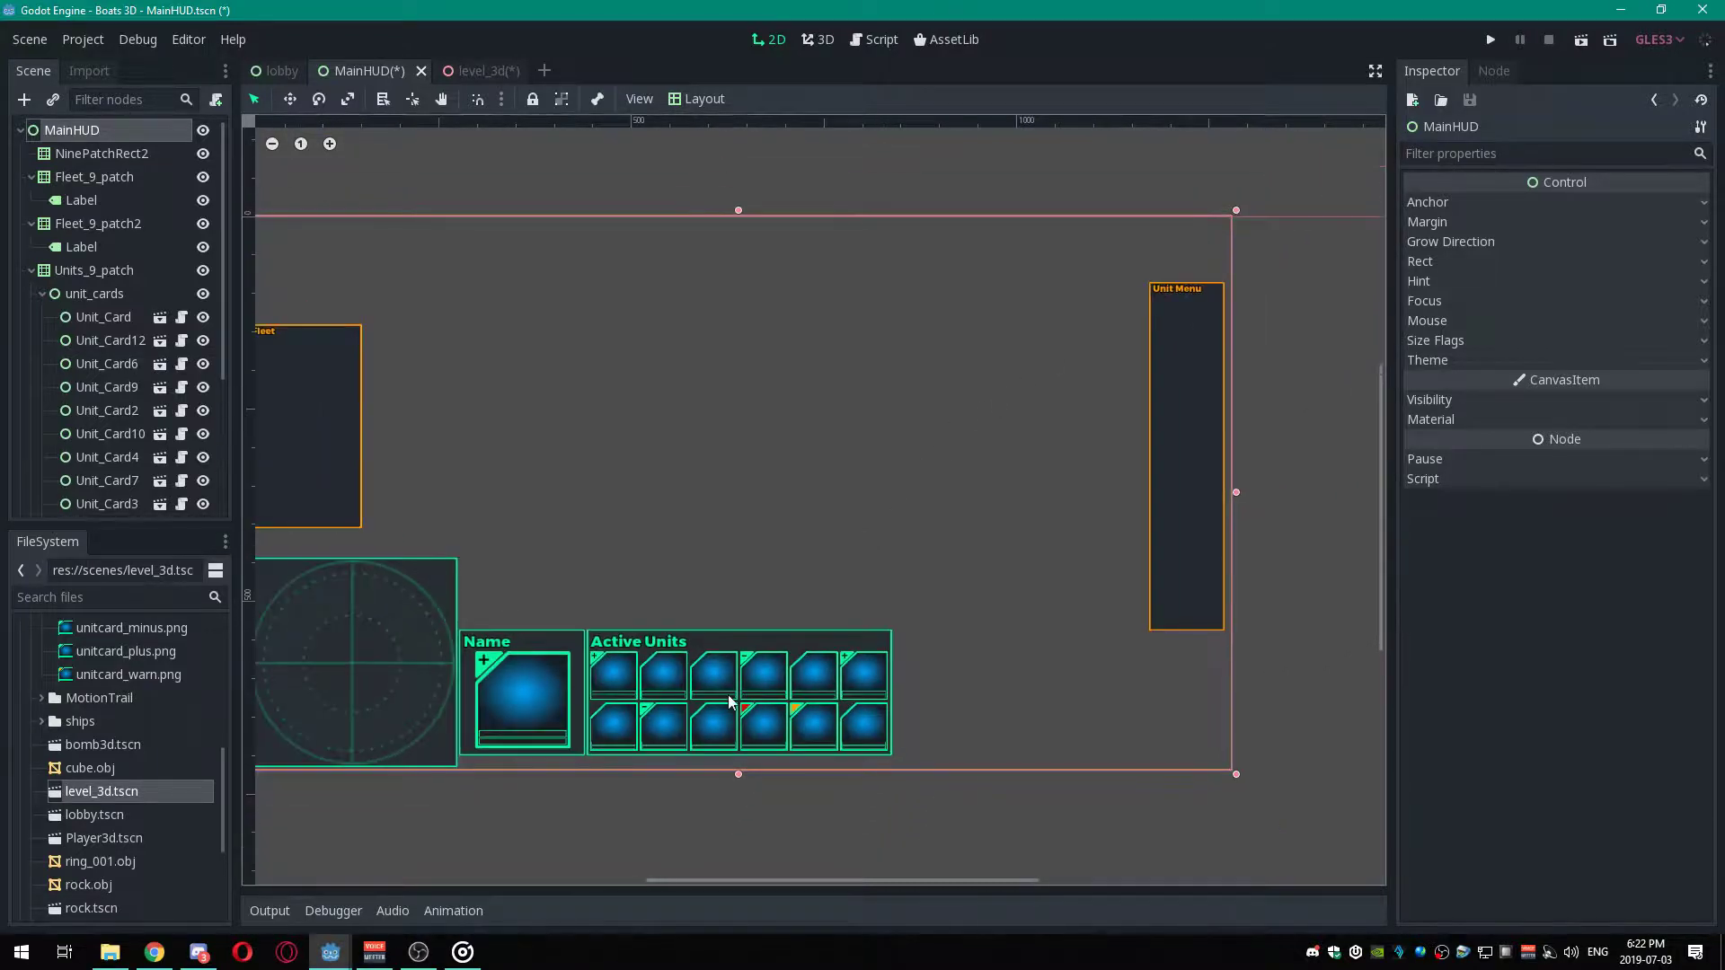
pyautogui.moveTo(589, 655)
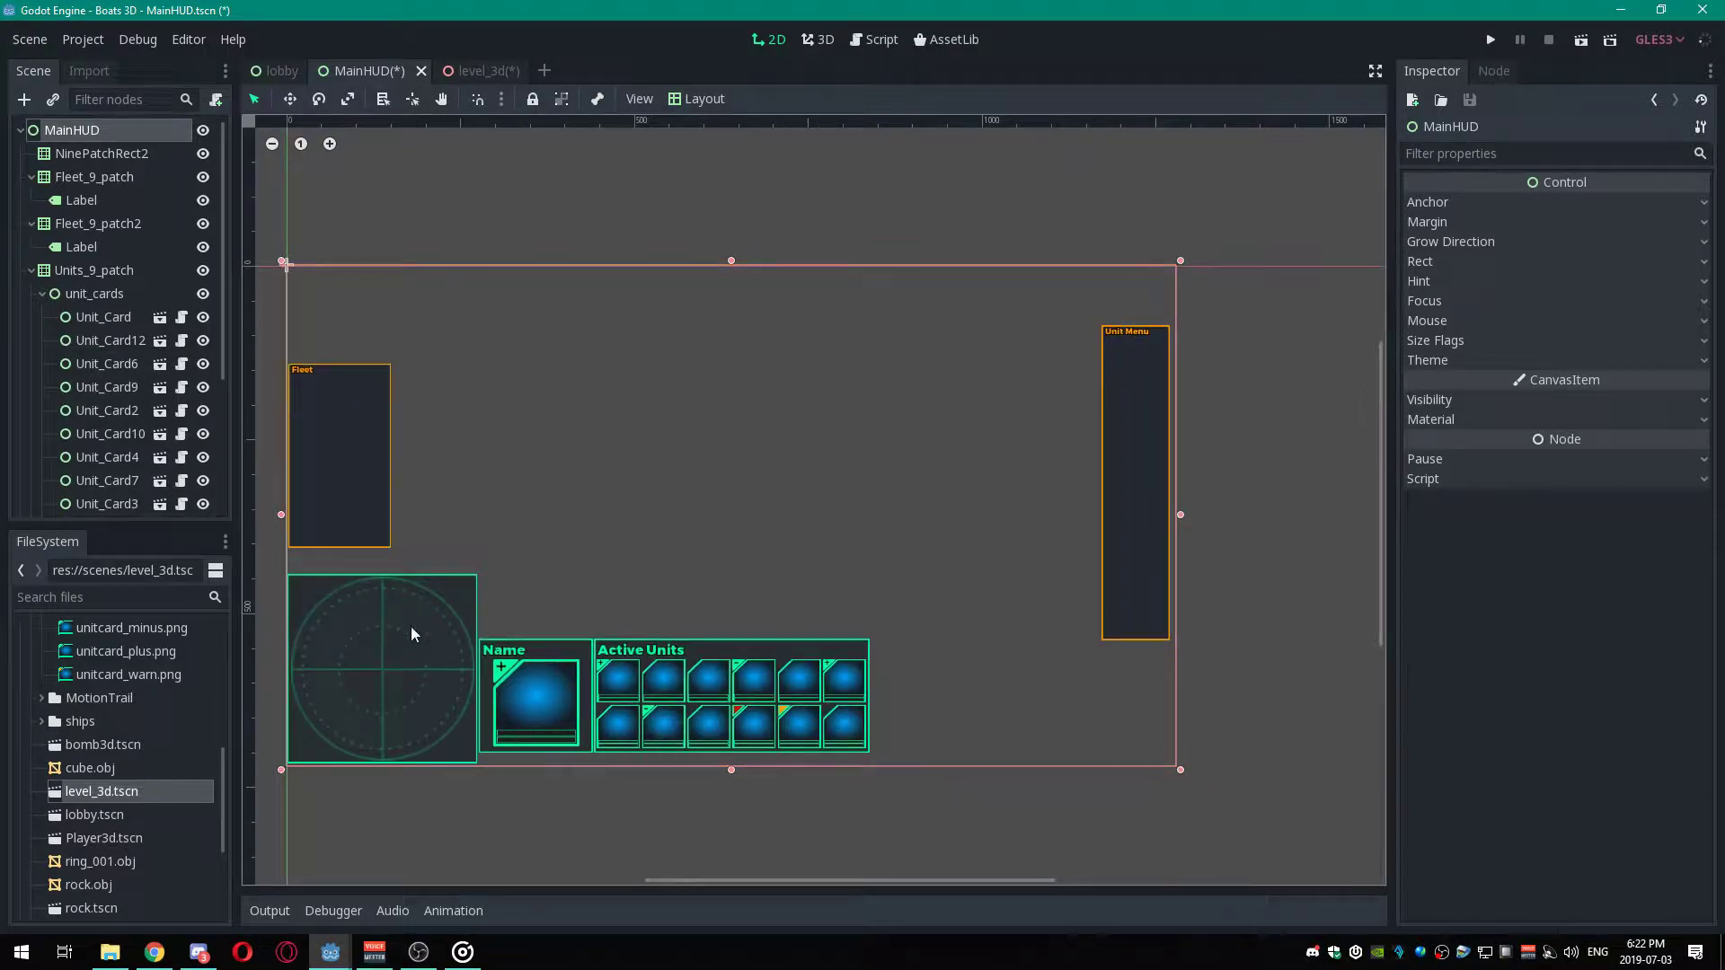
pyautogui.moveTo(444, 687)
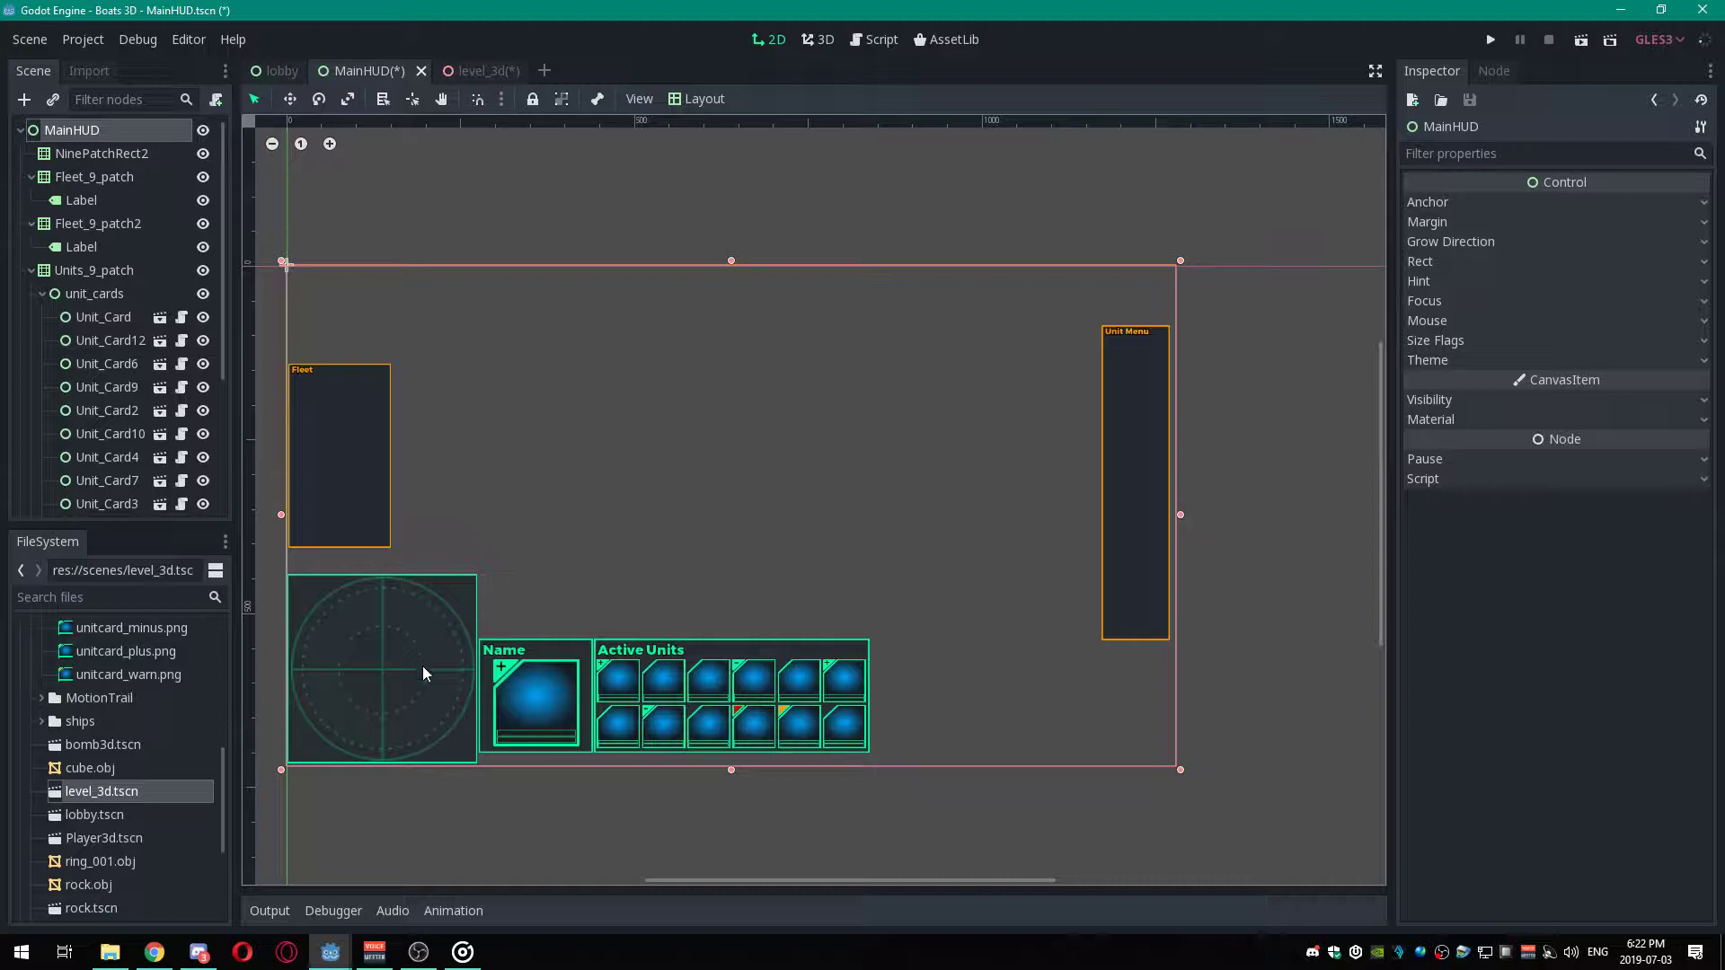
pyautogui.moveTo(427, 681)
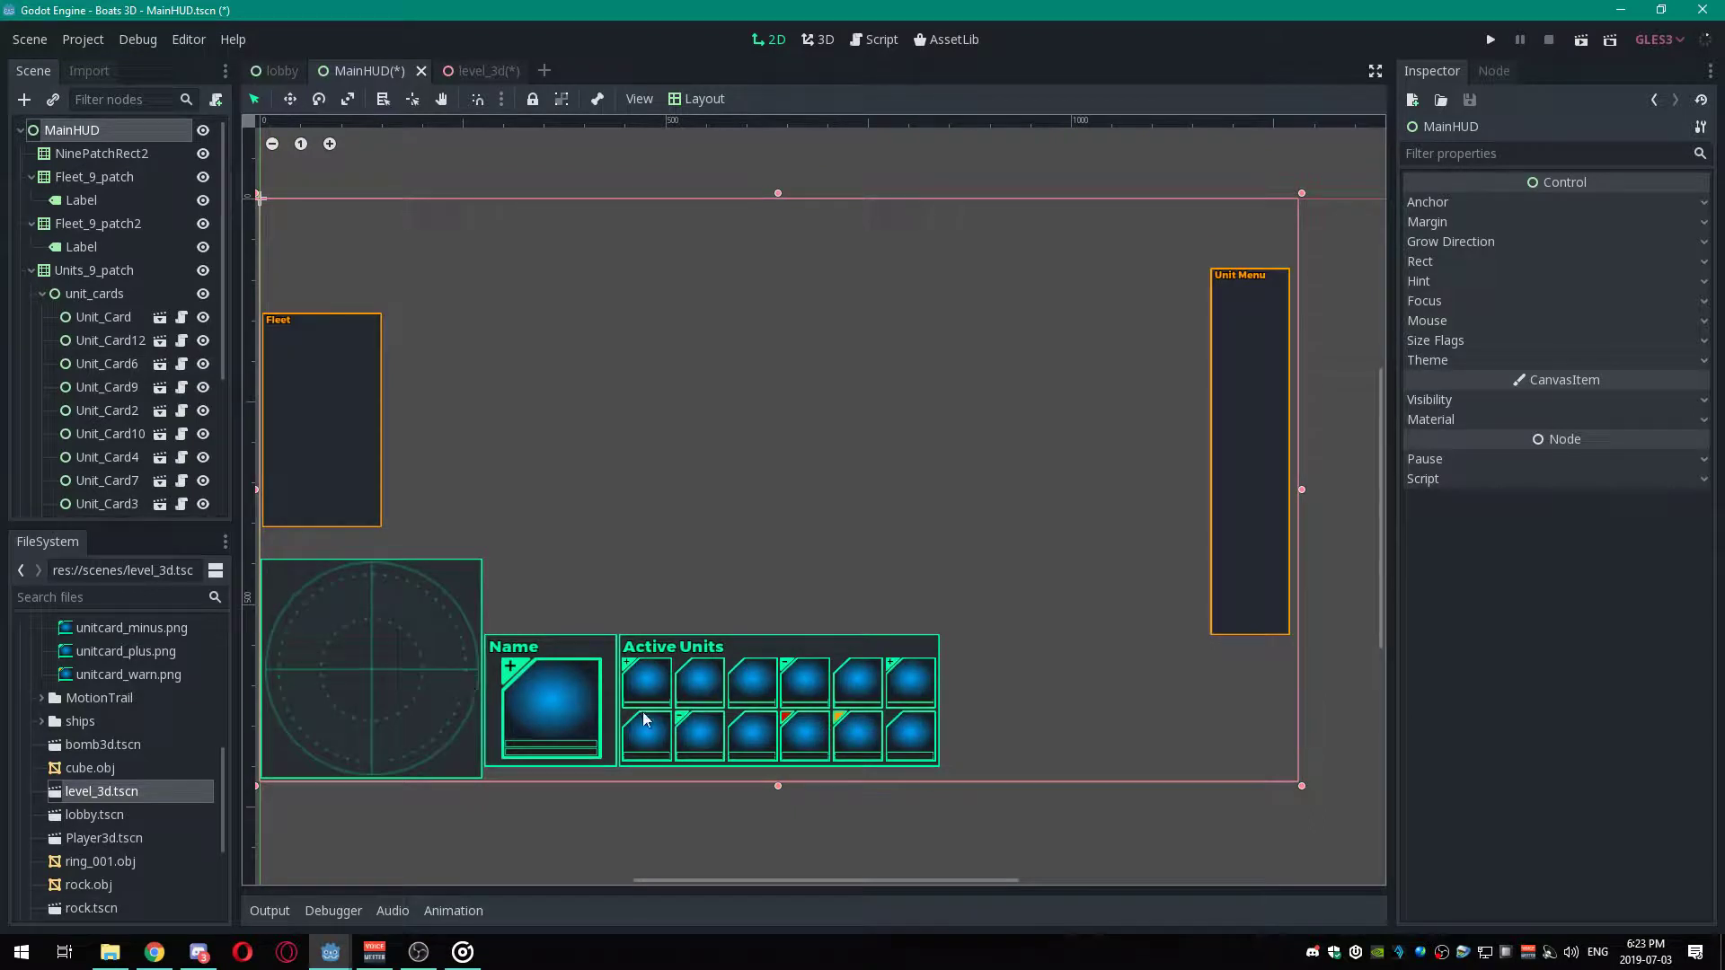
# Select the Name panel's Unit_Card to show Card Backer 1 in the Inspector.
pyautogui.click(550, 708)
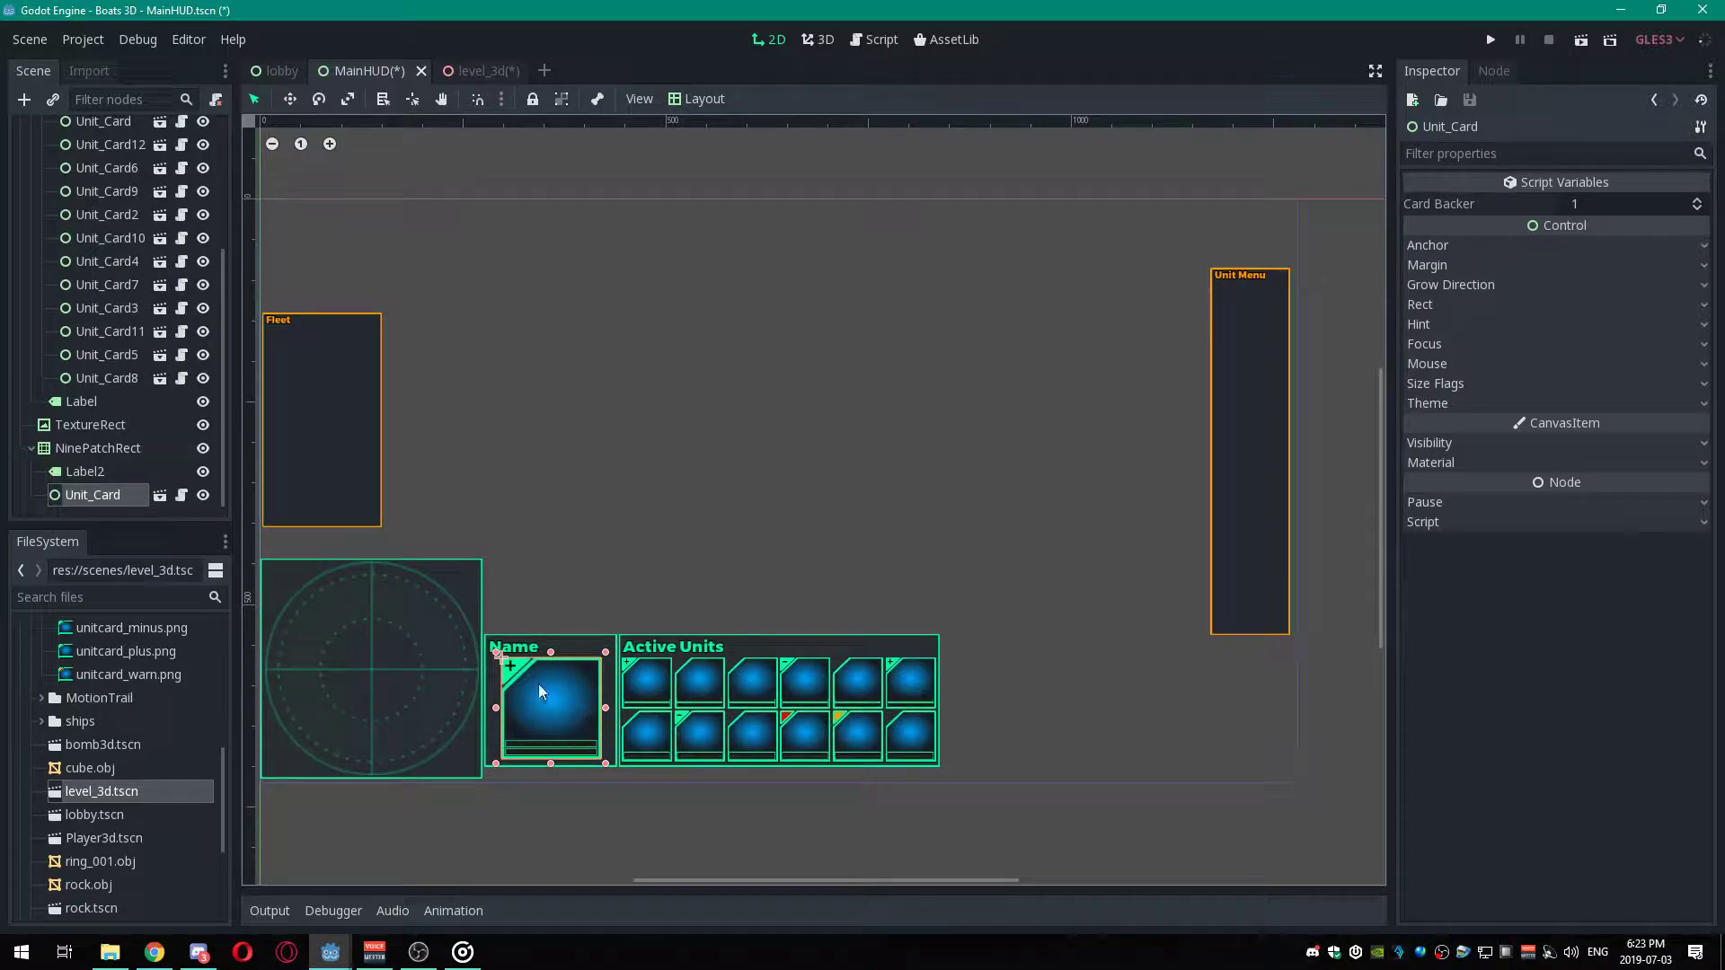
pyautogui.moveTo(539, 743)
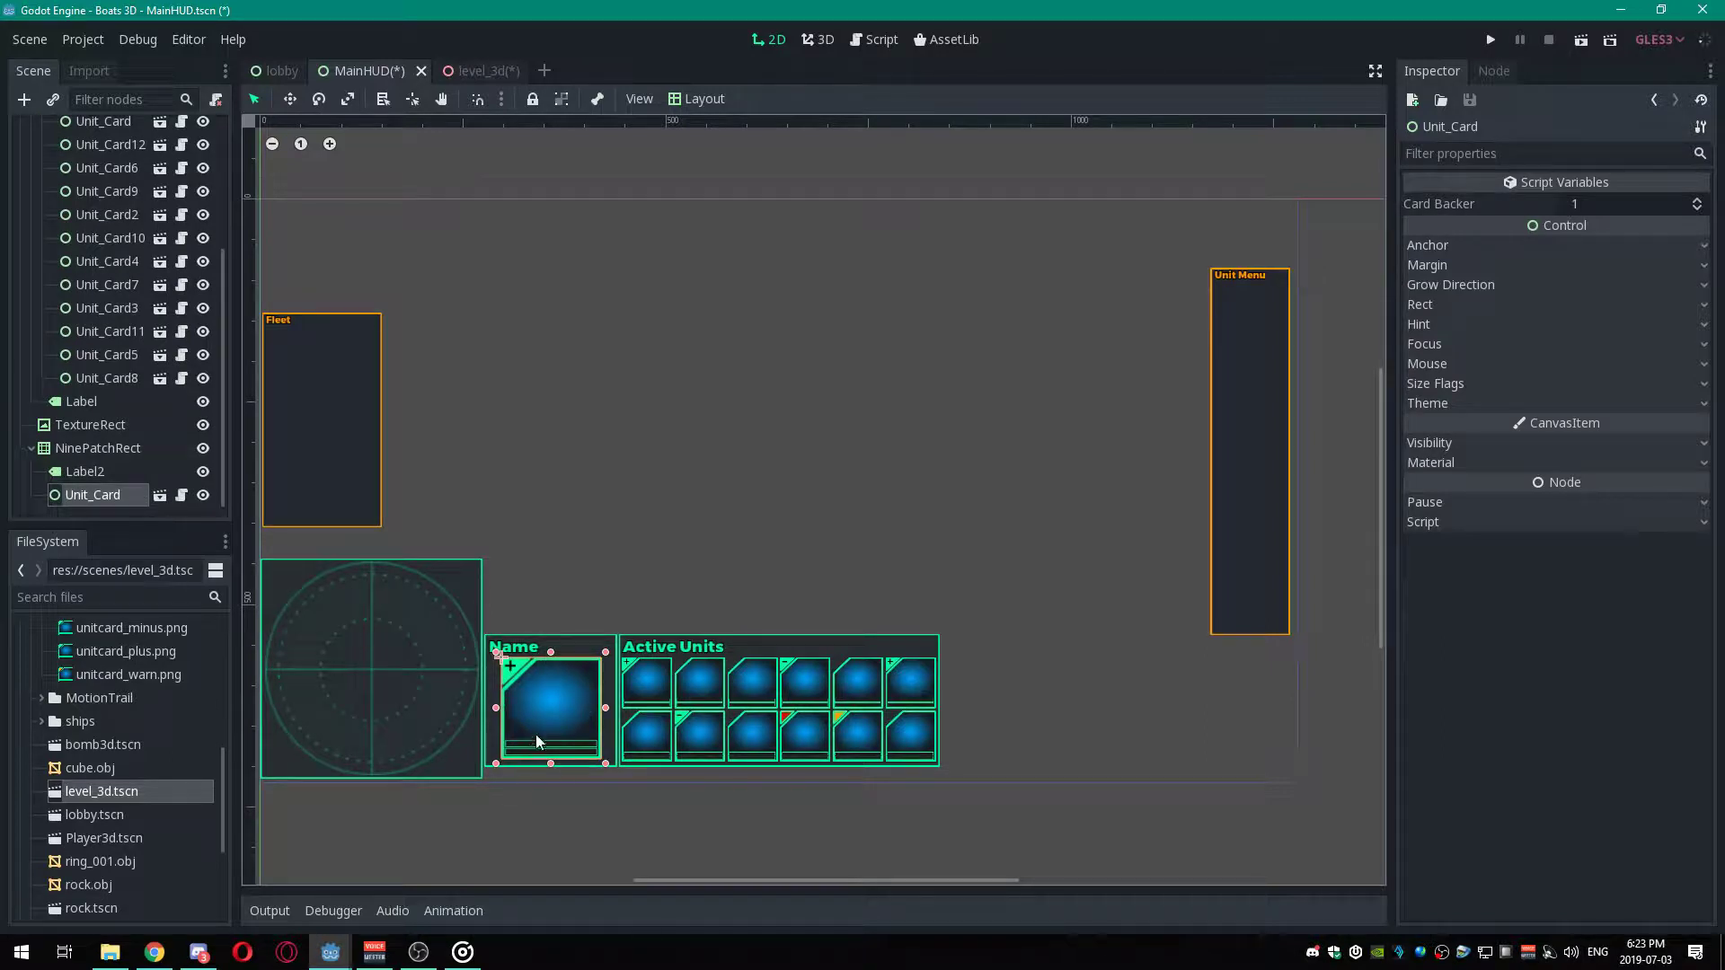
pyautogui.moveTo(692, 693)
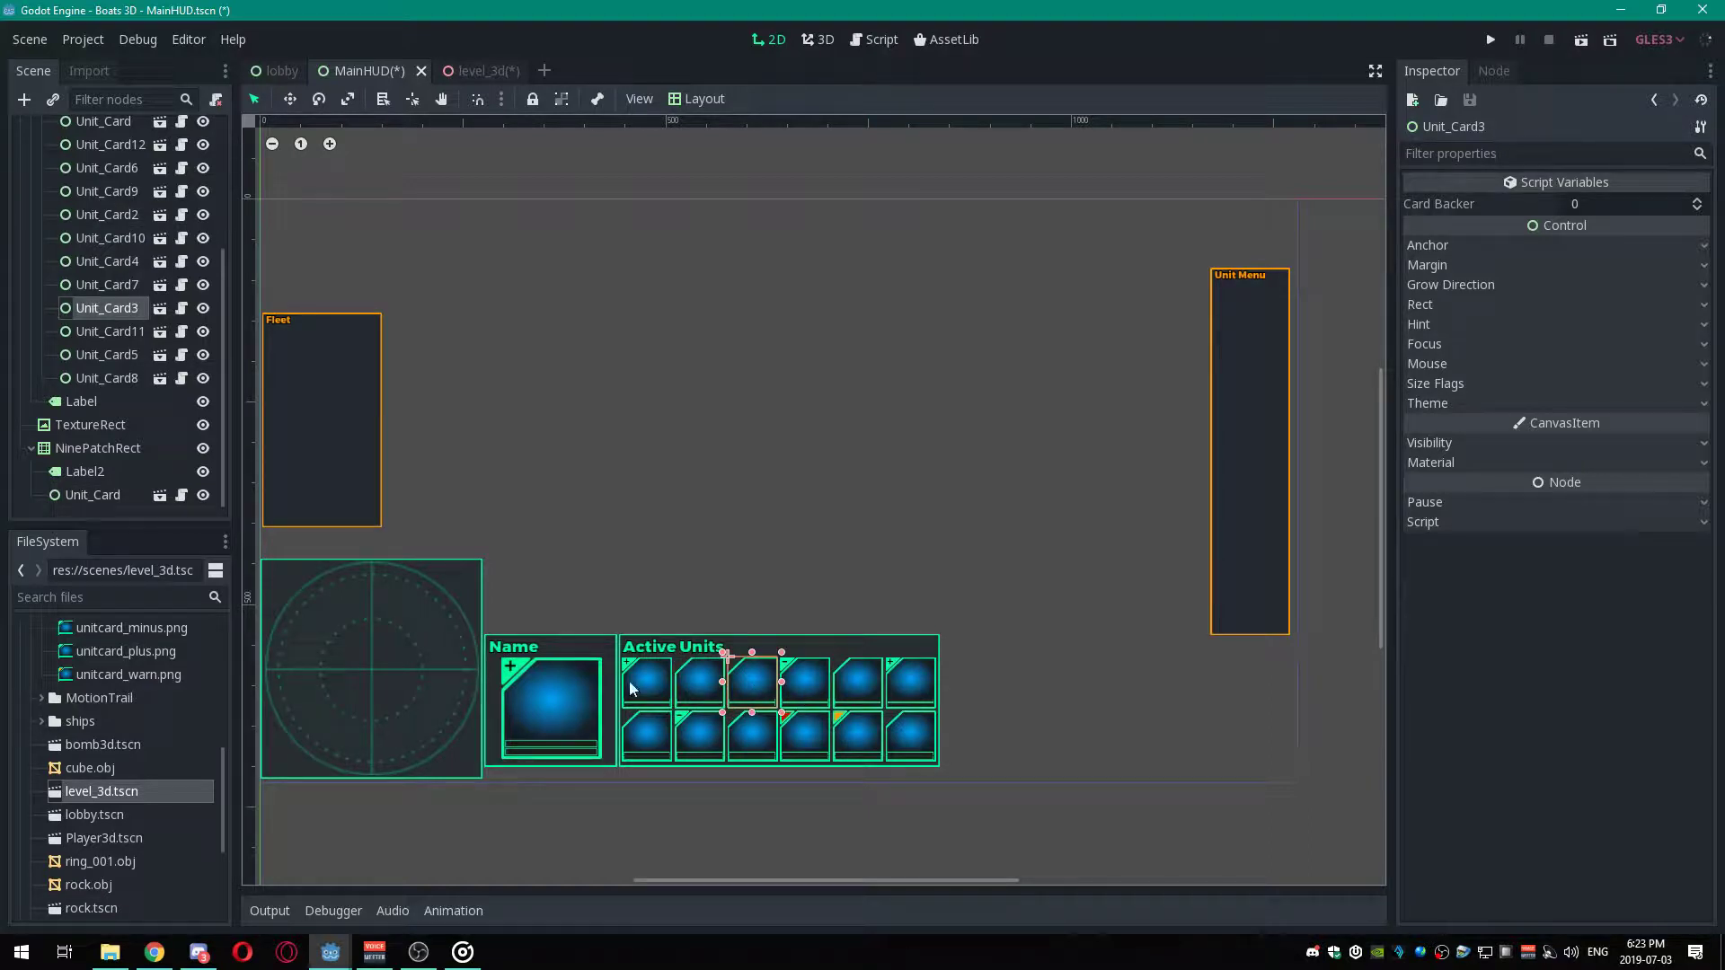
pyautogui.click(568, 692)
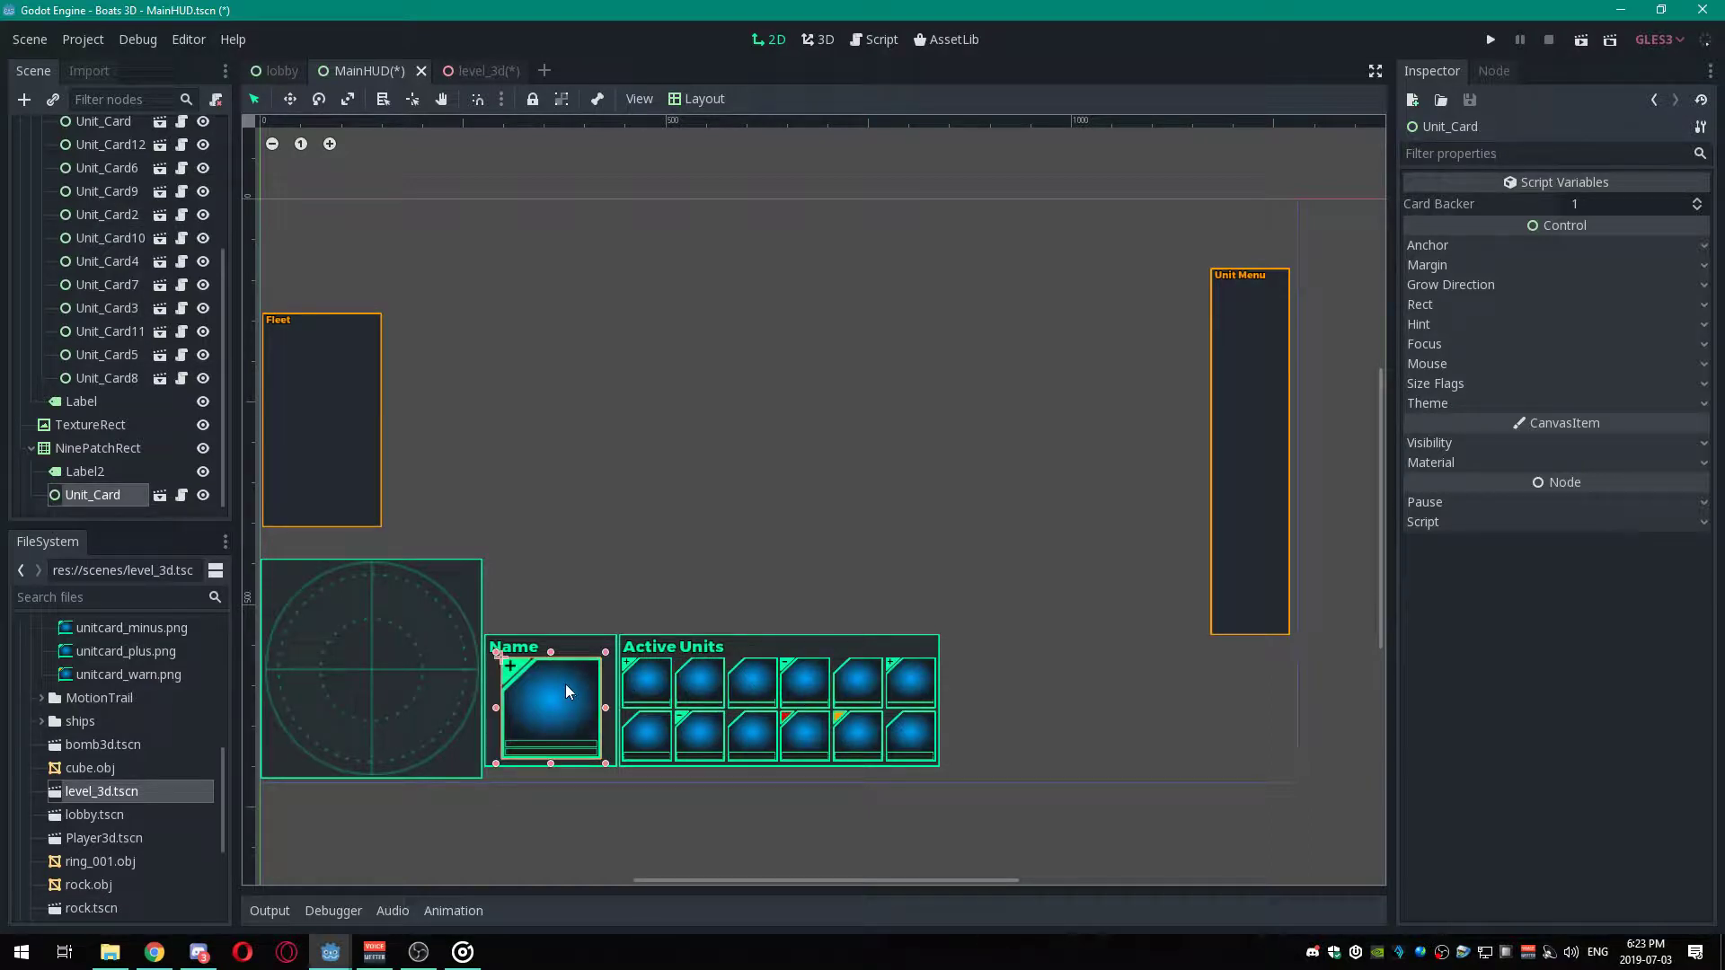
pyautogui.moveTo(704, 681)
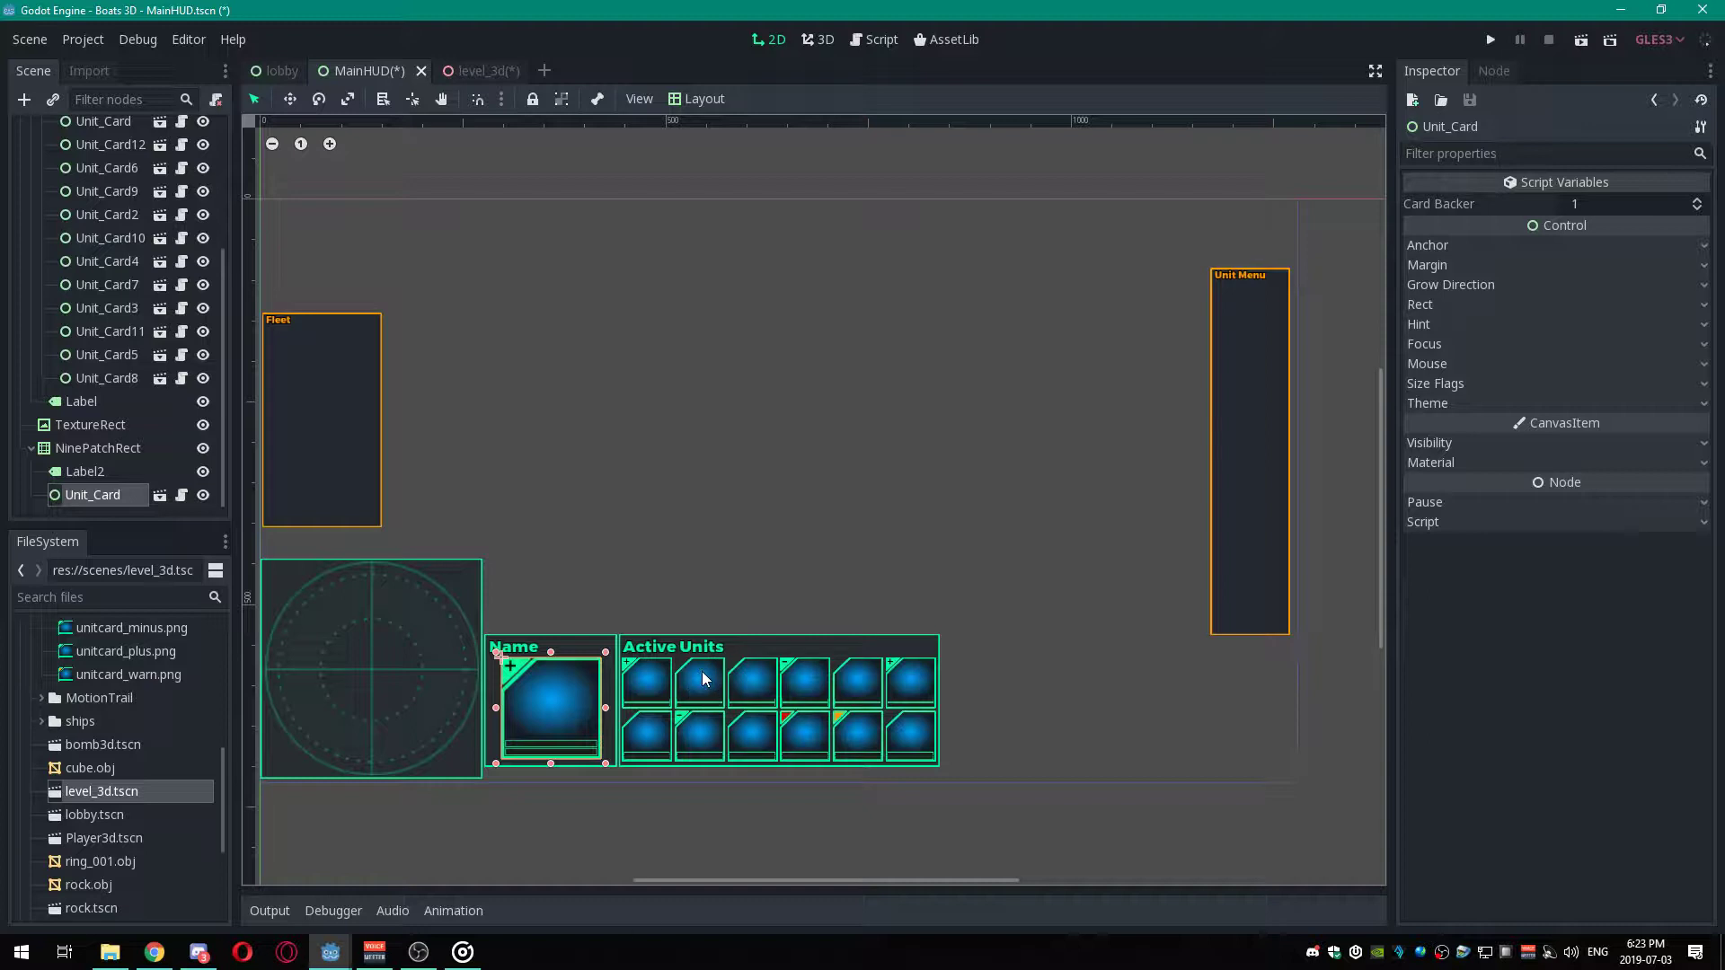
pyautogui.moveTo(707, 689)
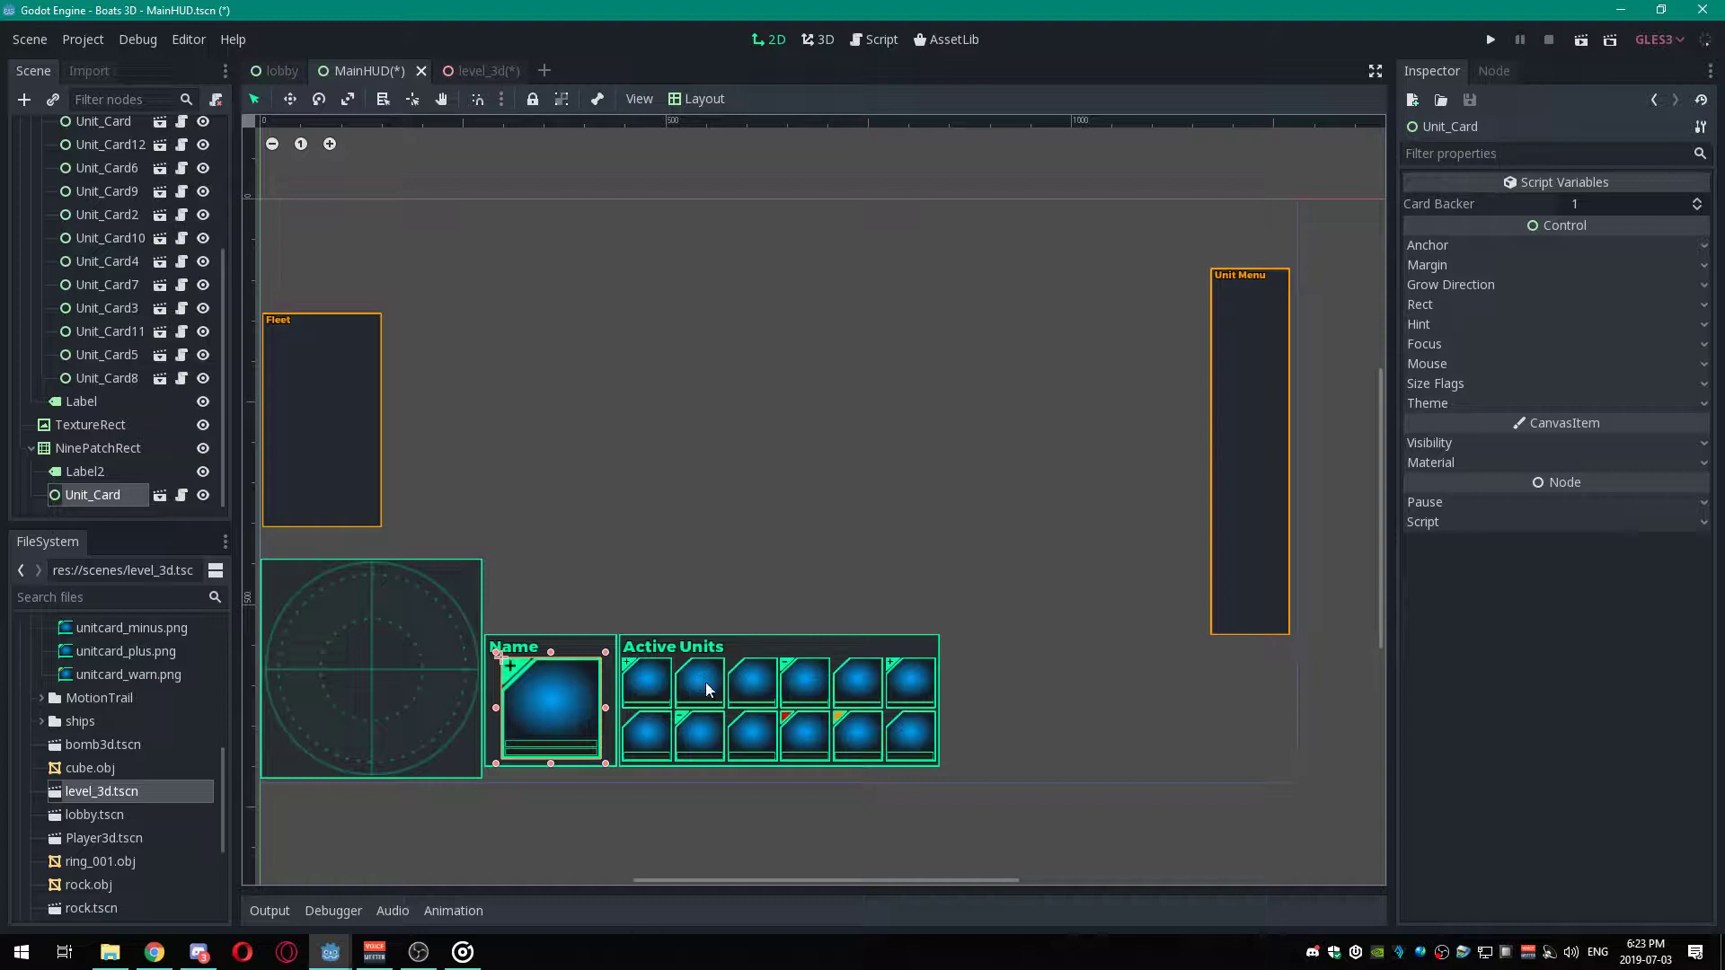
pyautogui.moveTo(574, 706)
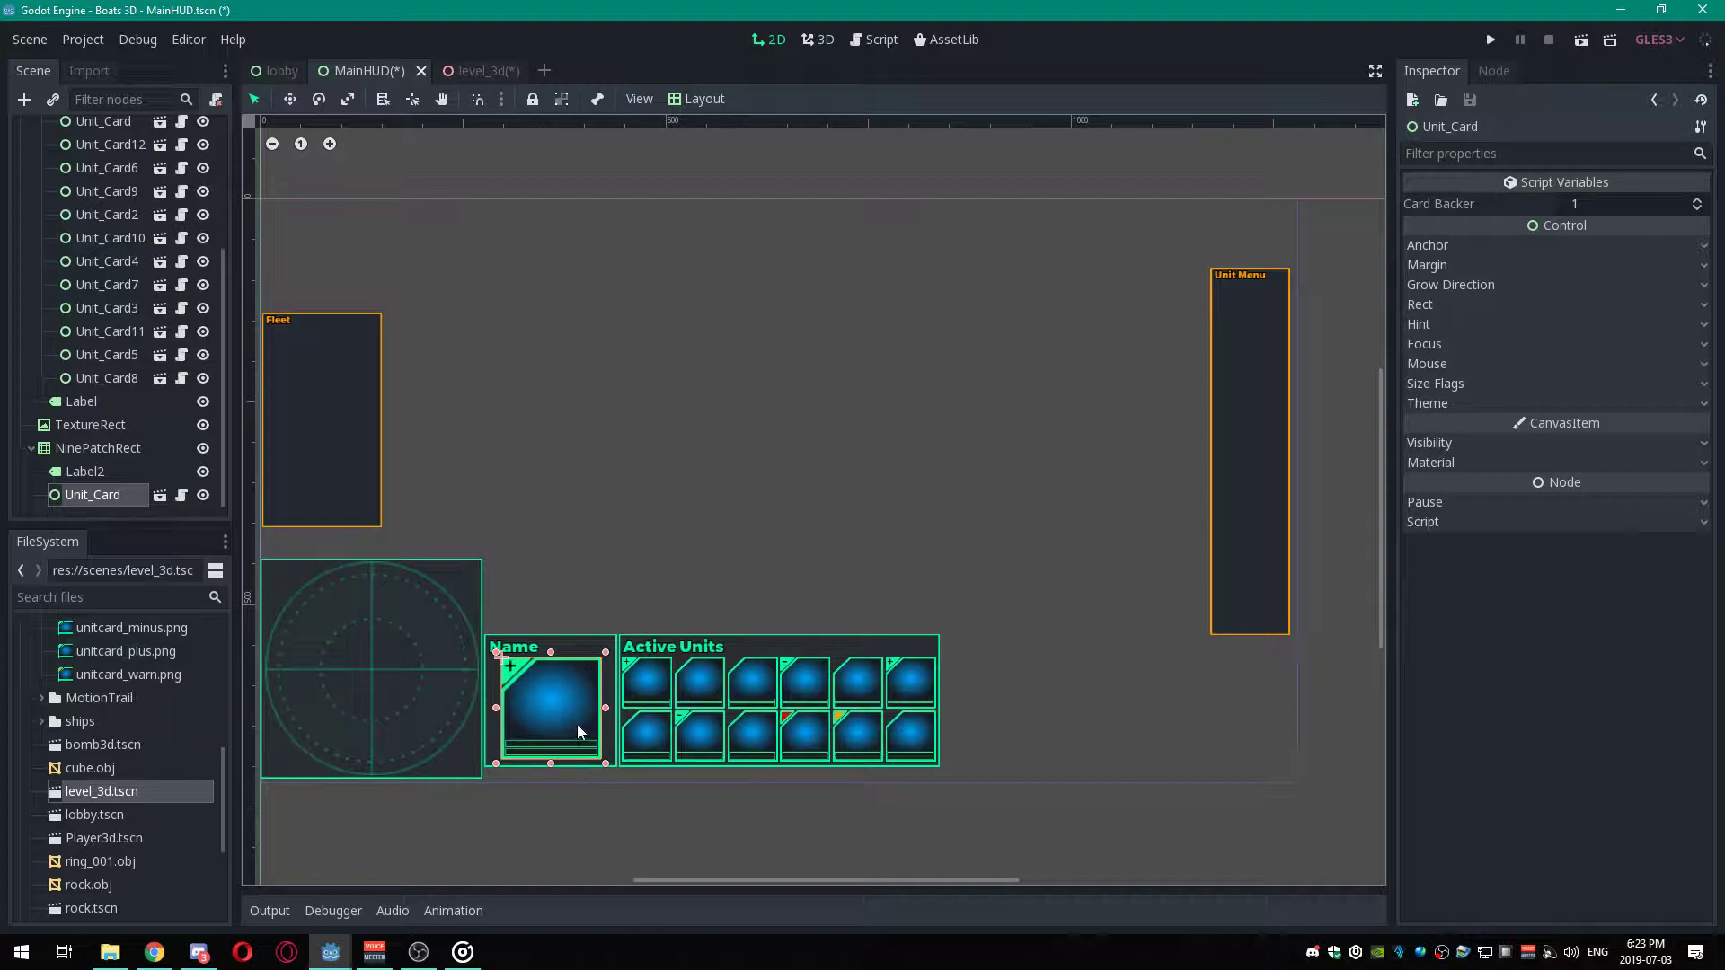
pyautogui.moveTo(580, 711)
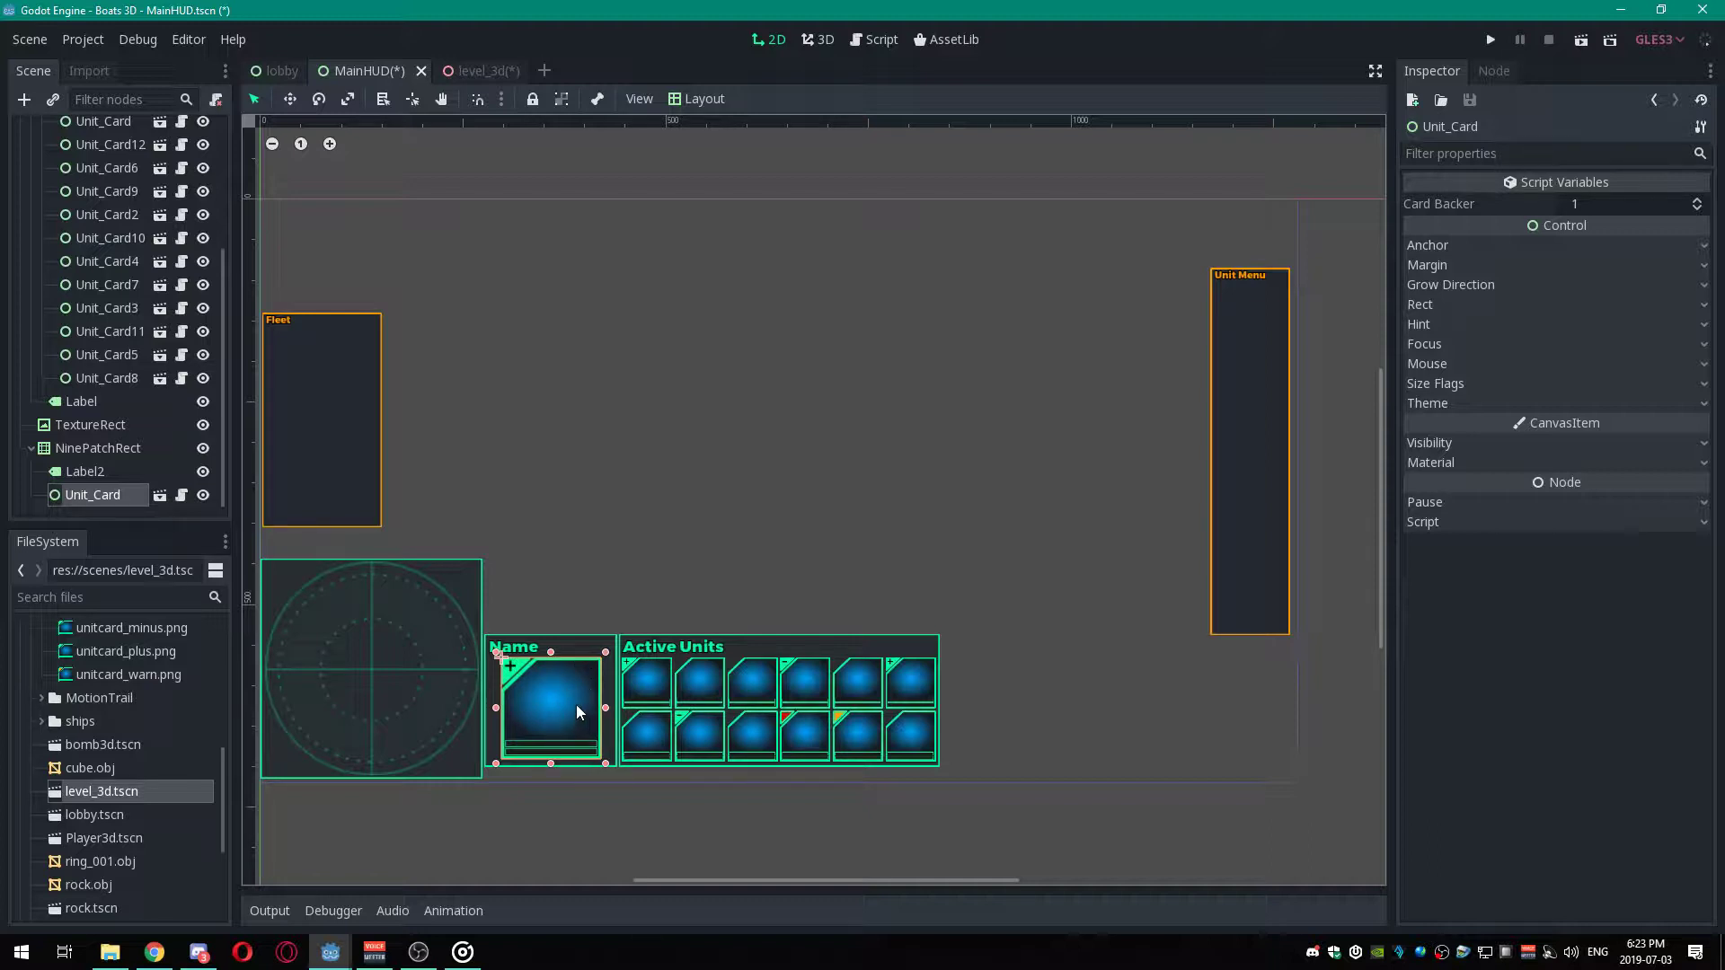
pyautogui.moveTo(1455, 335)
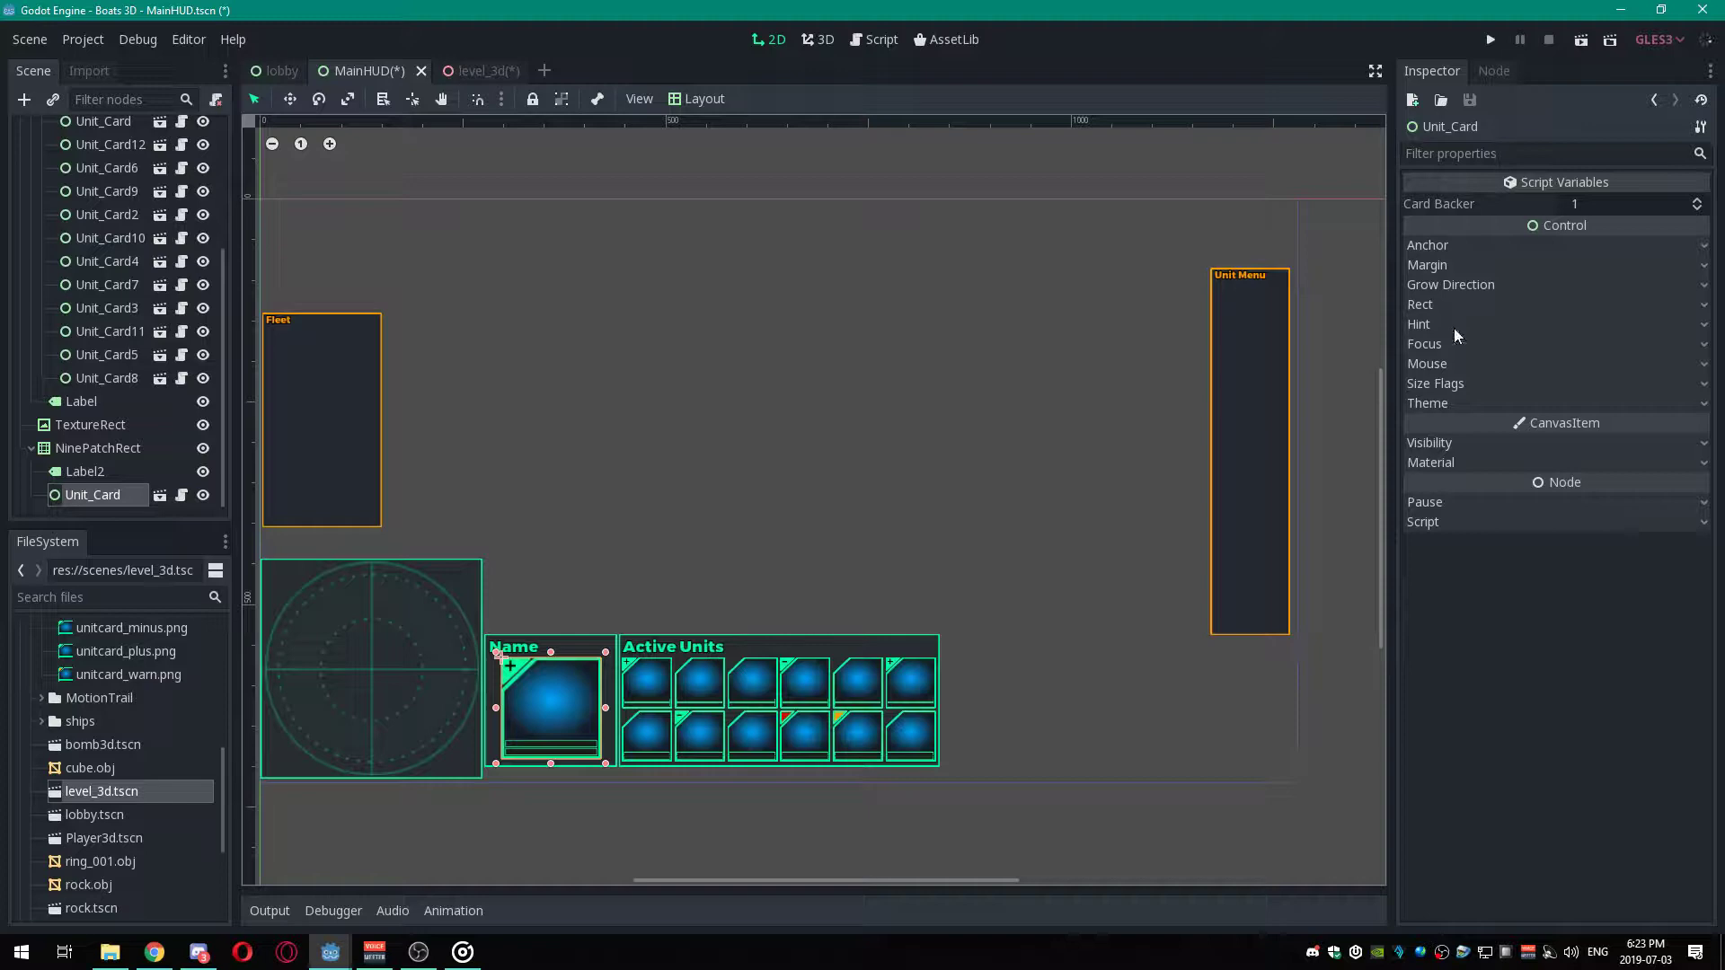
# View the UnitCard.gd script, then return to the level_3d scene.
pyautogui.click(881, 38)
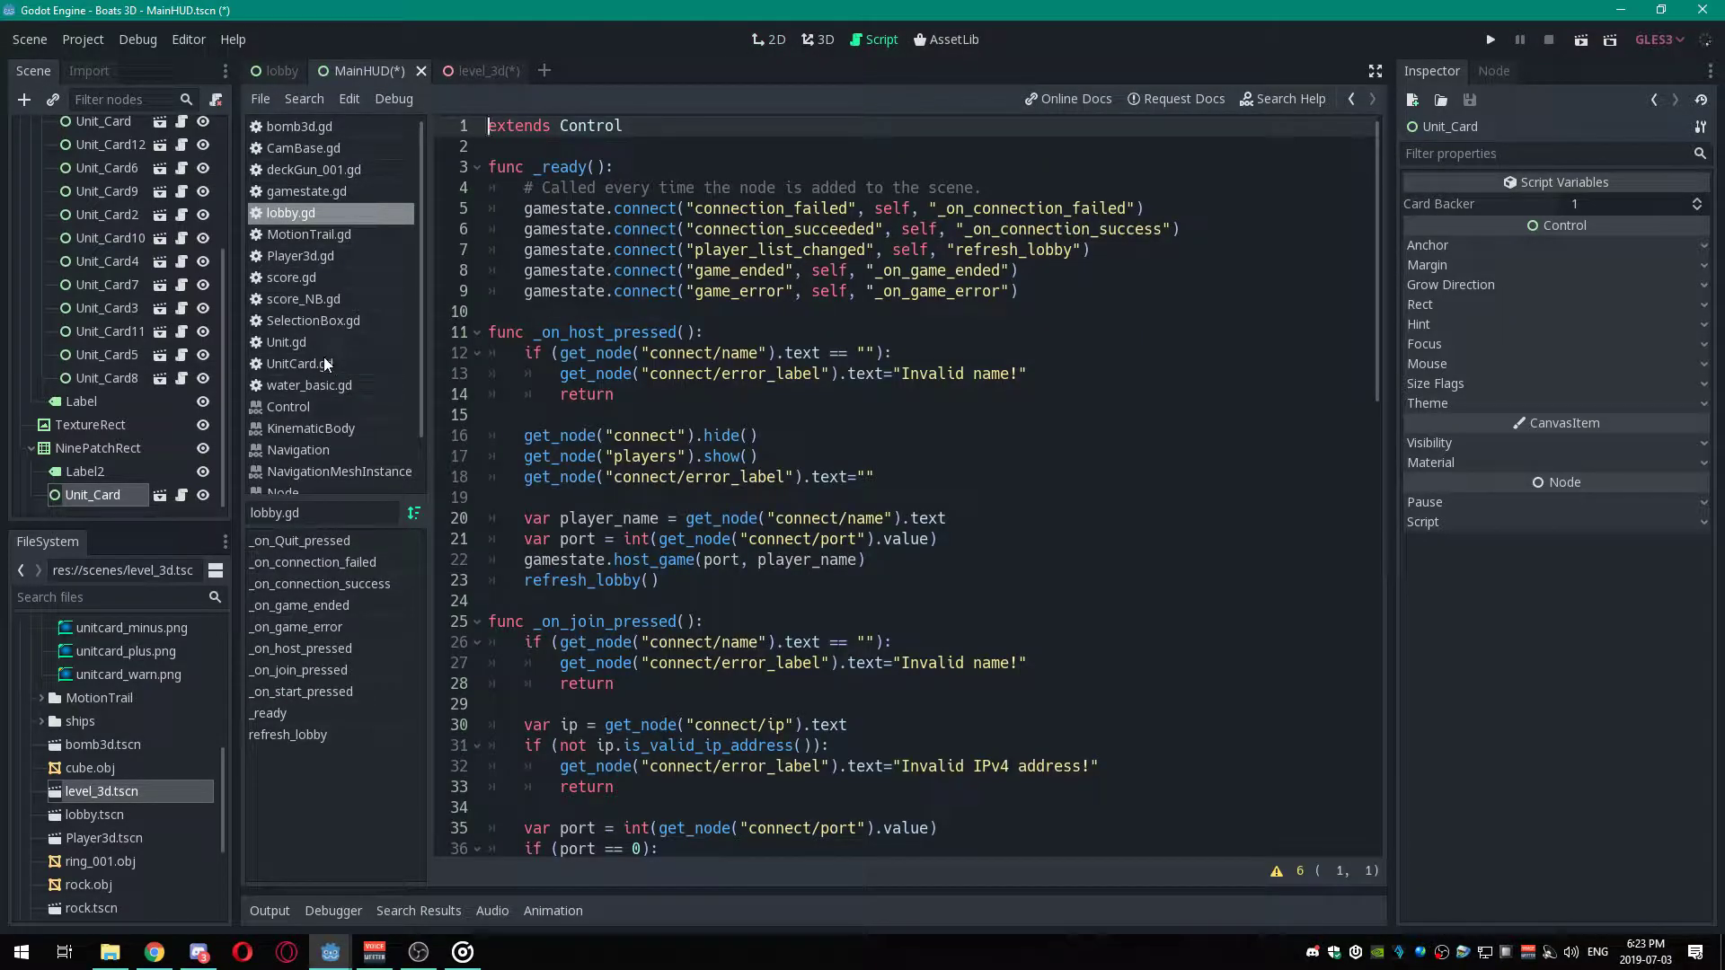
pyautogui.click(299, 364)
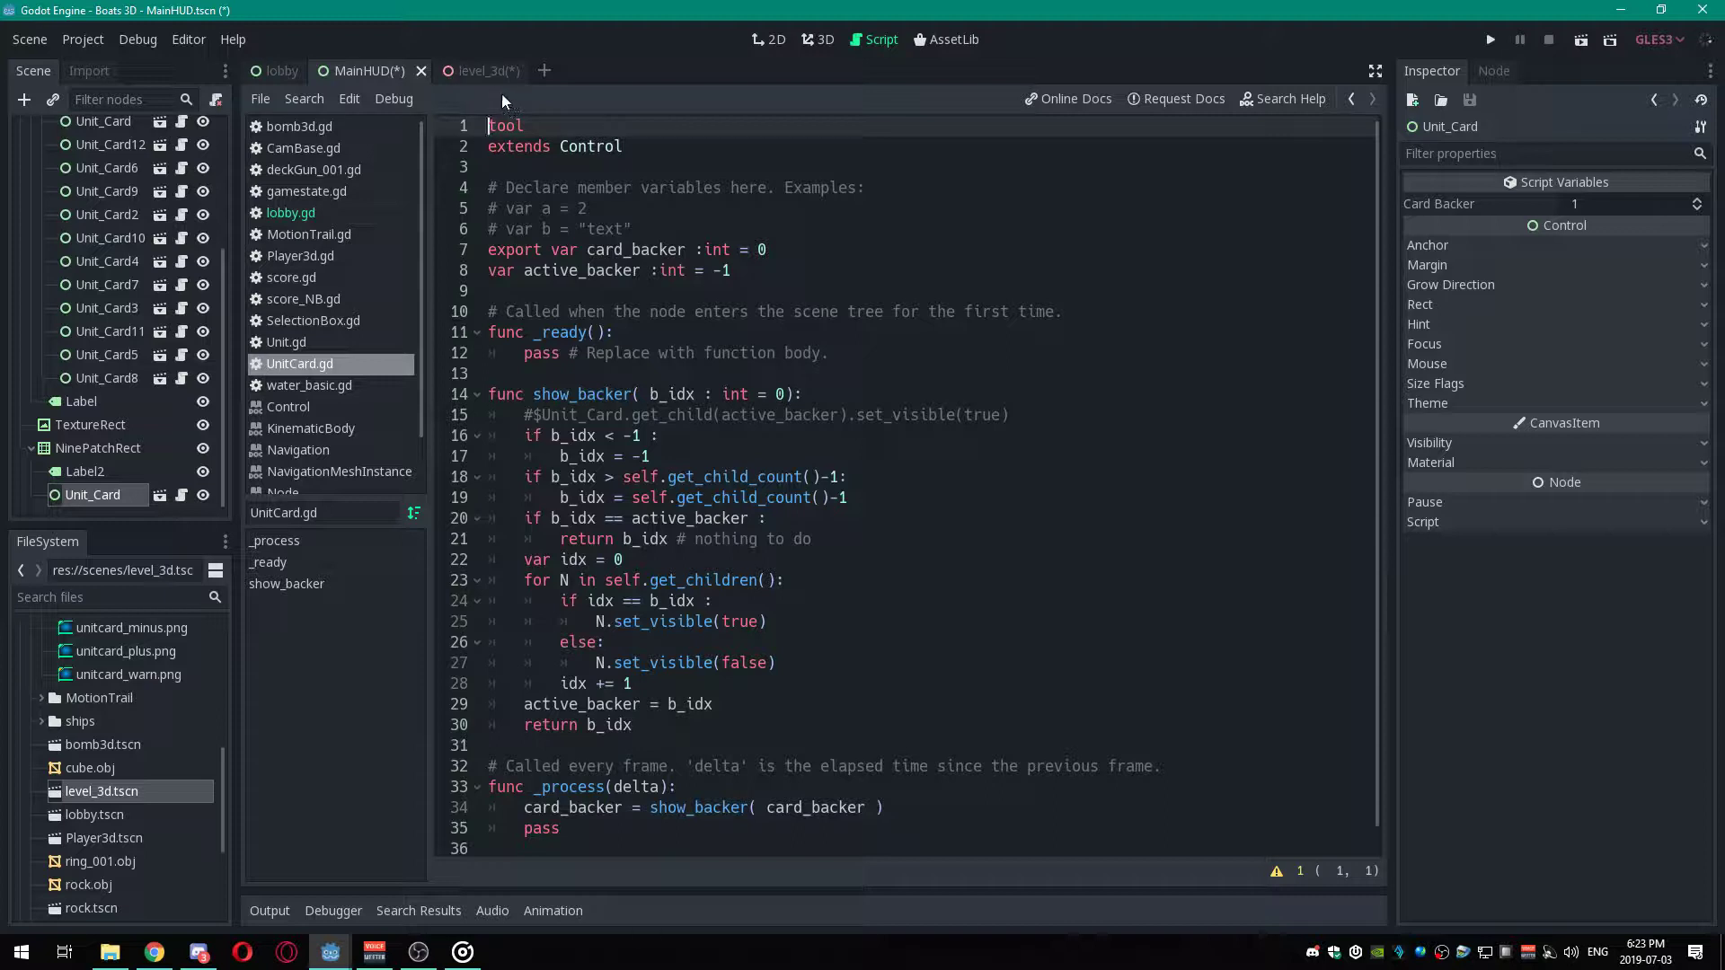
pyautogui.click(482, 71)
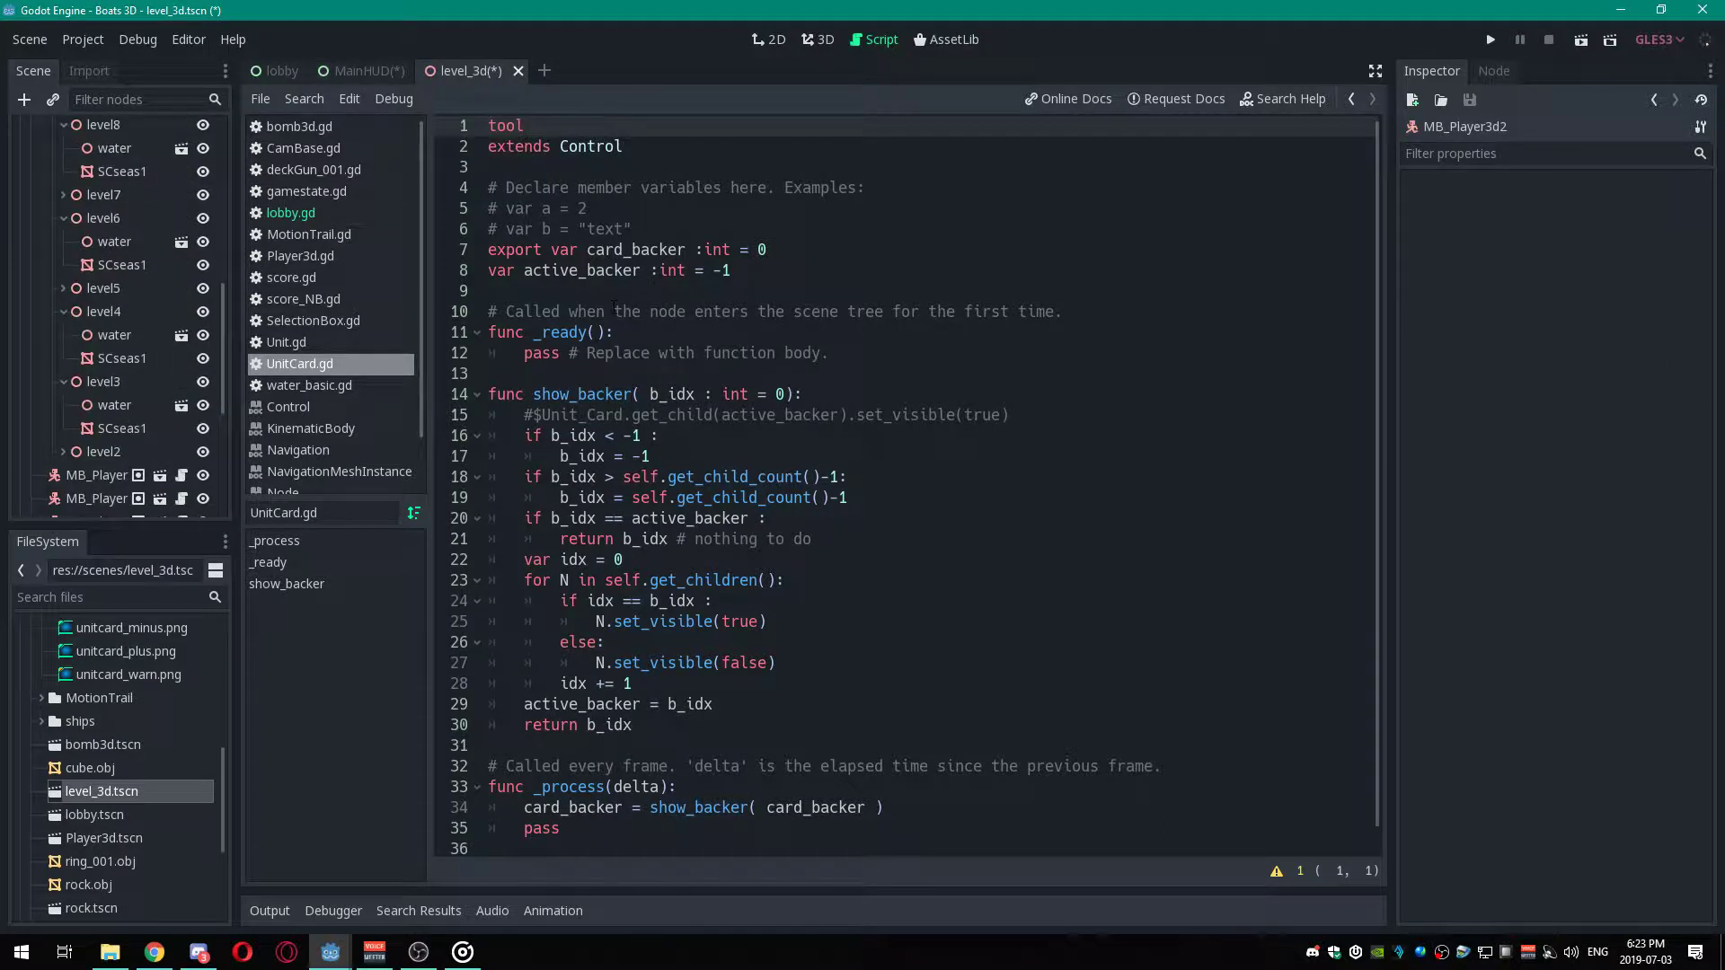
pyautogui.moveTo(787, 42)
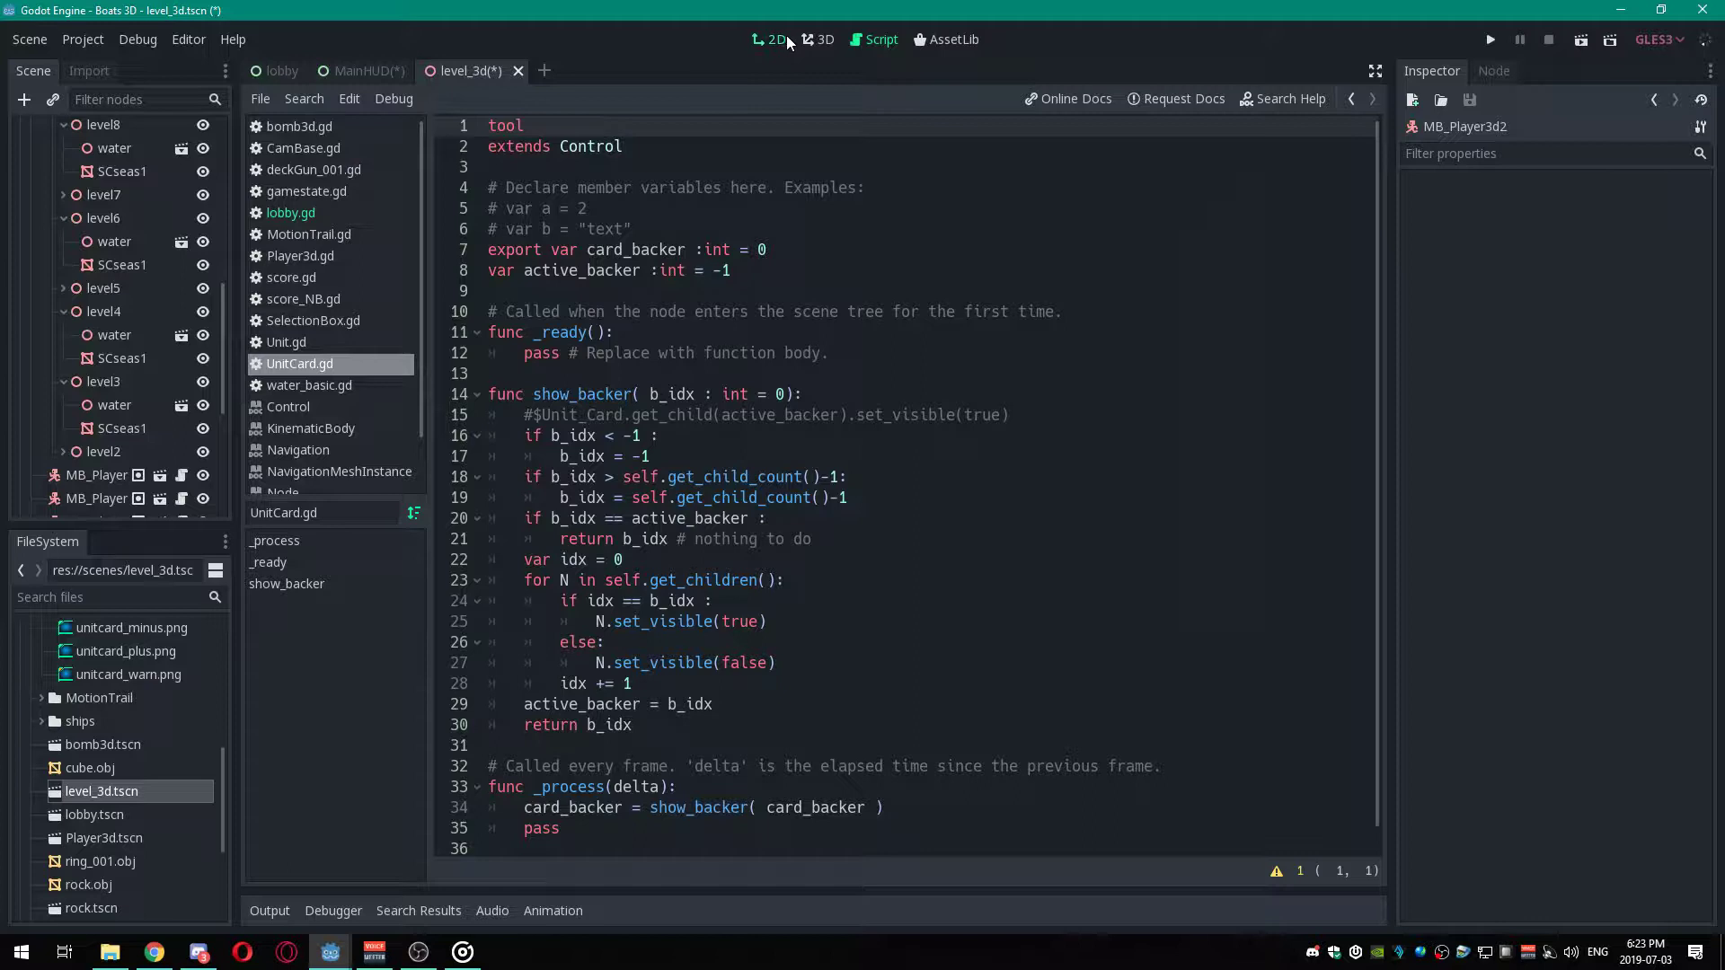
# Switch to the 2D view and scroll the Scene tree to the MainHUD node.
pyautogui.click(771, 39)
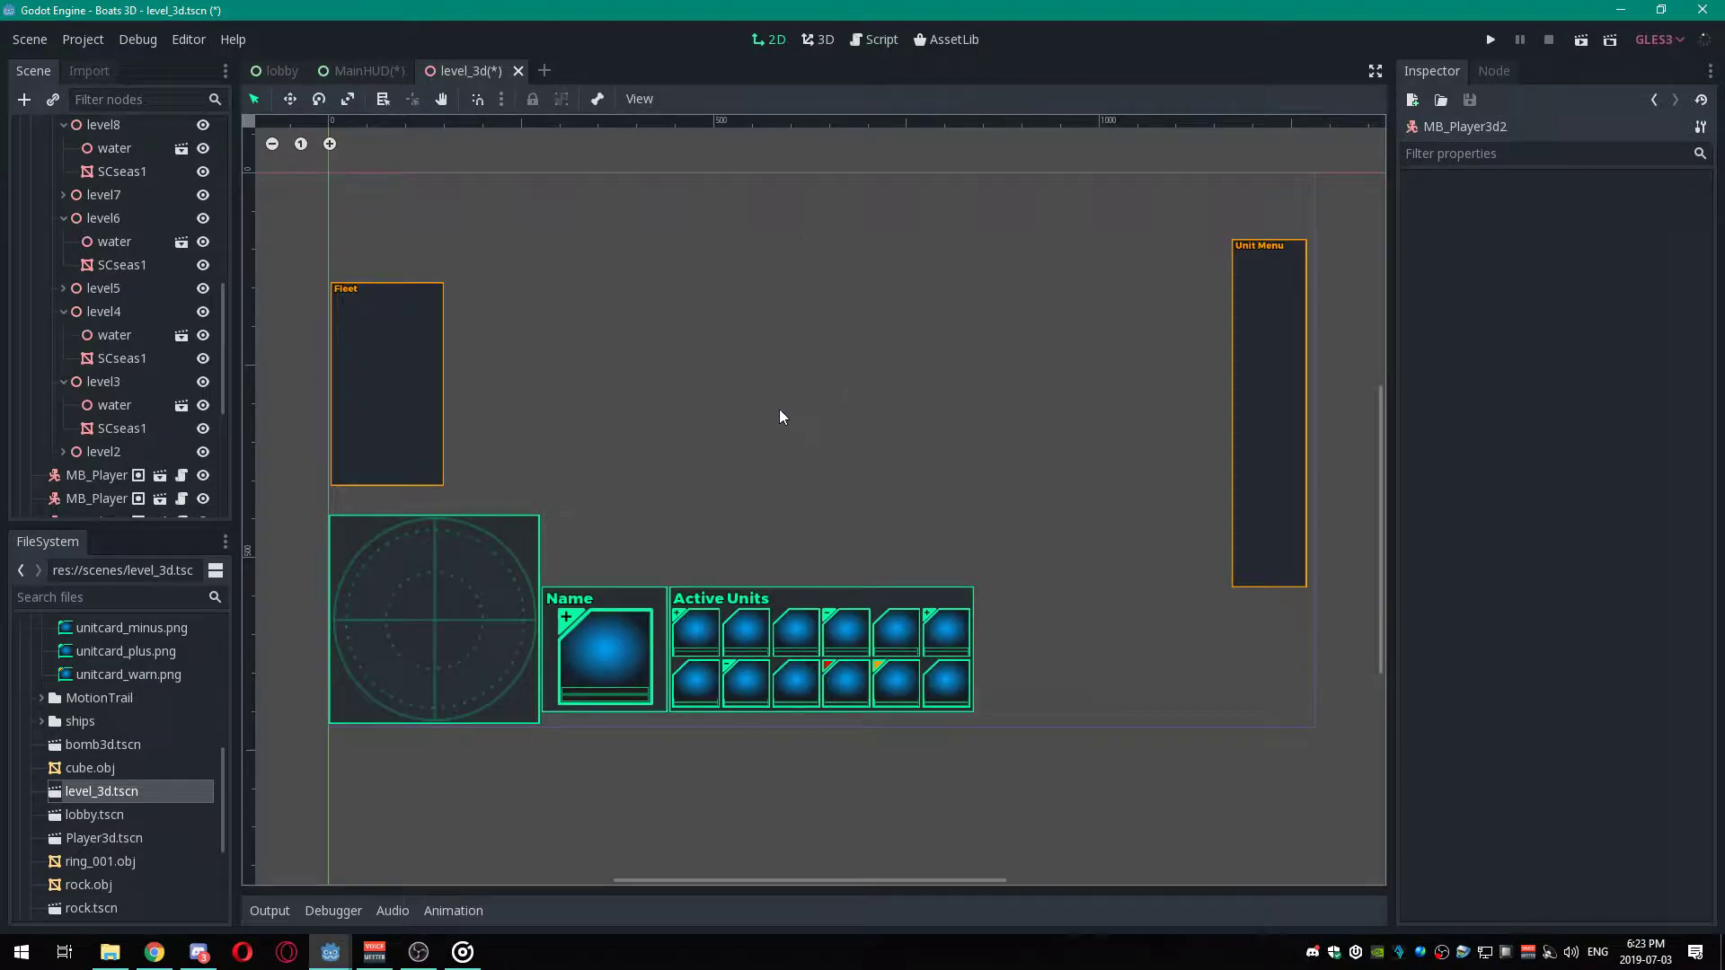
pyautogui.moveTo(506, 516)
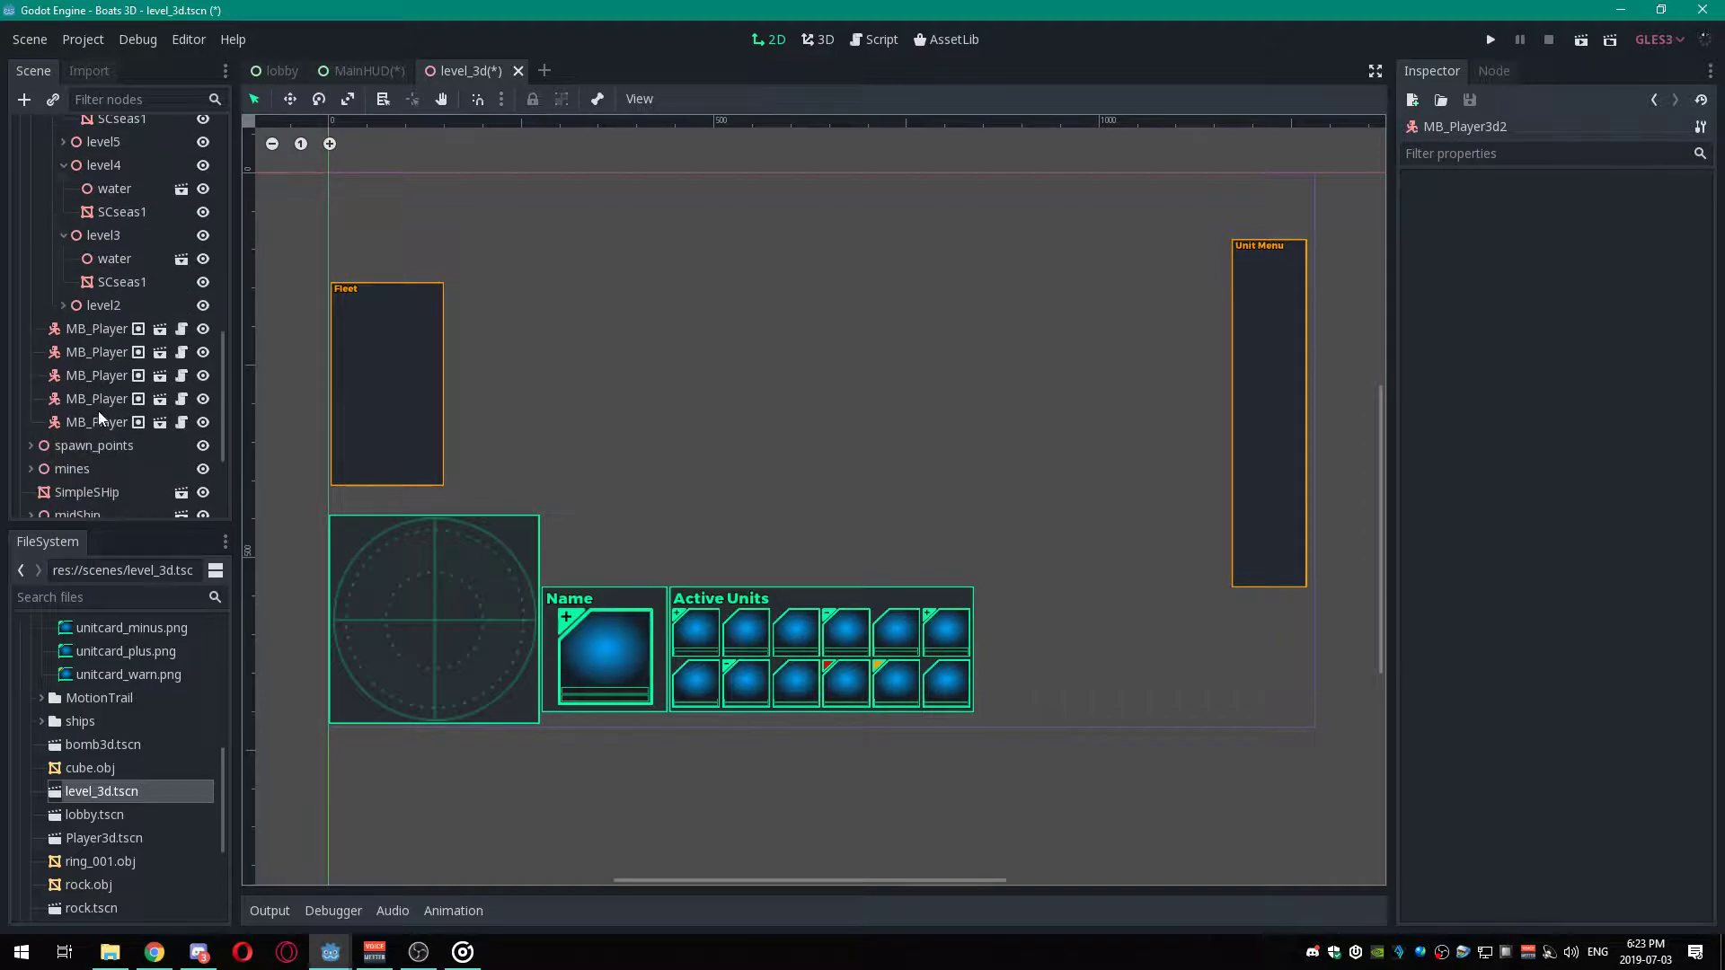
pyautogui.scroll(-3)
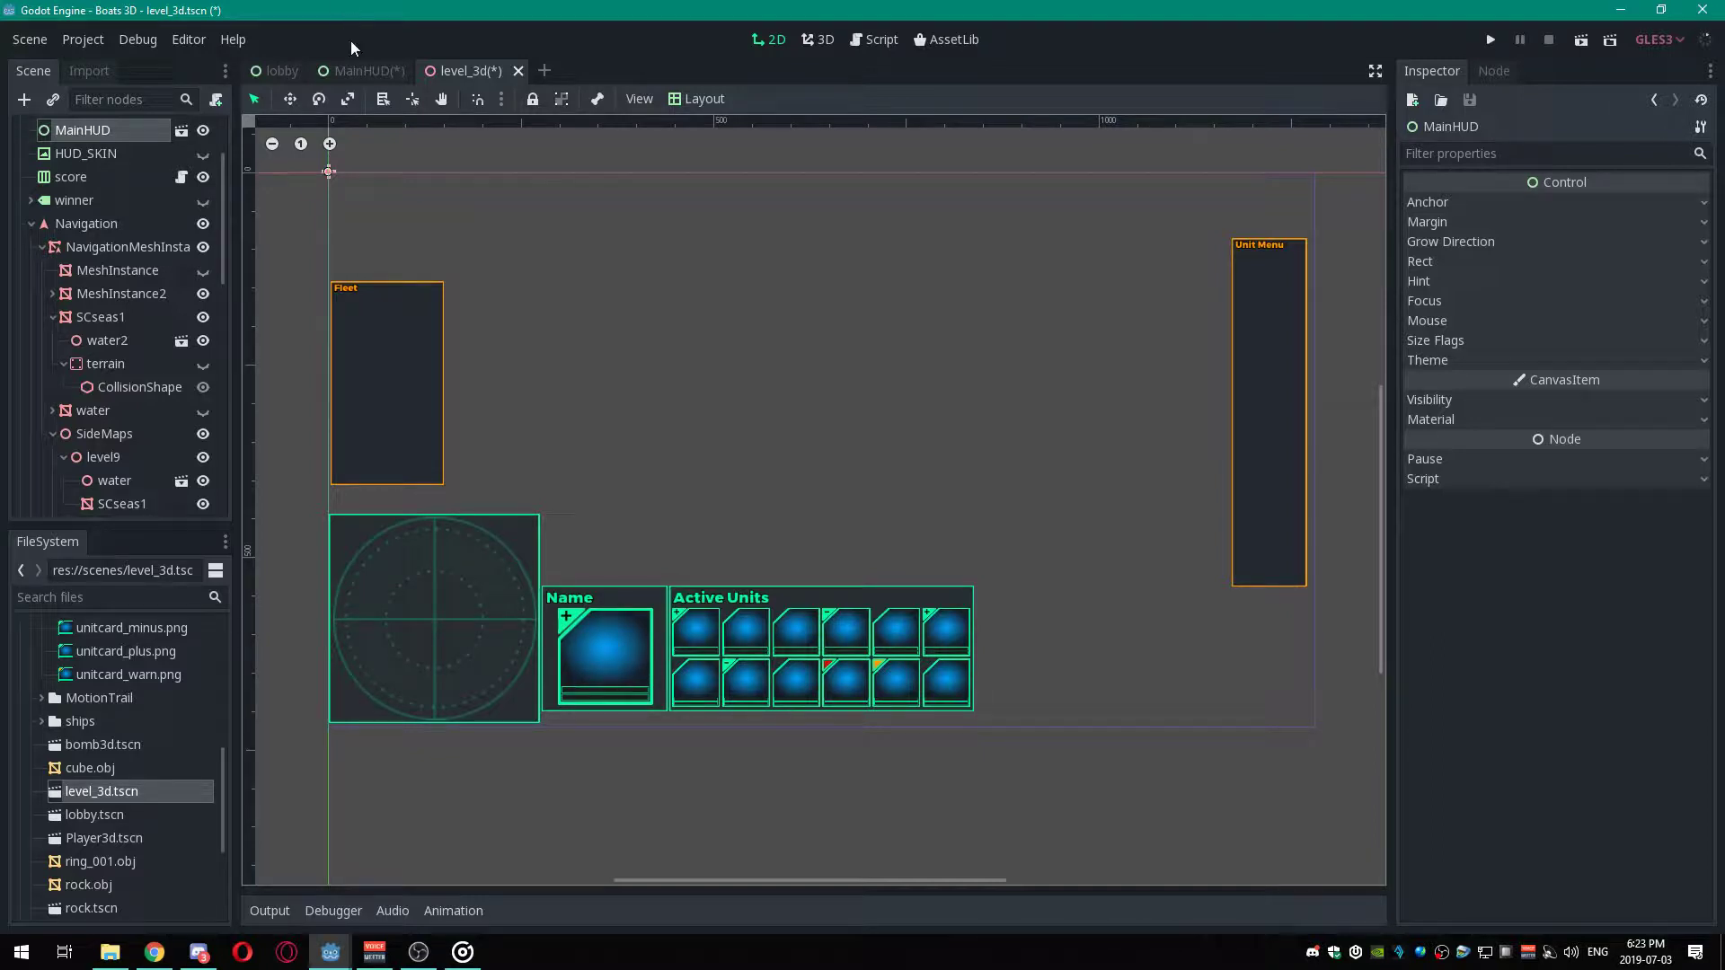
# Open the MainHUD scene and scroll its Scene tree to the Name panel's Unit_Card.
pyautogui.click(364, 71)
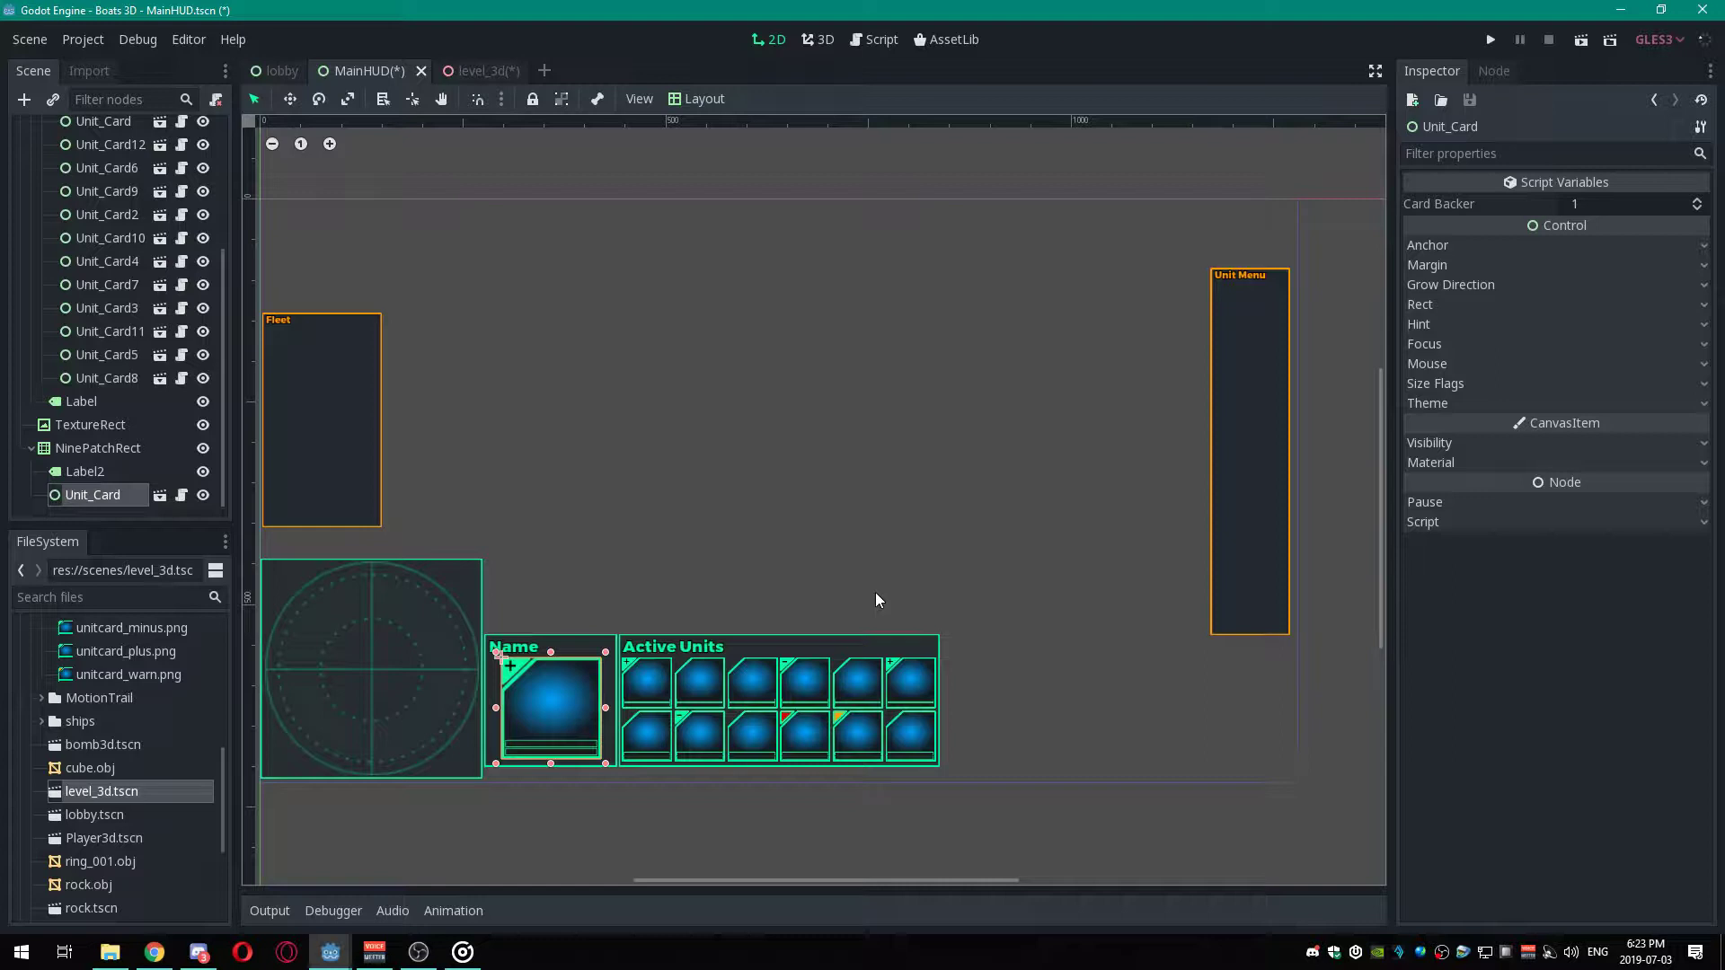
pyautogui.moveTo(874, 607)
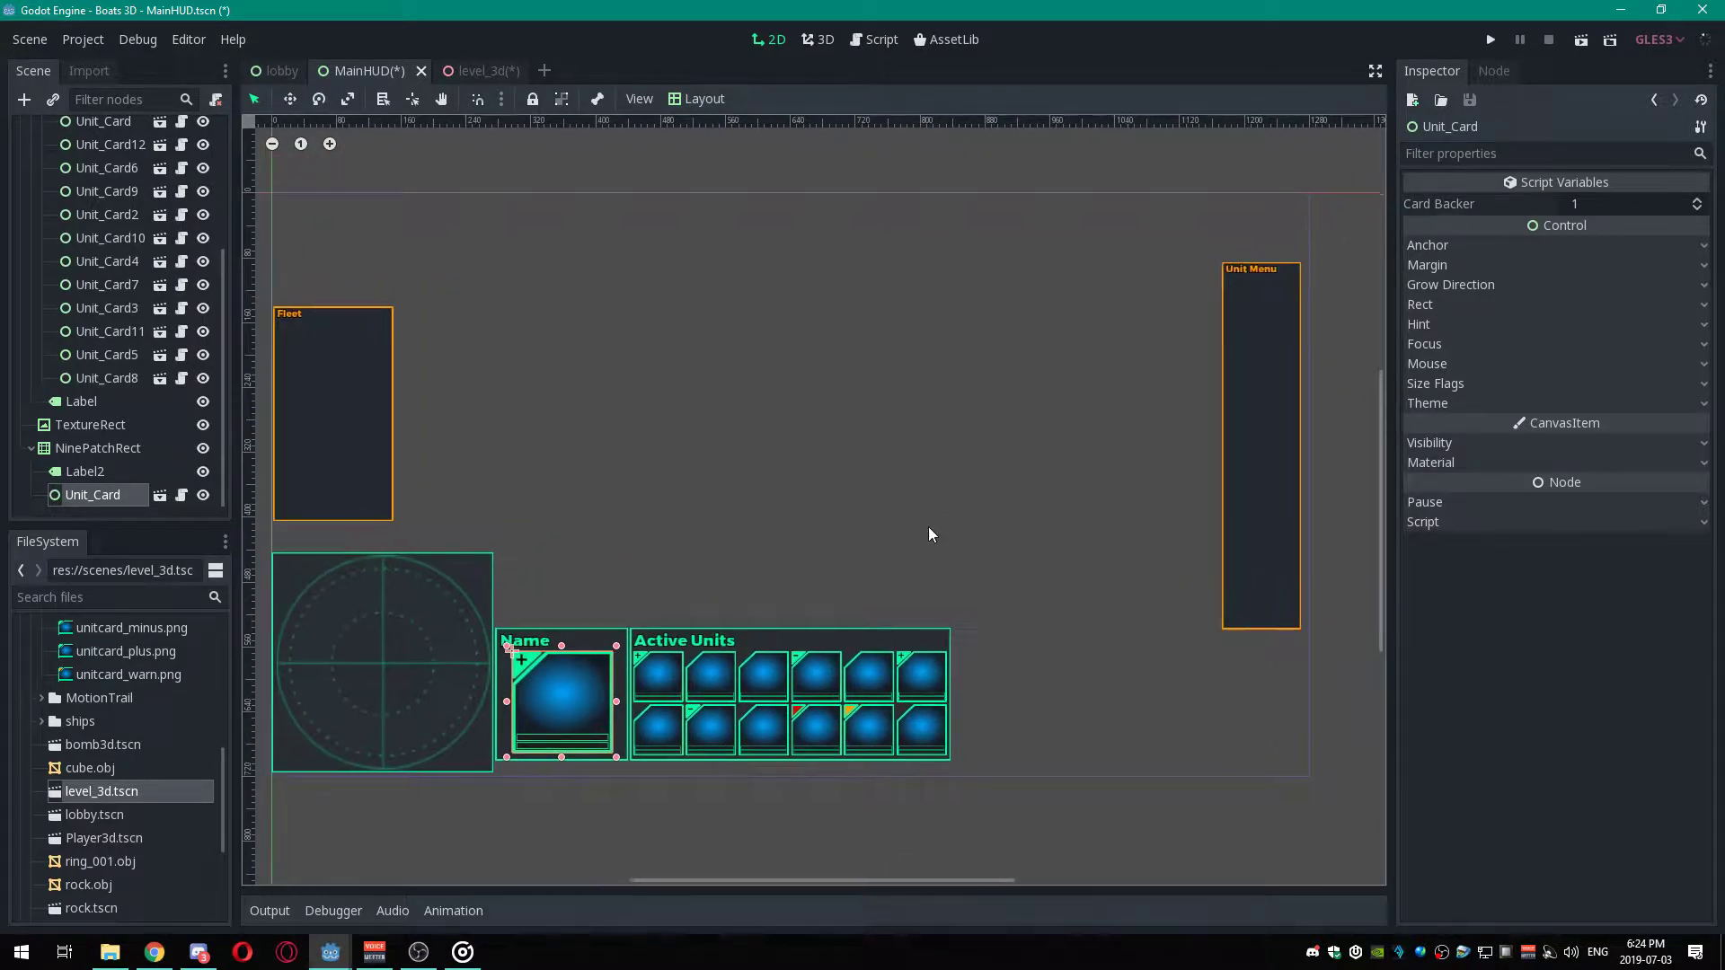
pyautogui.scroll(-3)
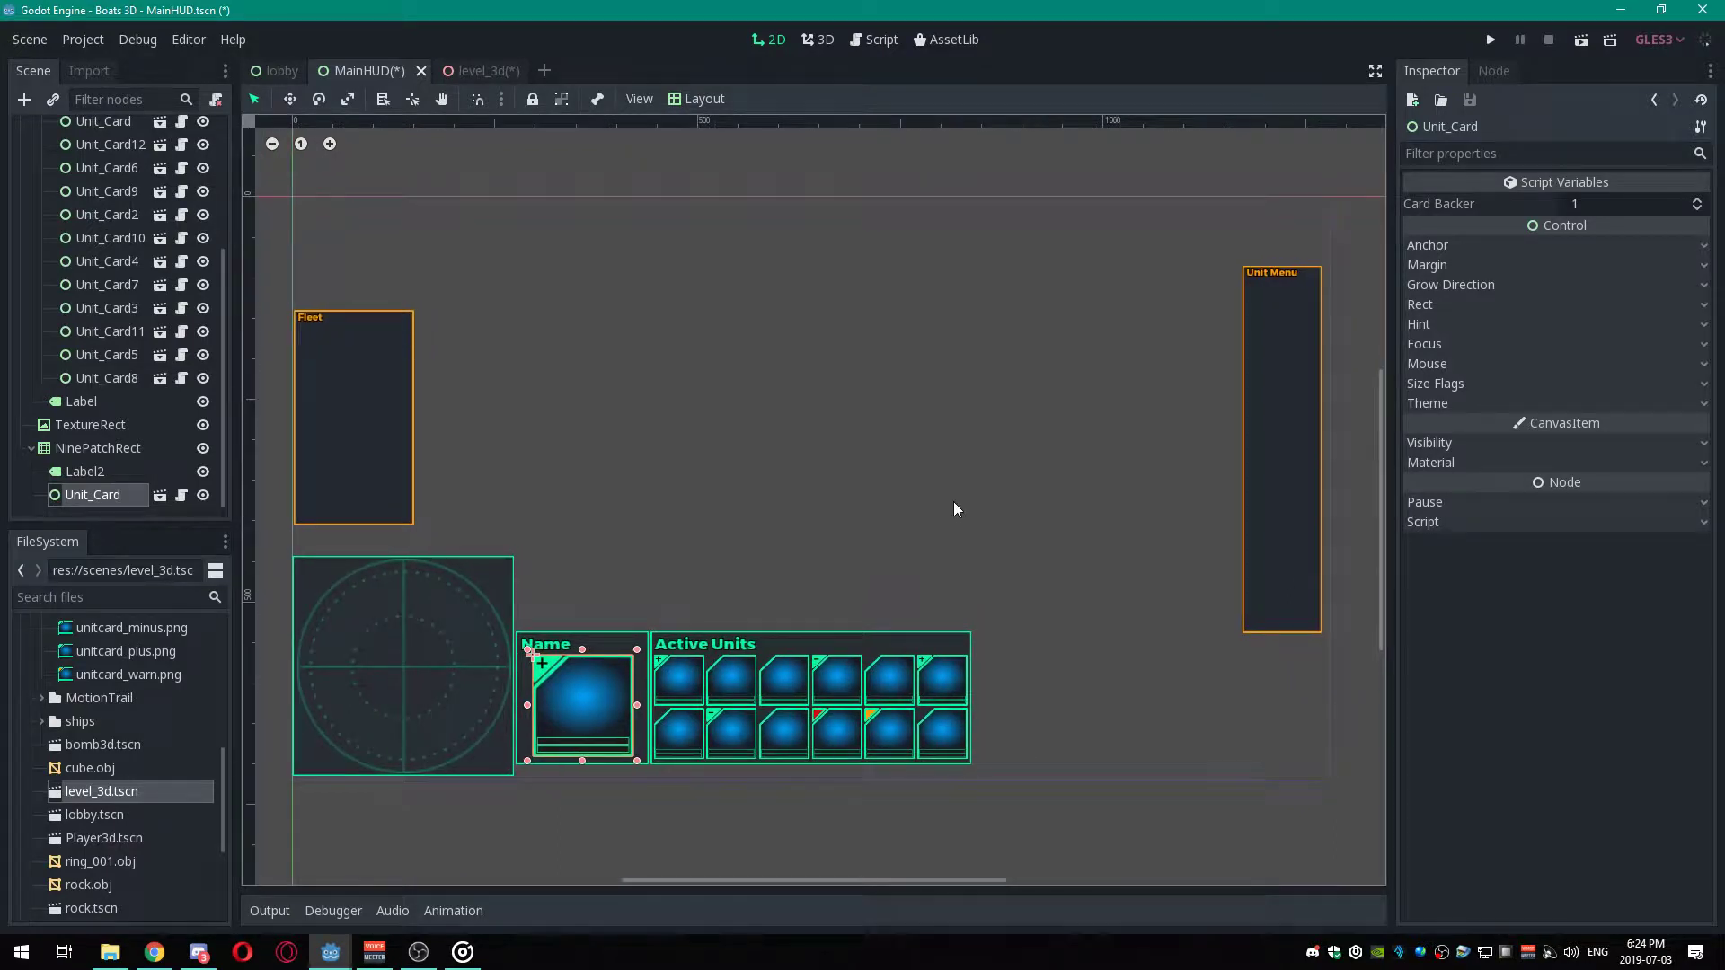
pyautogui.moveTo(931, 506)
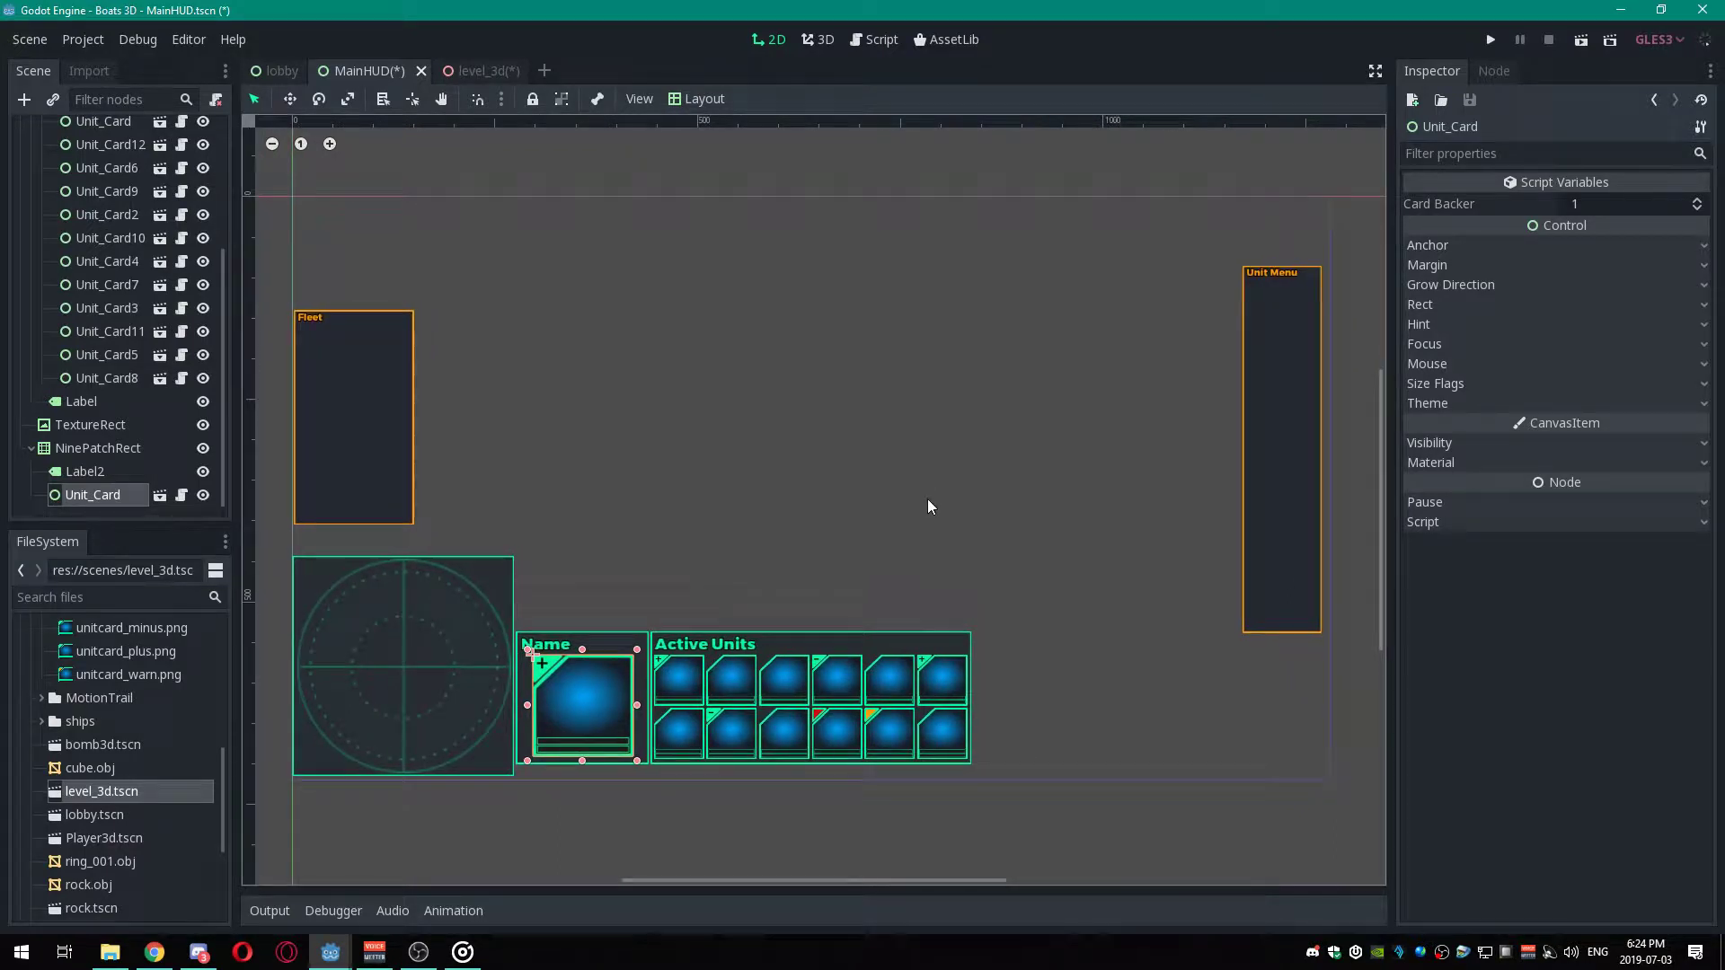
pyautogui.moveTo(860, 553)
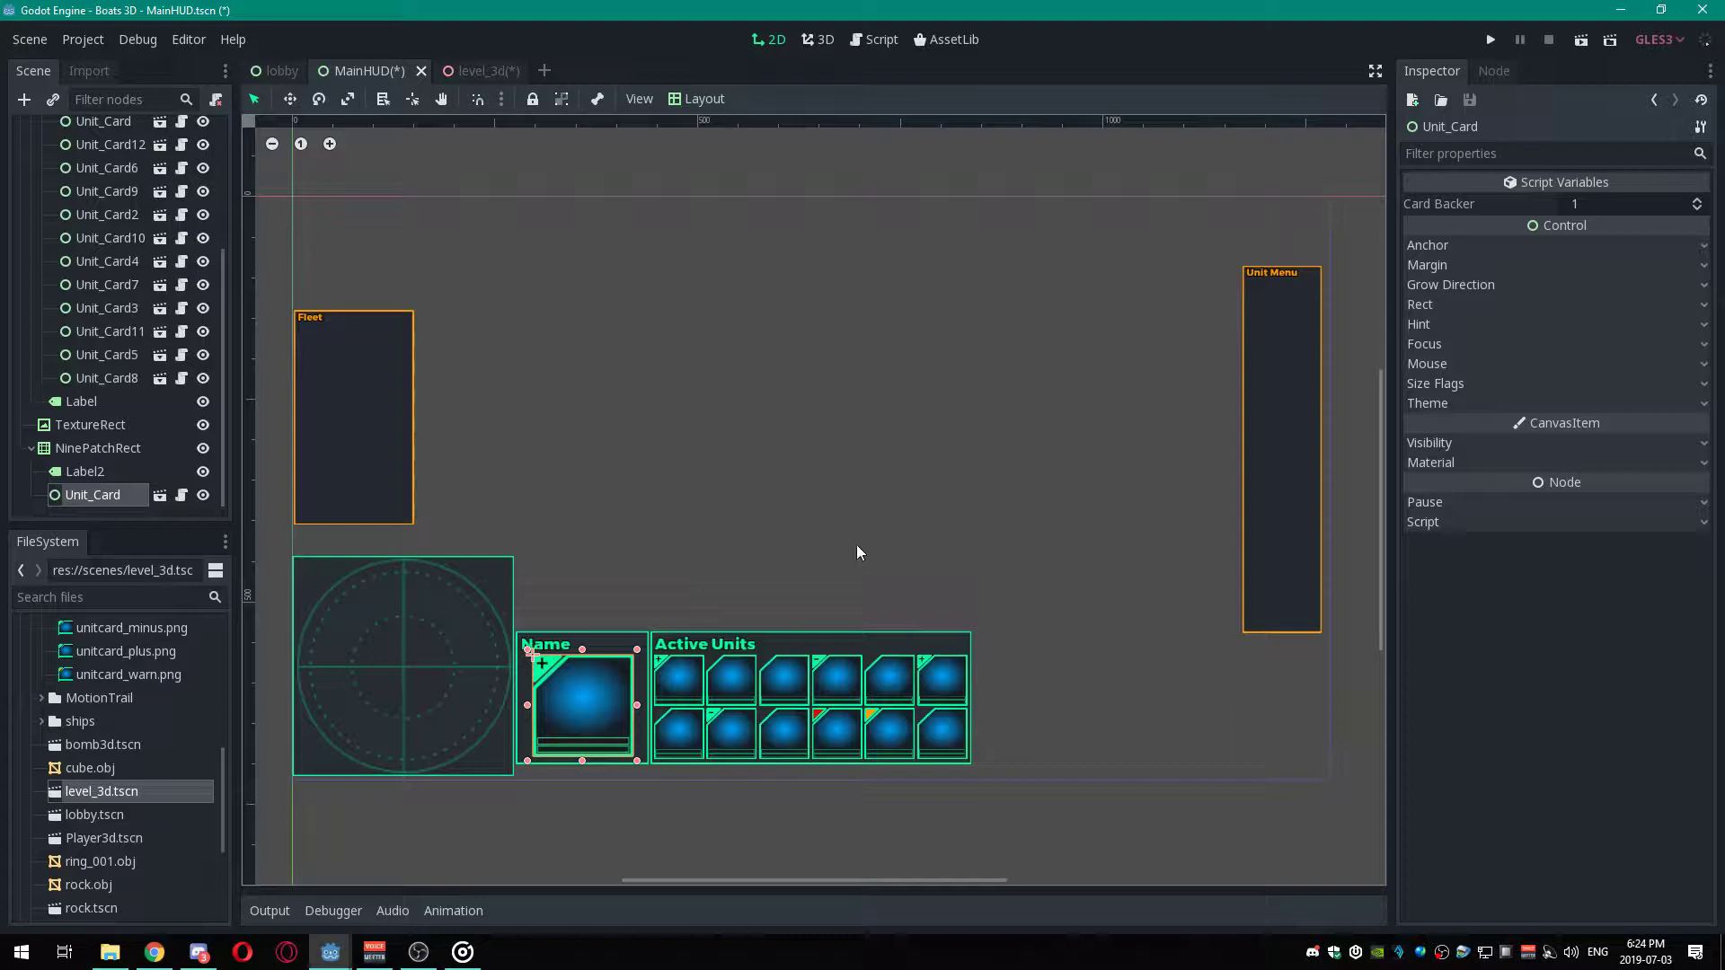
pyautogui.moveTo(857, 582)
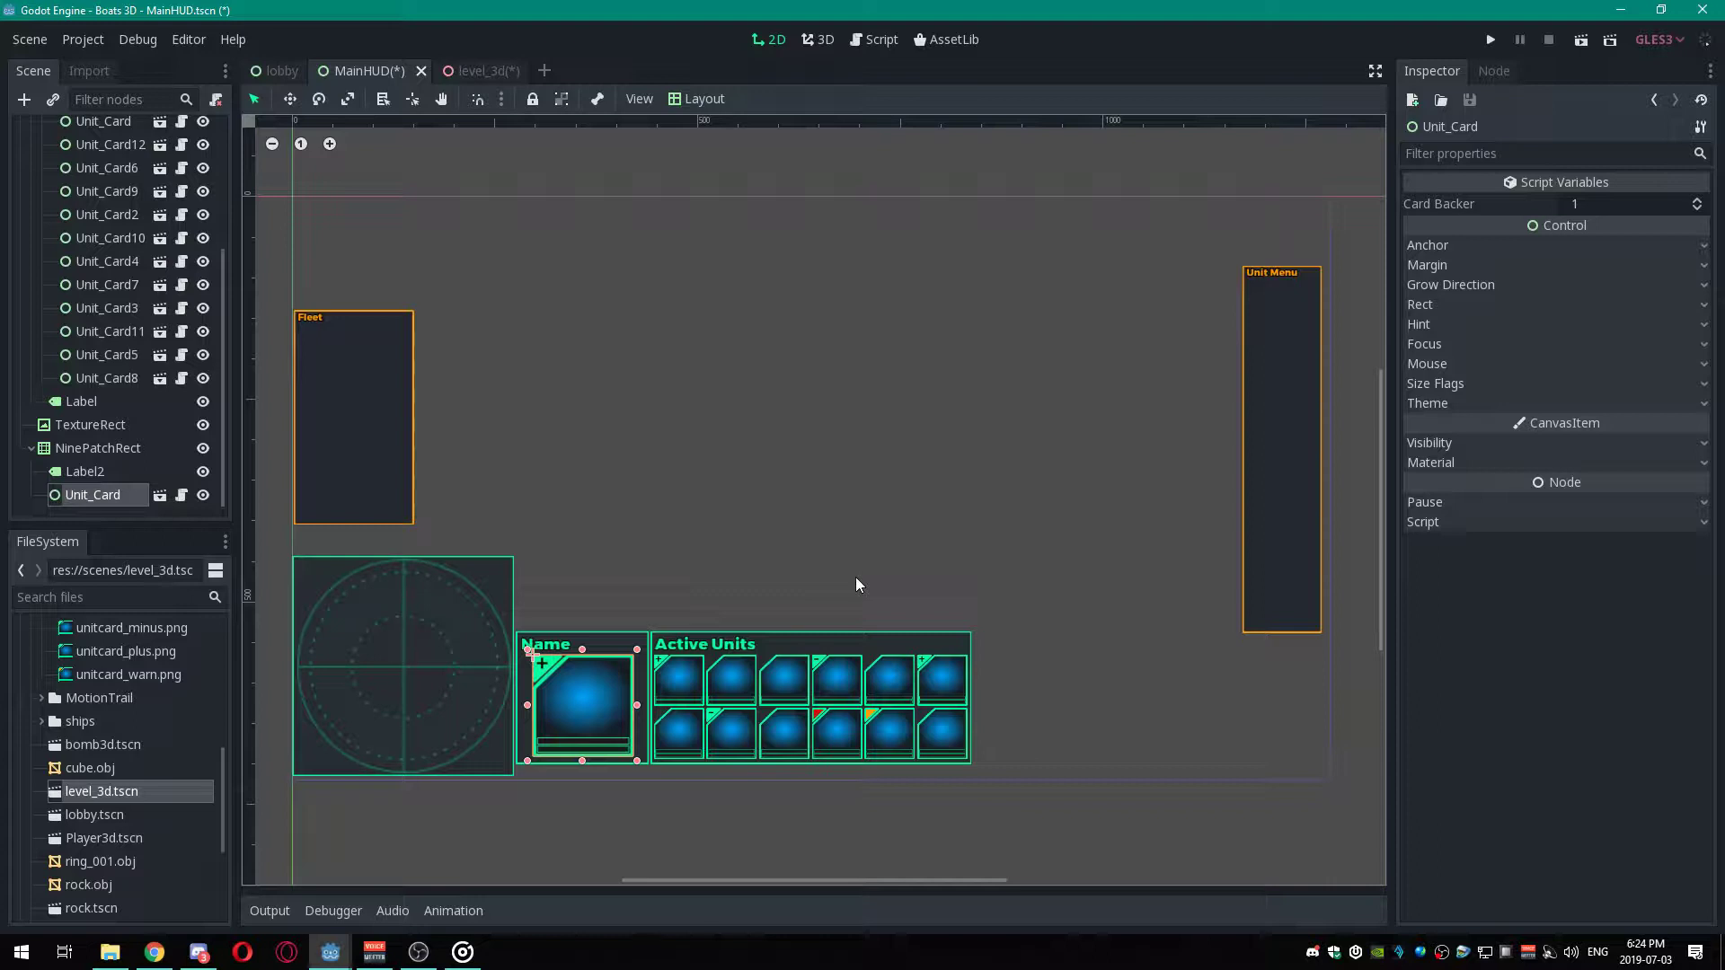
pyautogui.moveTo(858, 620)
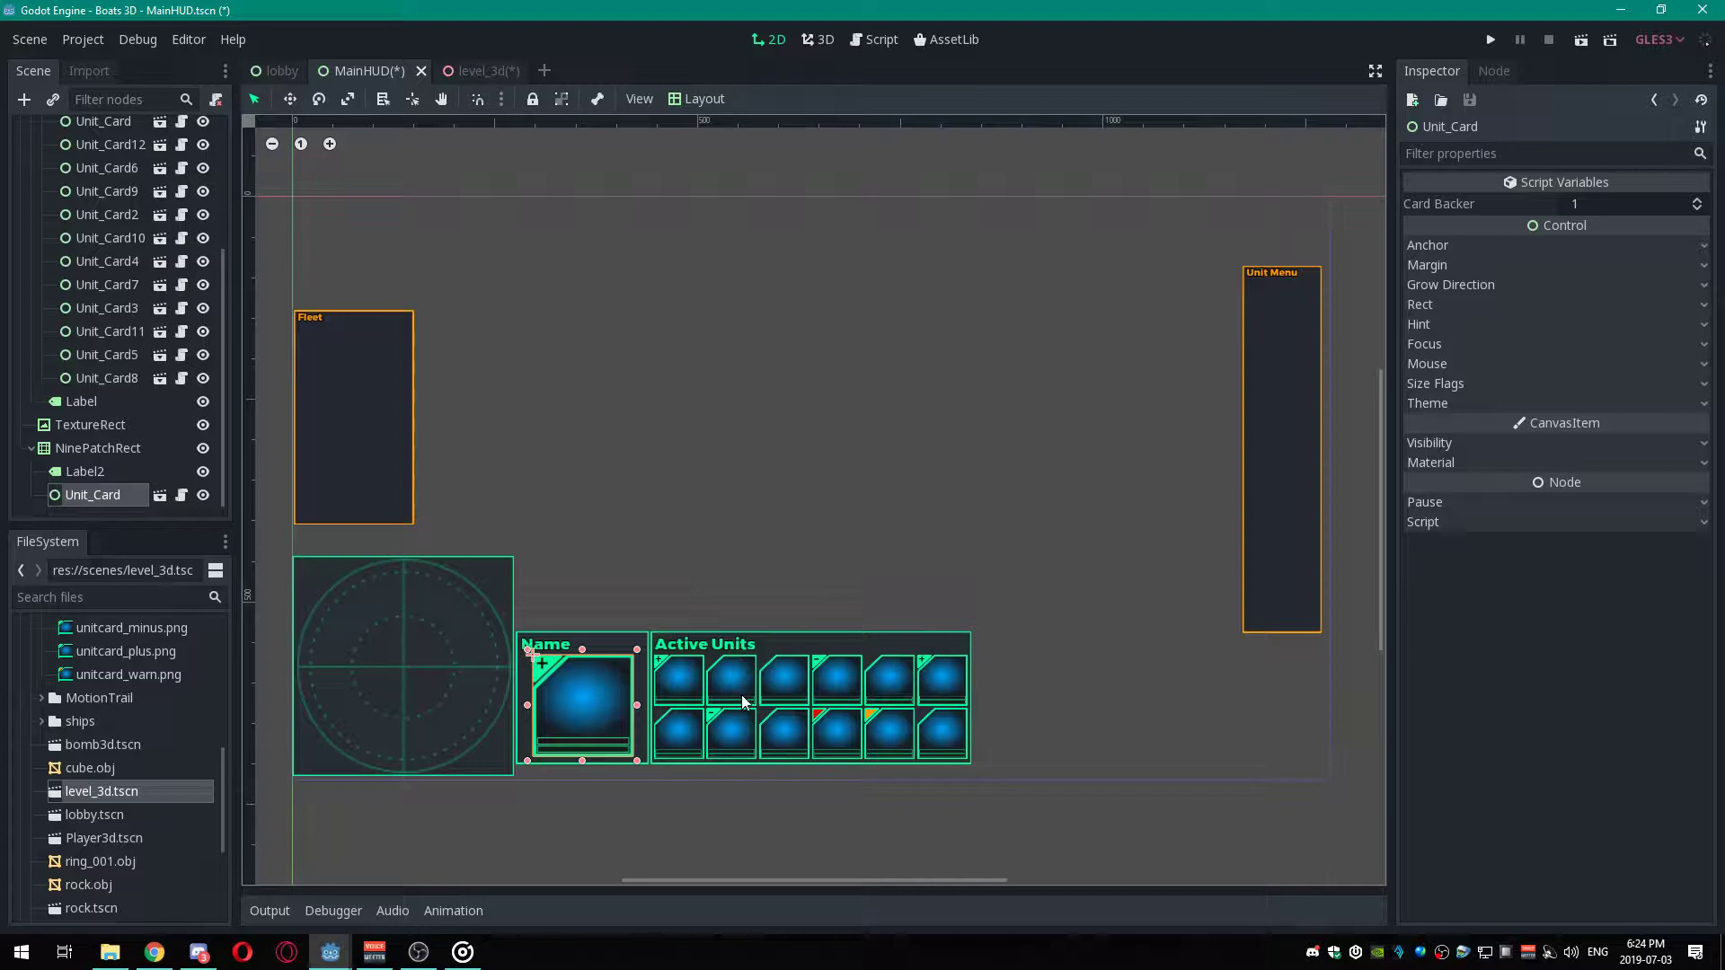
pyautogui.moveTo(1685, 218)
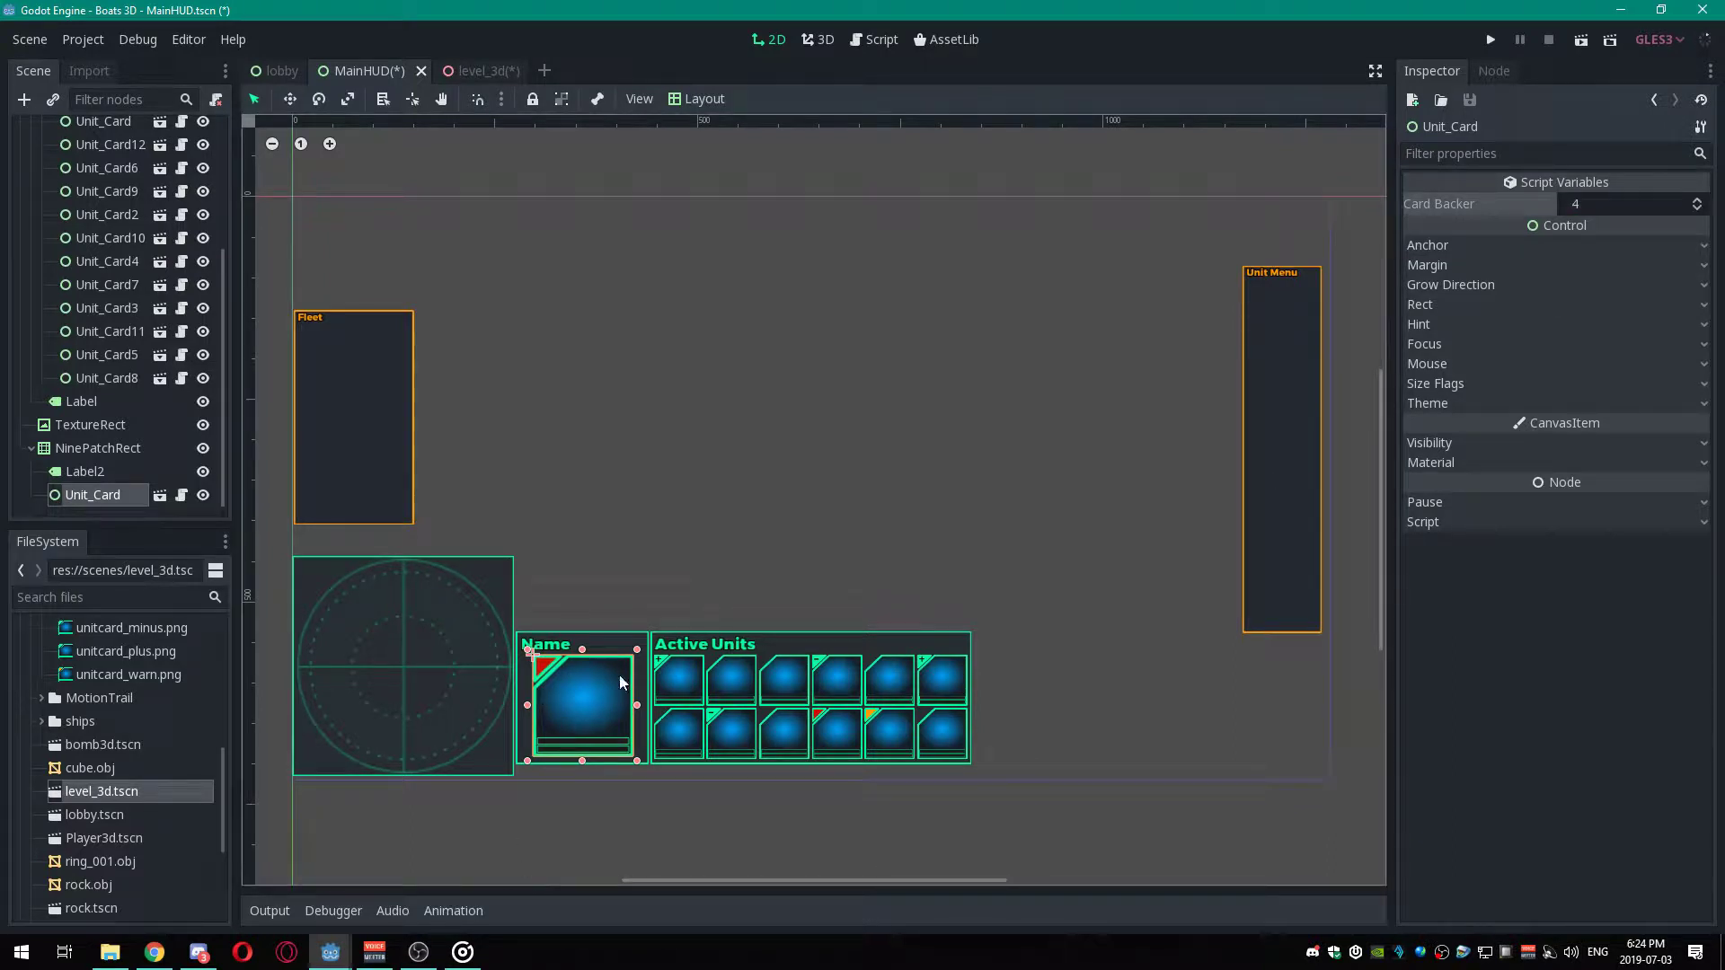
pyautogui.moveTo(1627, 190)
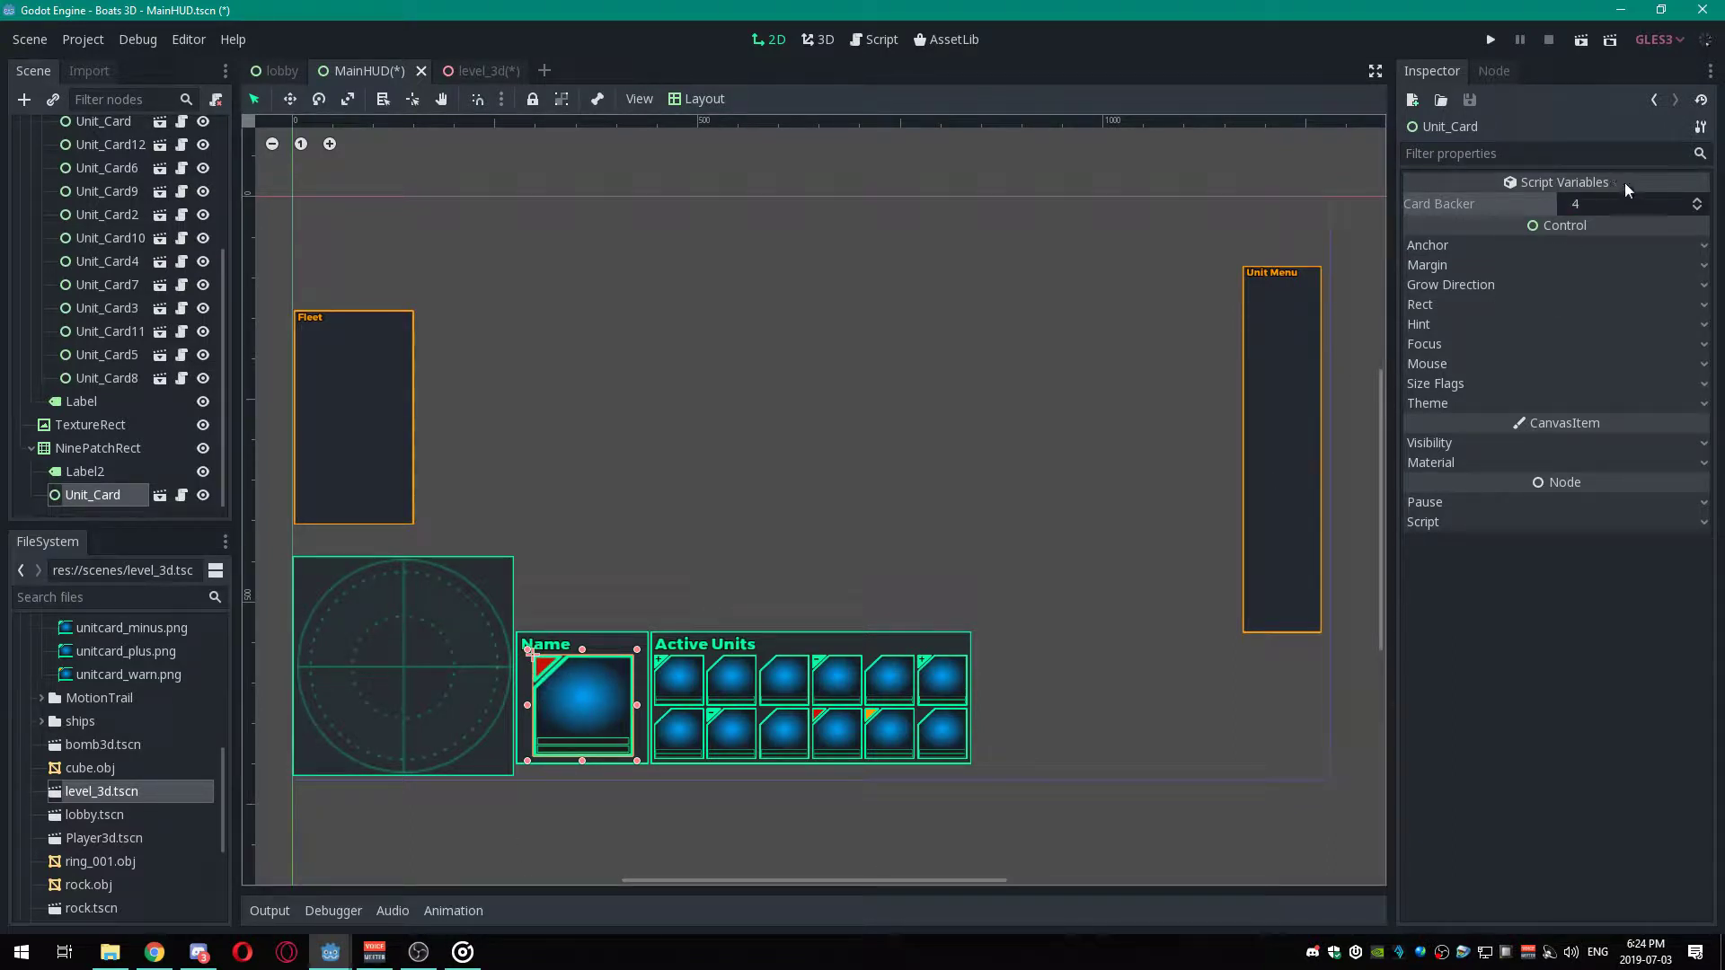
# Step Card Backer through values including 0, then back to 1.
pyautogui.click(1629, 204)
pyautogui.write('-1')
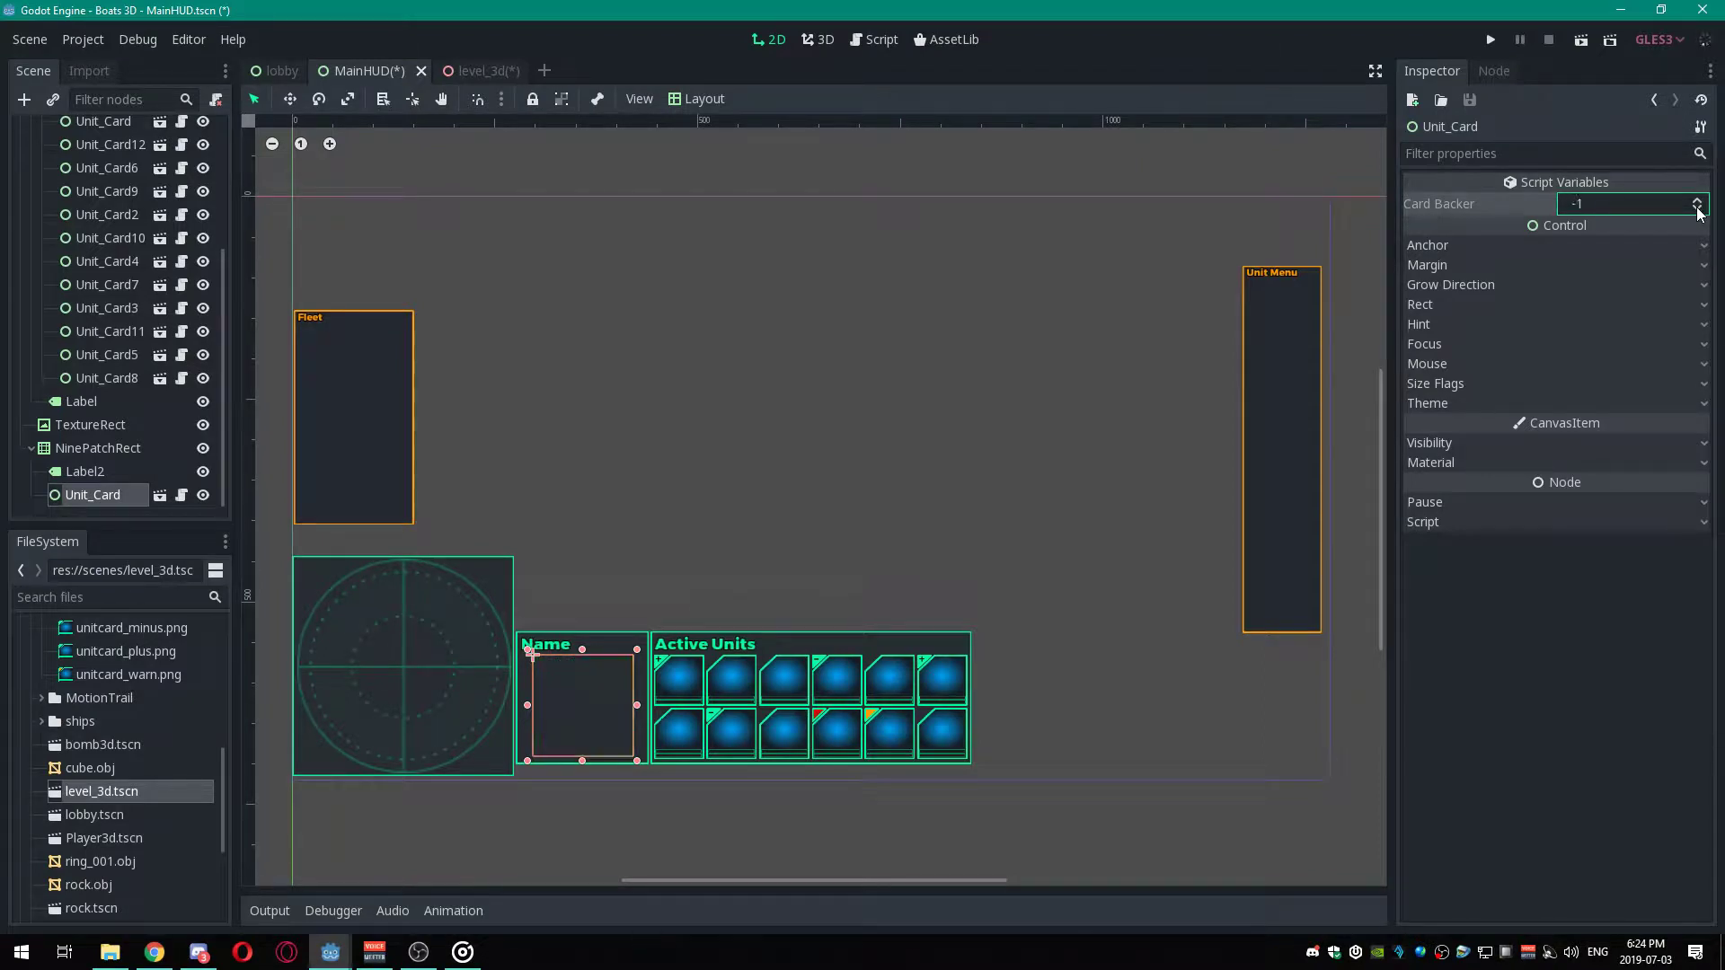
pyautogui.click(1700, 199)
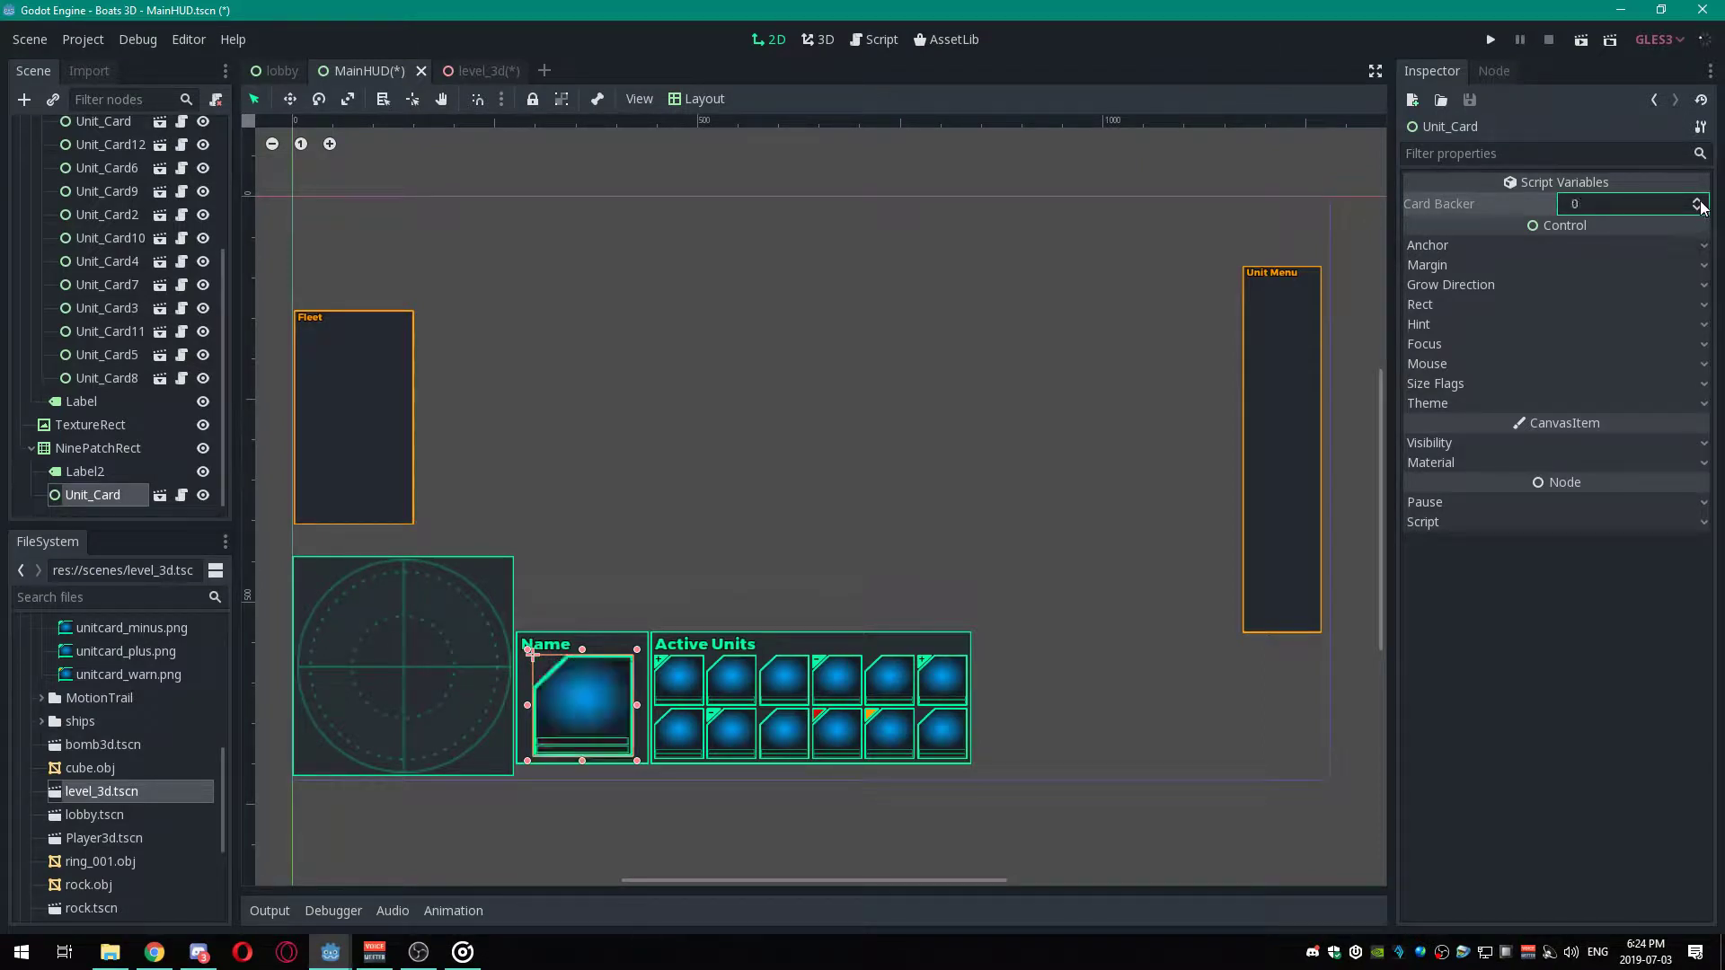
pyautogui.click(1697, 199)
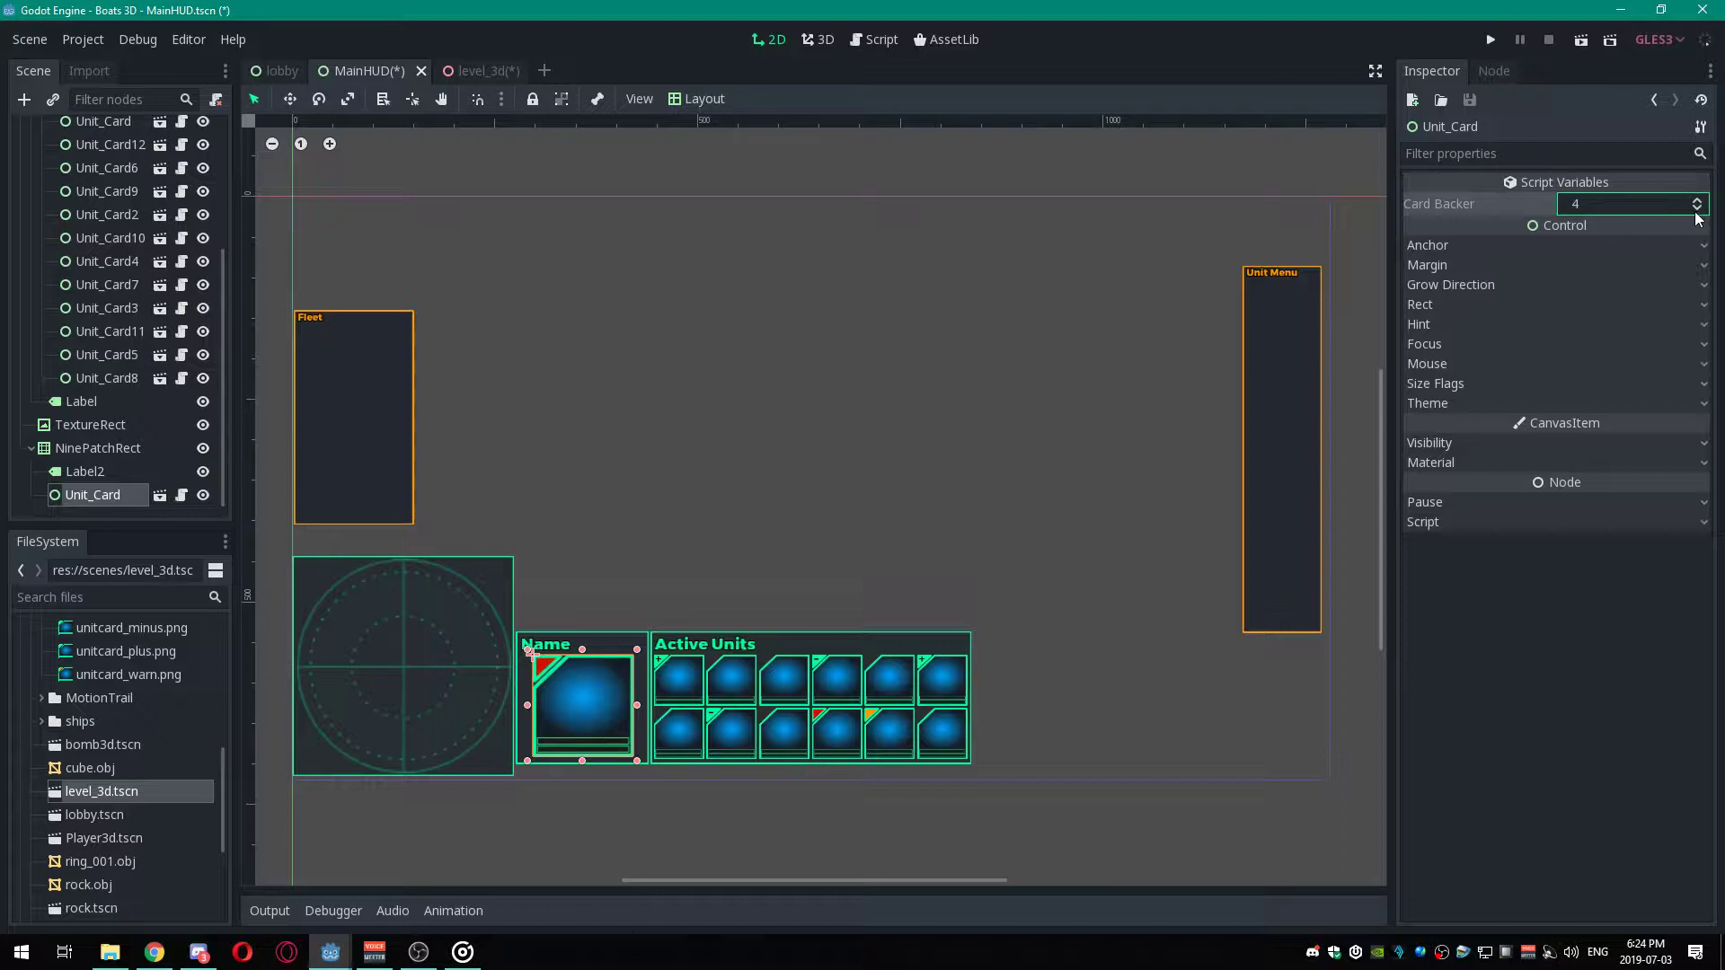
pyautogui.click(1695, 210)
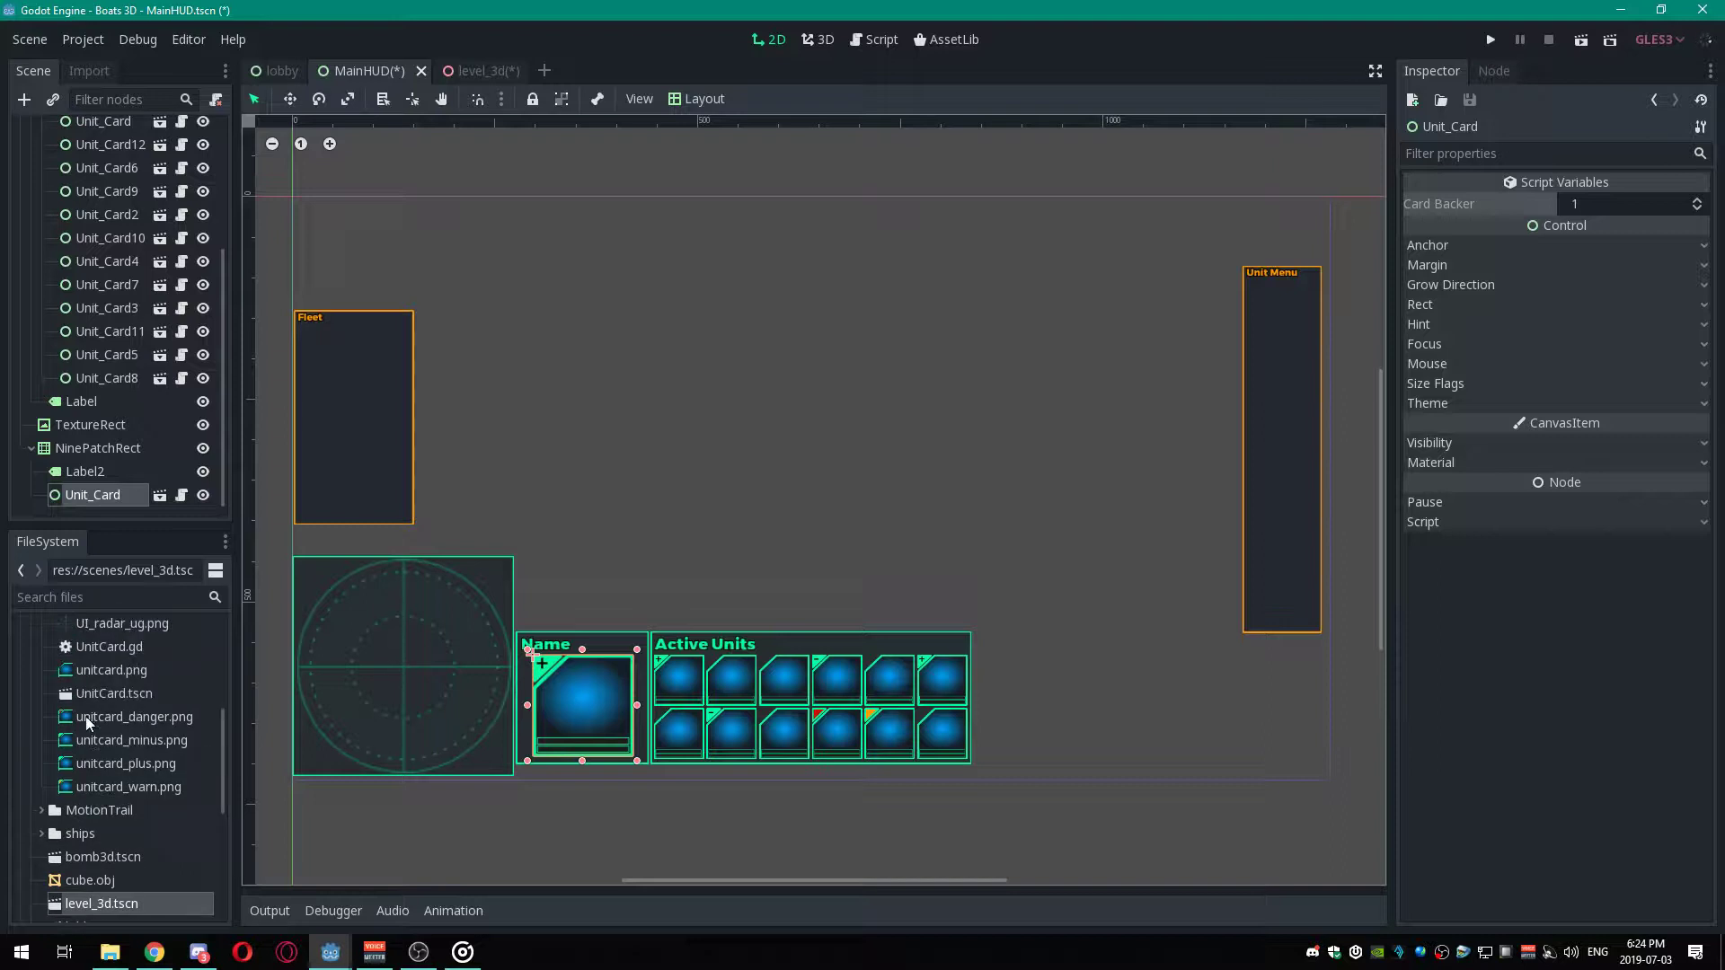
pyautogui.moveTo(100, 690)
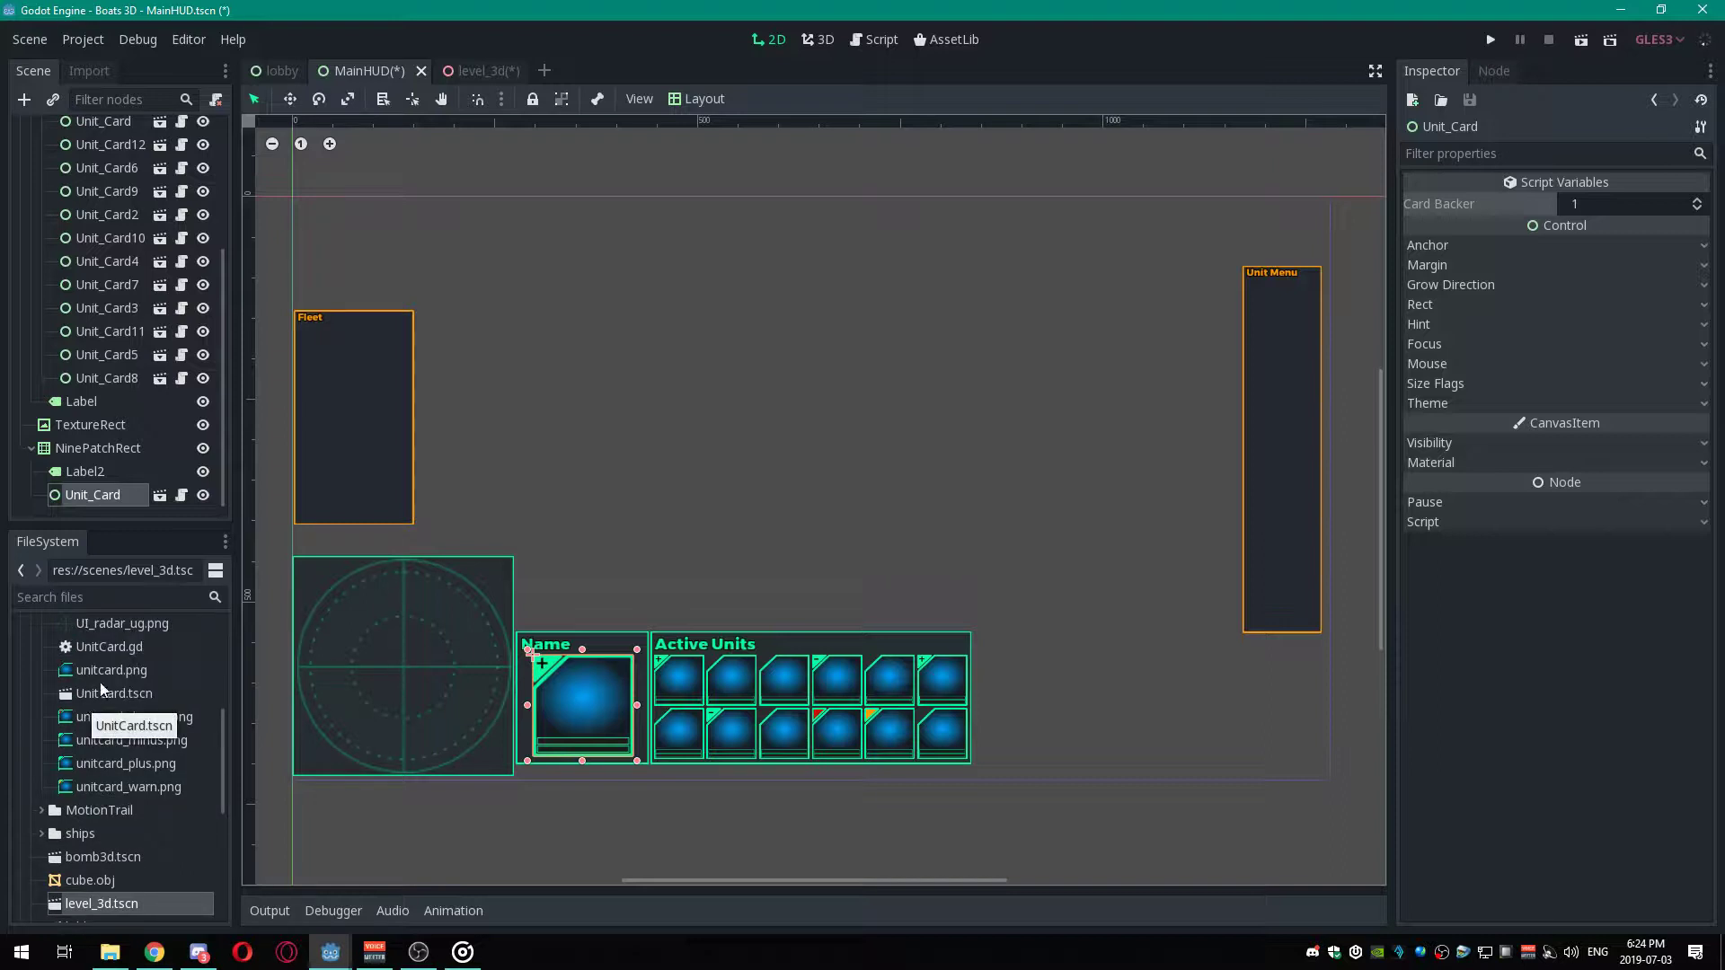
# Open the UnitCard scene, visiting the lobby tab before settling on UnitCard.
pyautogui.doubleClick(113, 693)
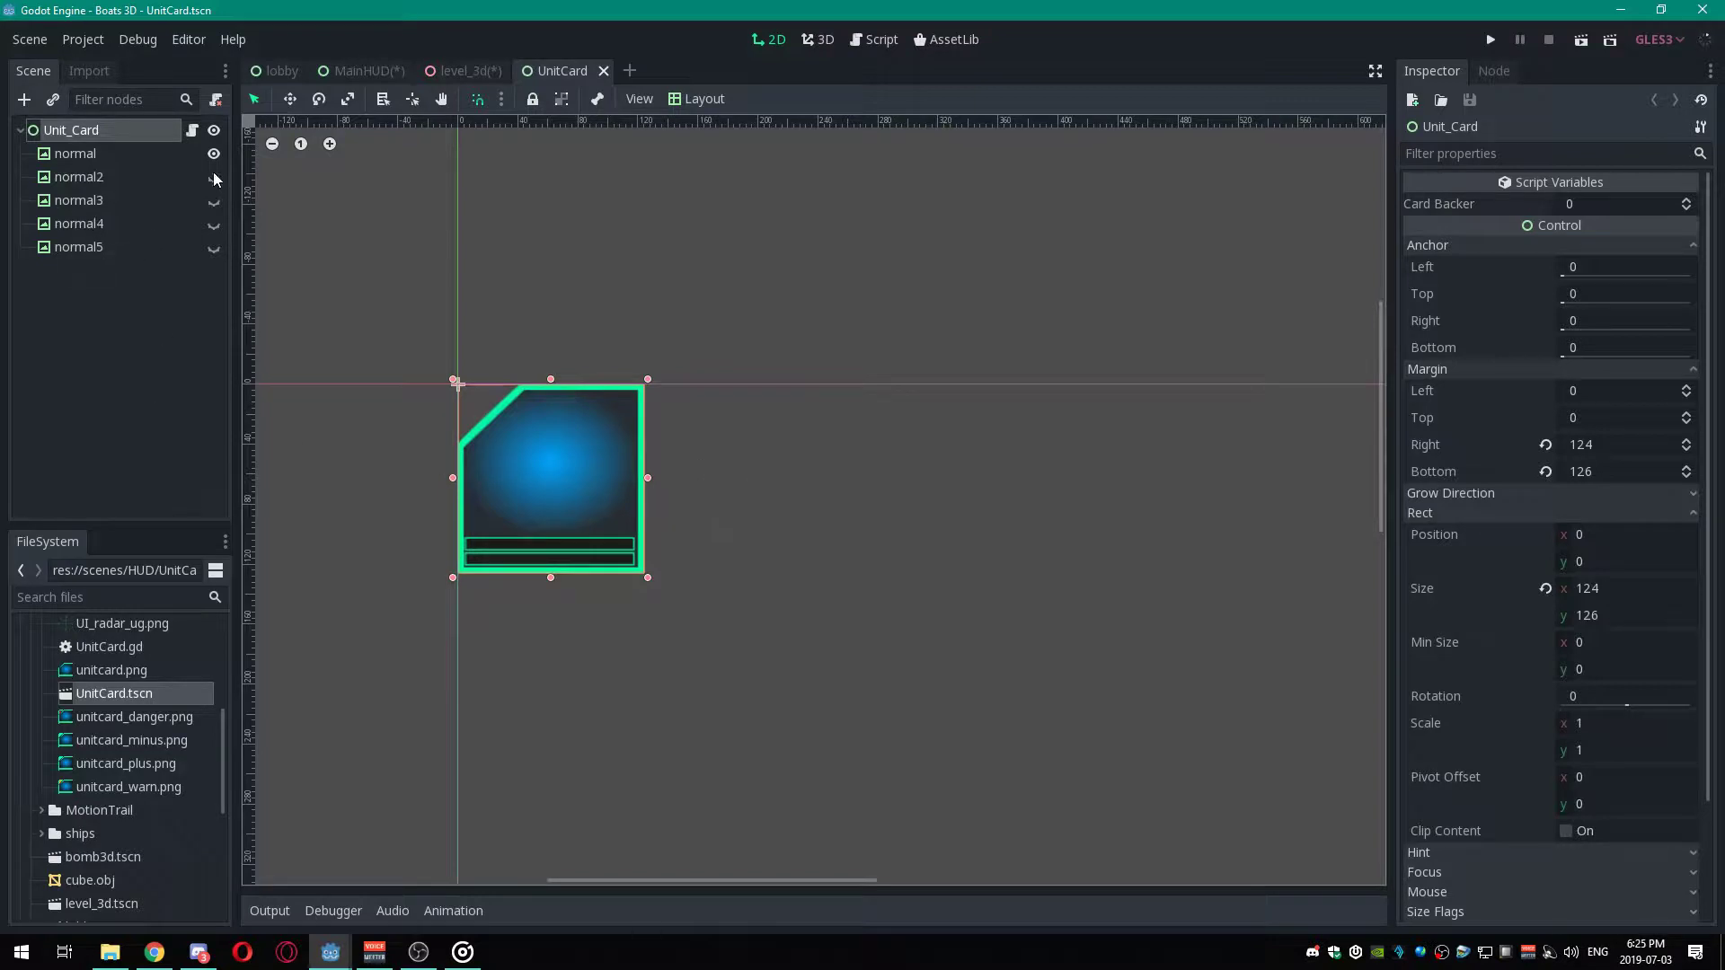
pyautogui.click(363, 71)
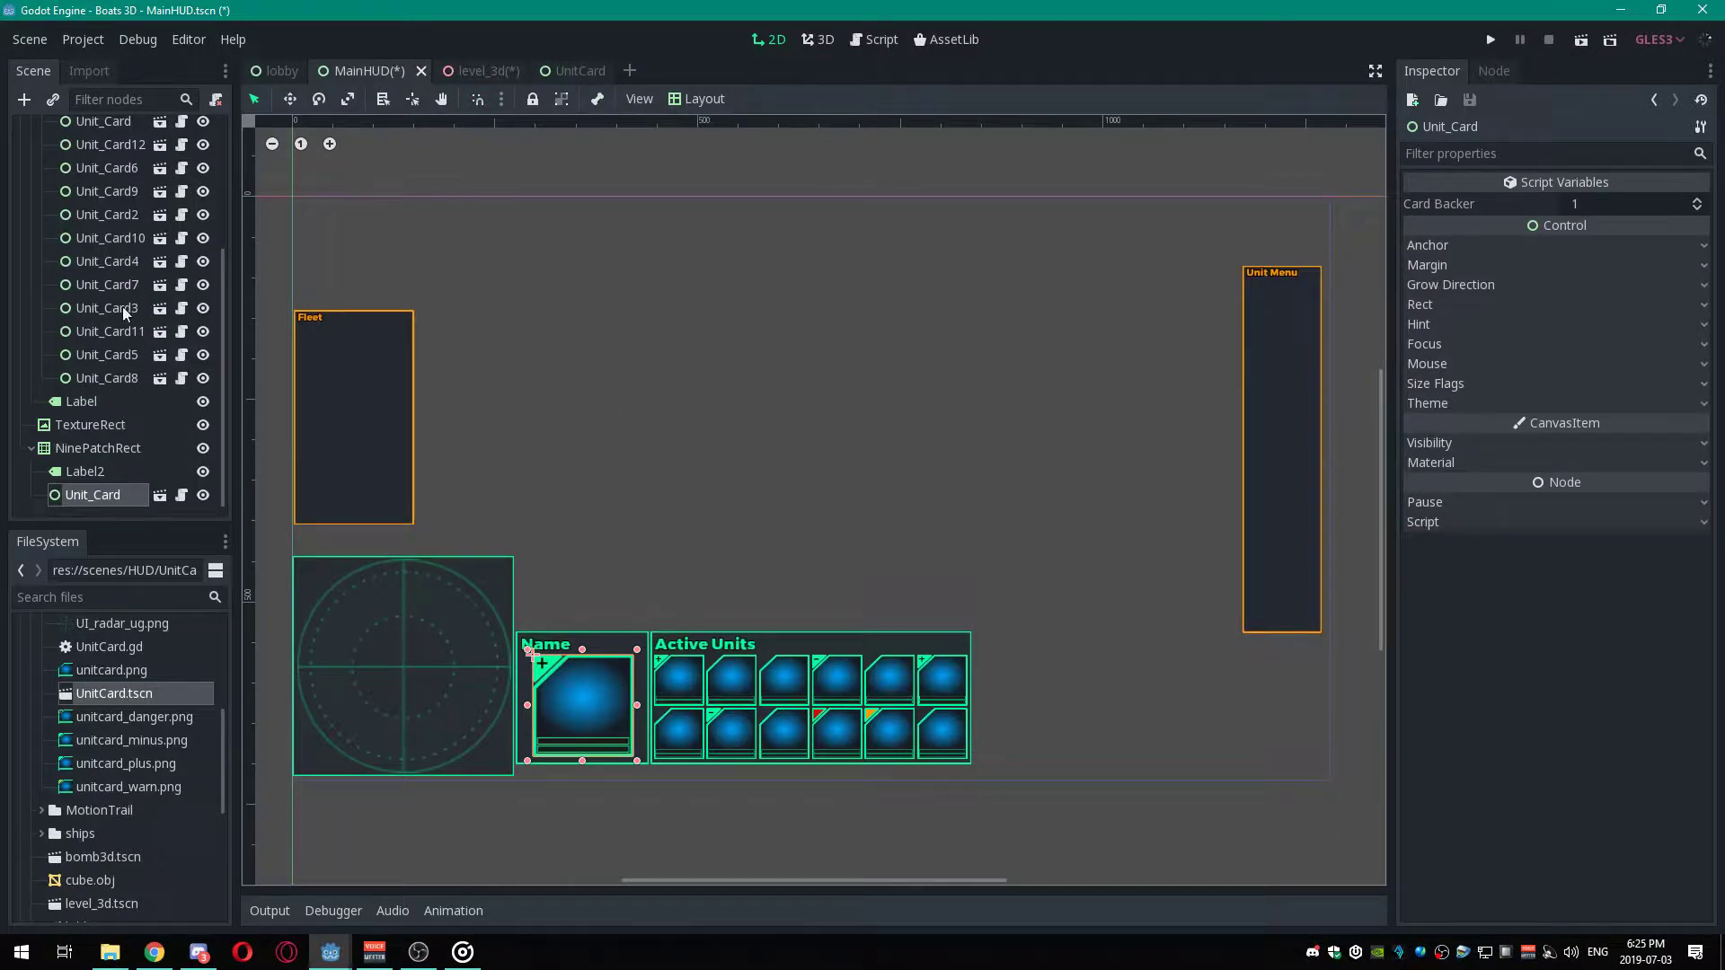
pyautogui.click(281, 71)
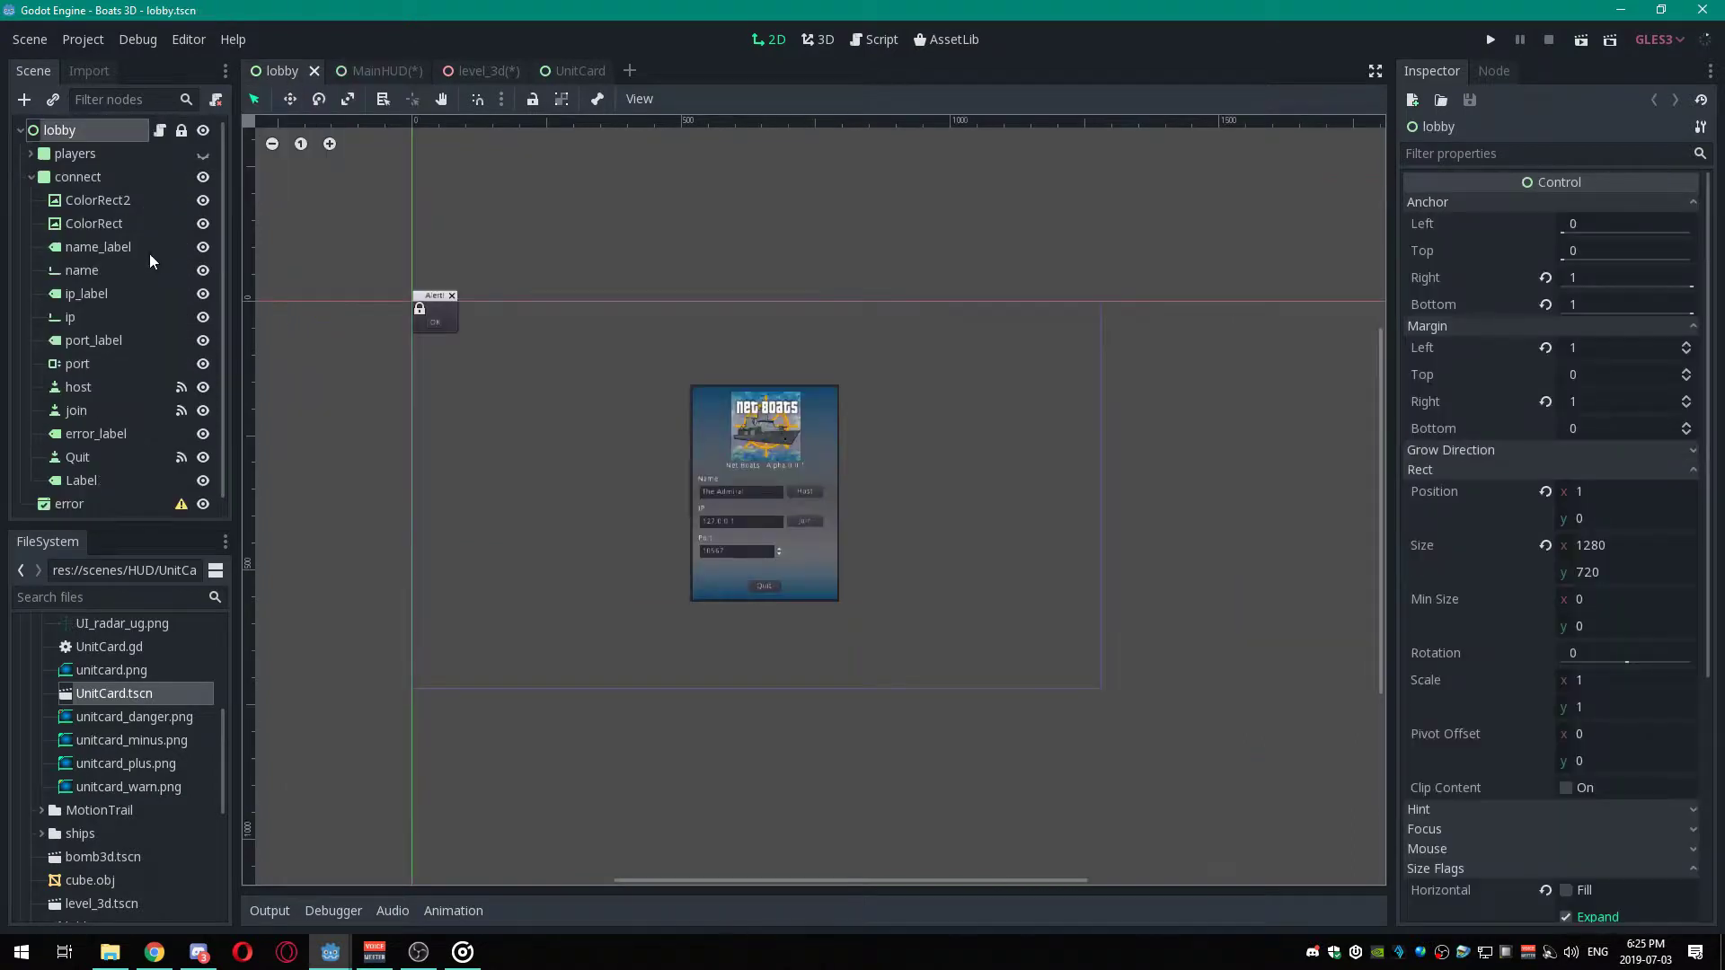
pyautogui.click(579, 71)
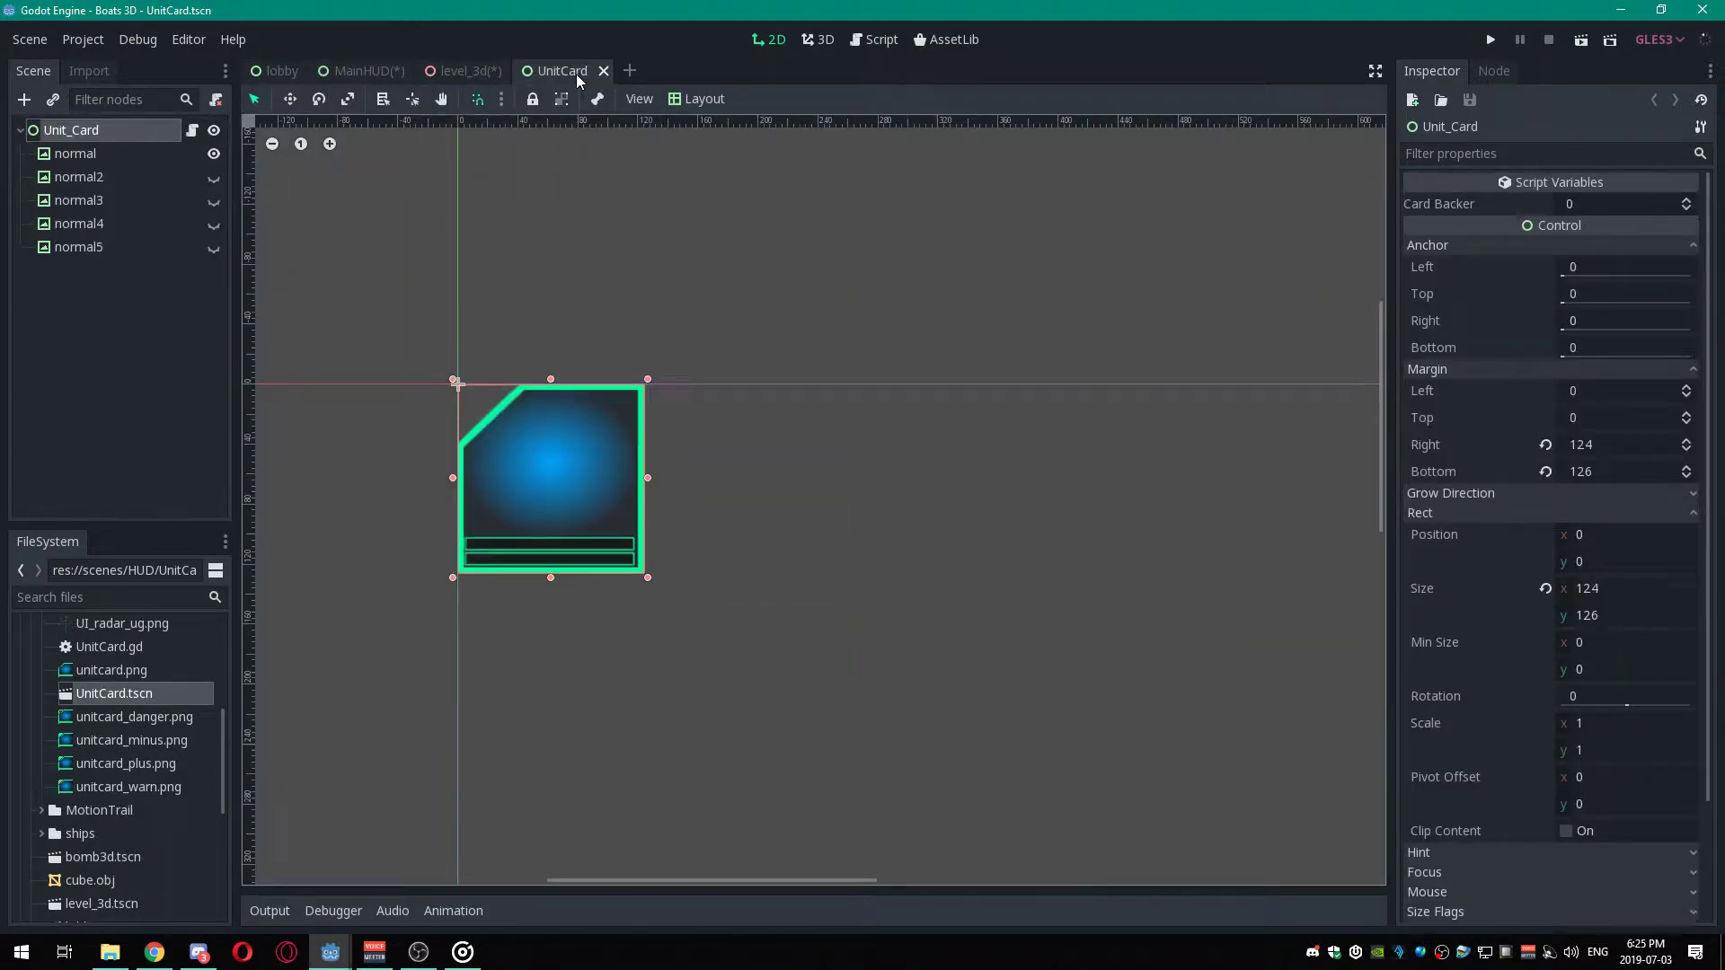
pyautogui.moveTo(87, 291)
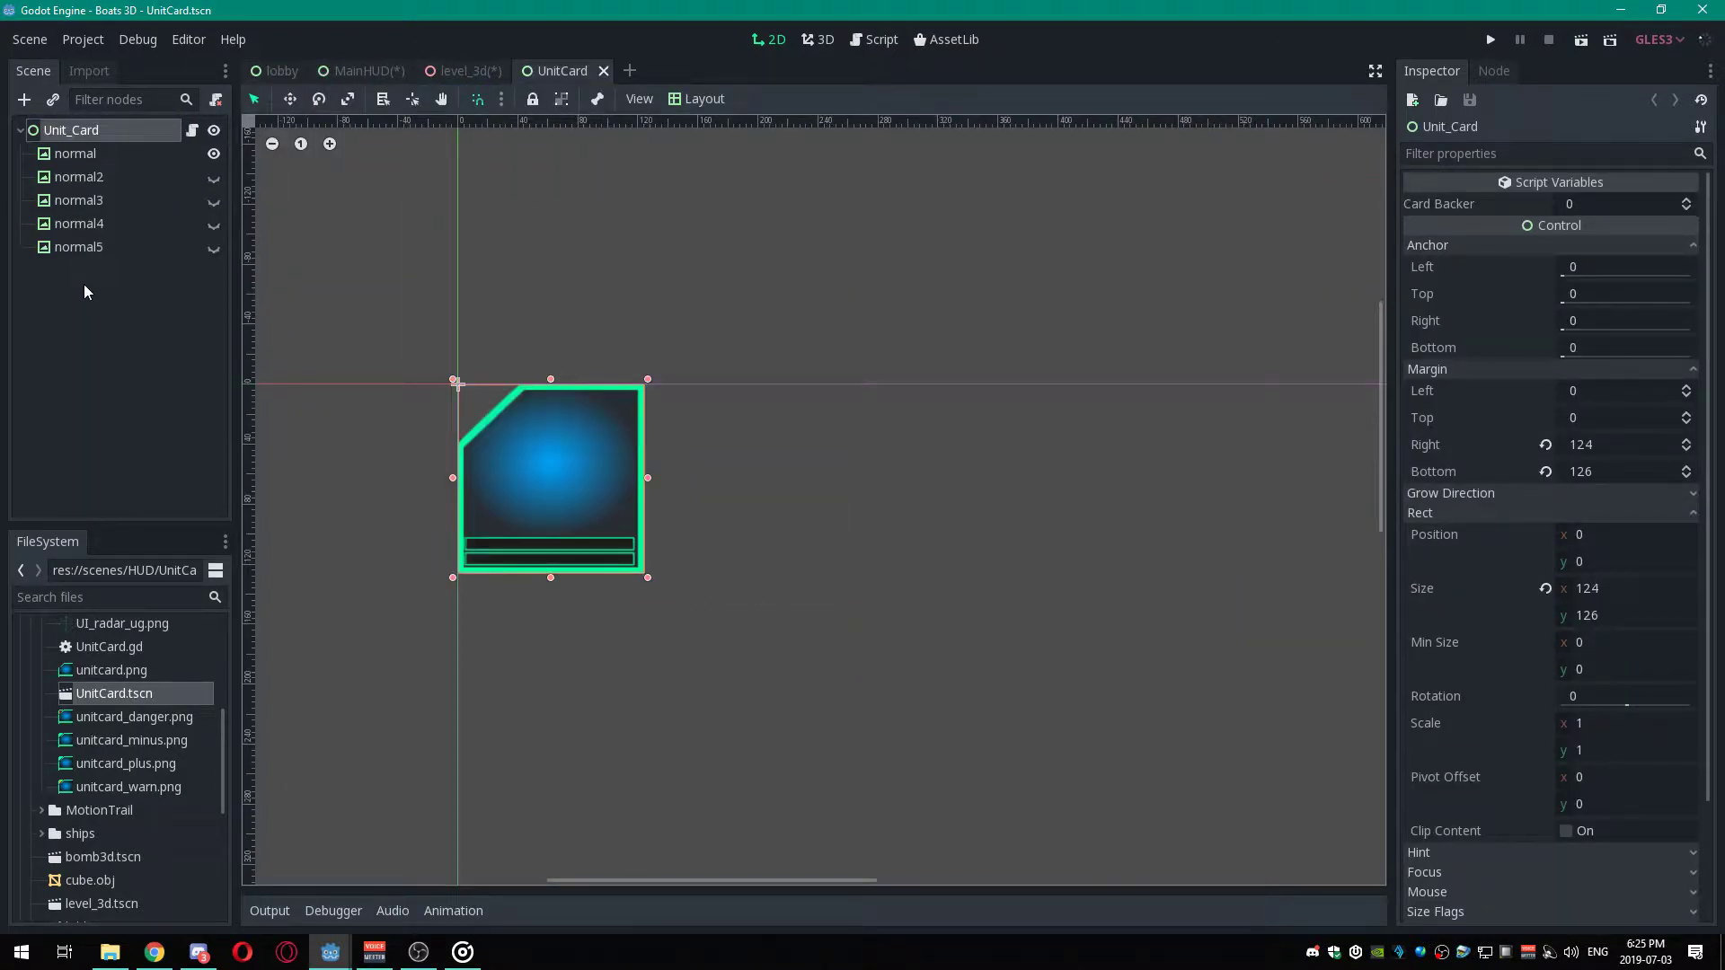
pyautogui.moveTo(521, 542)
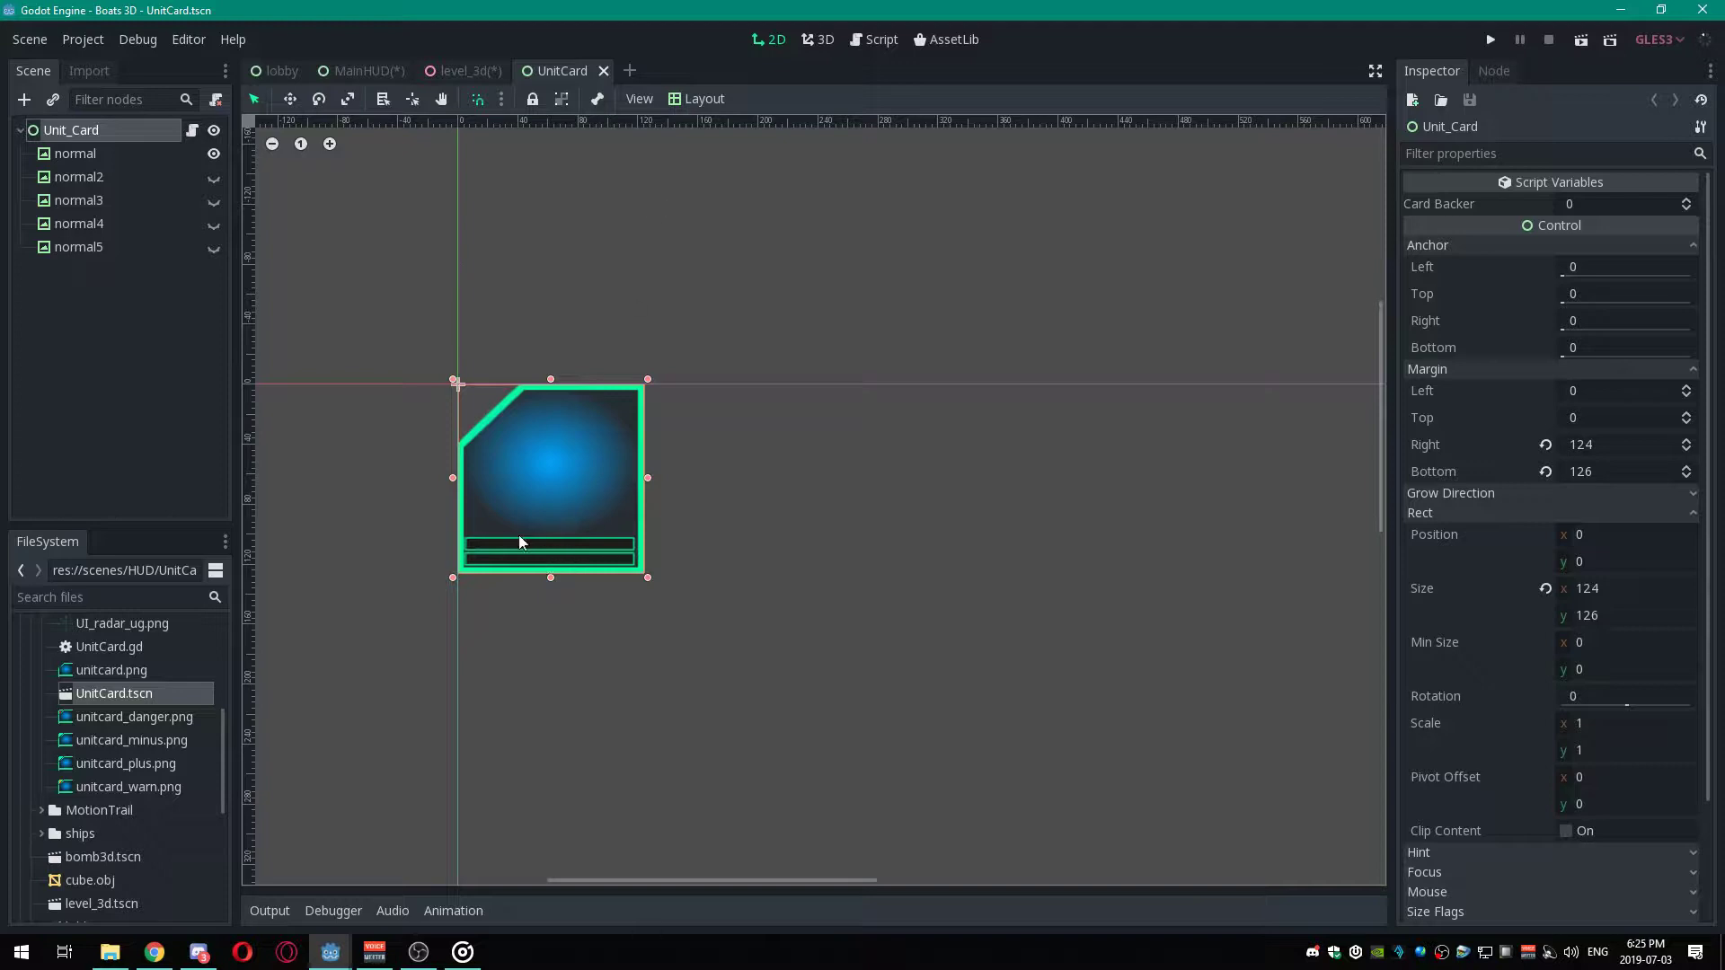
pyautogui.moveTo(473, 550)
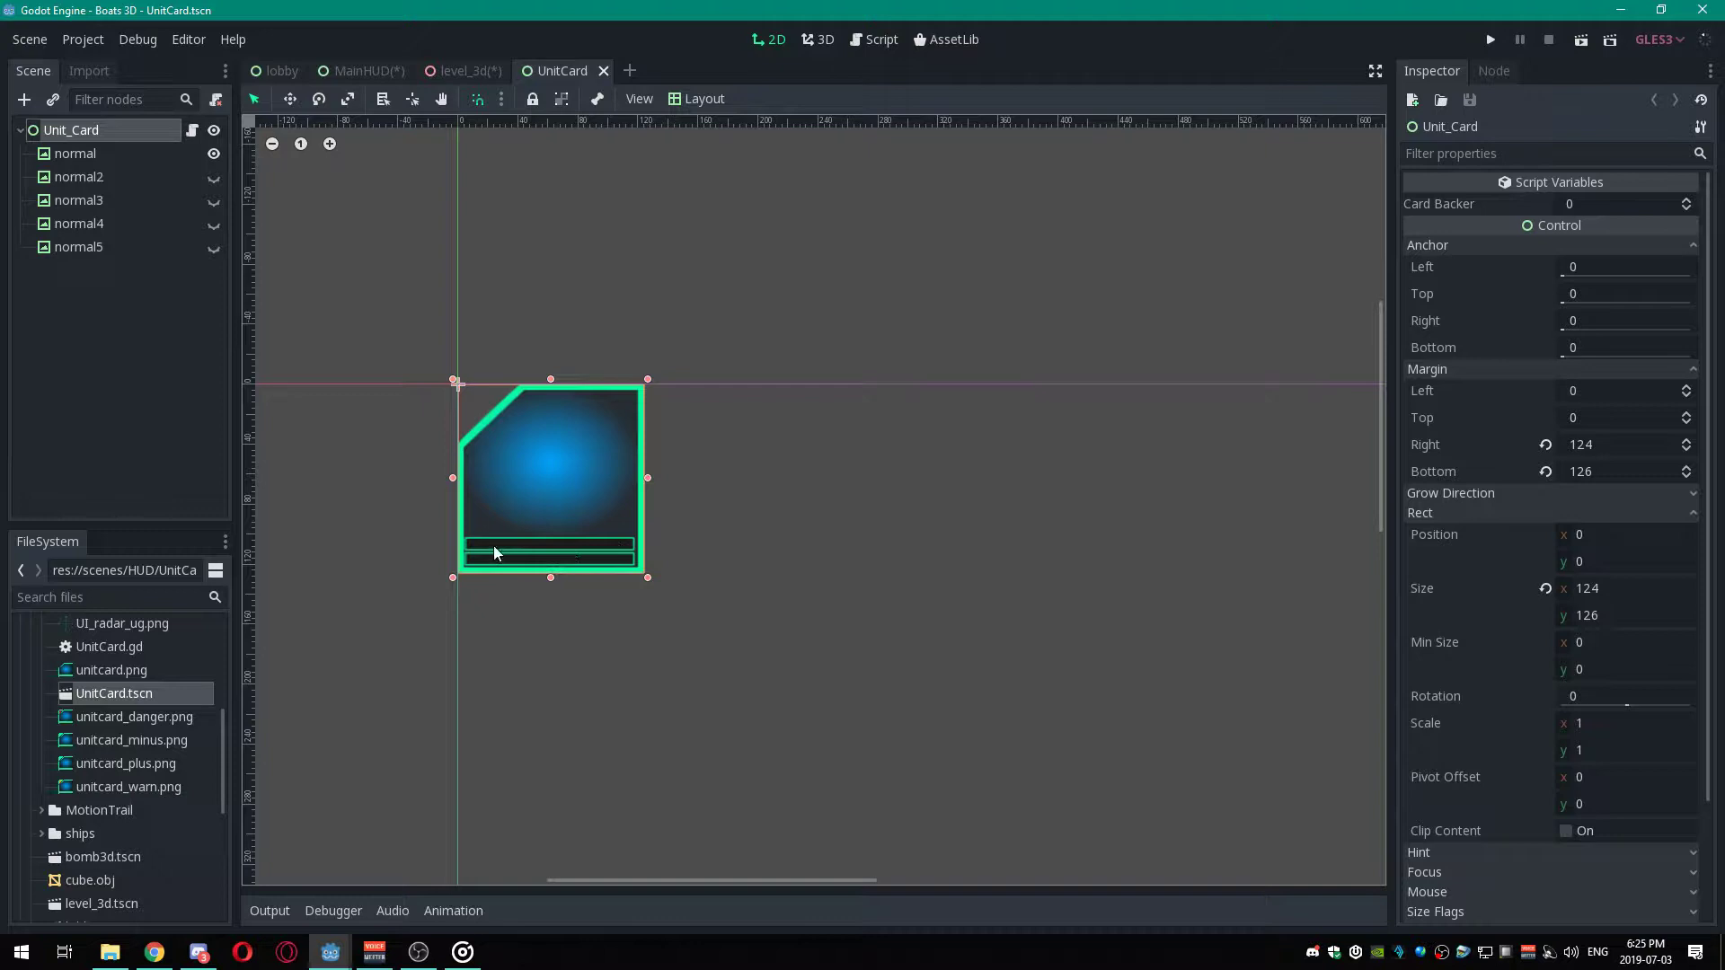
pyautogui.moveTo(498, 655)
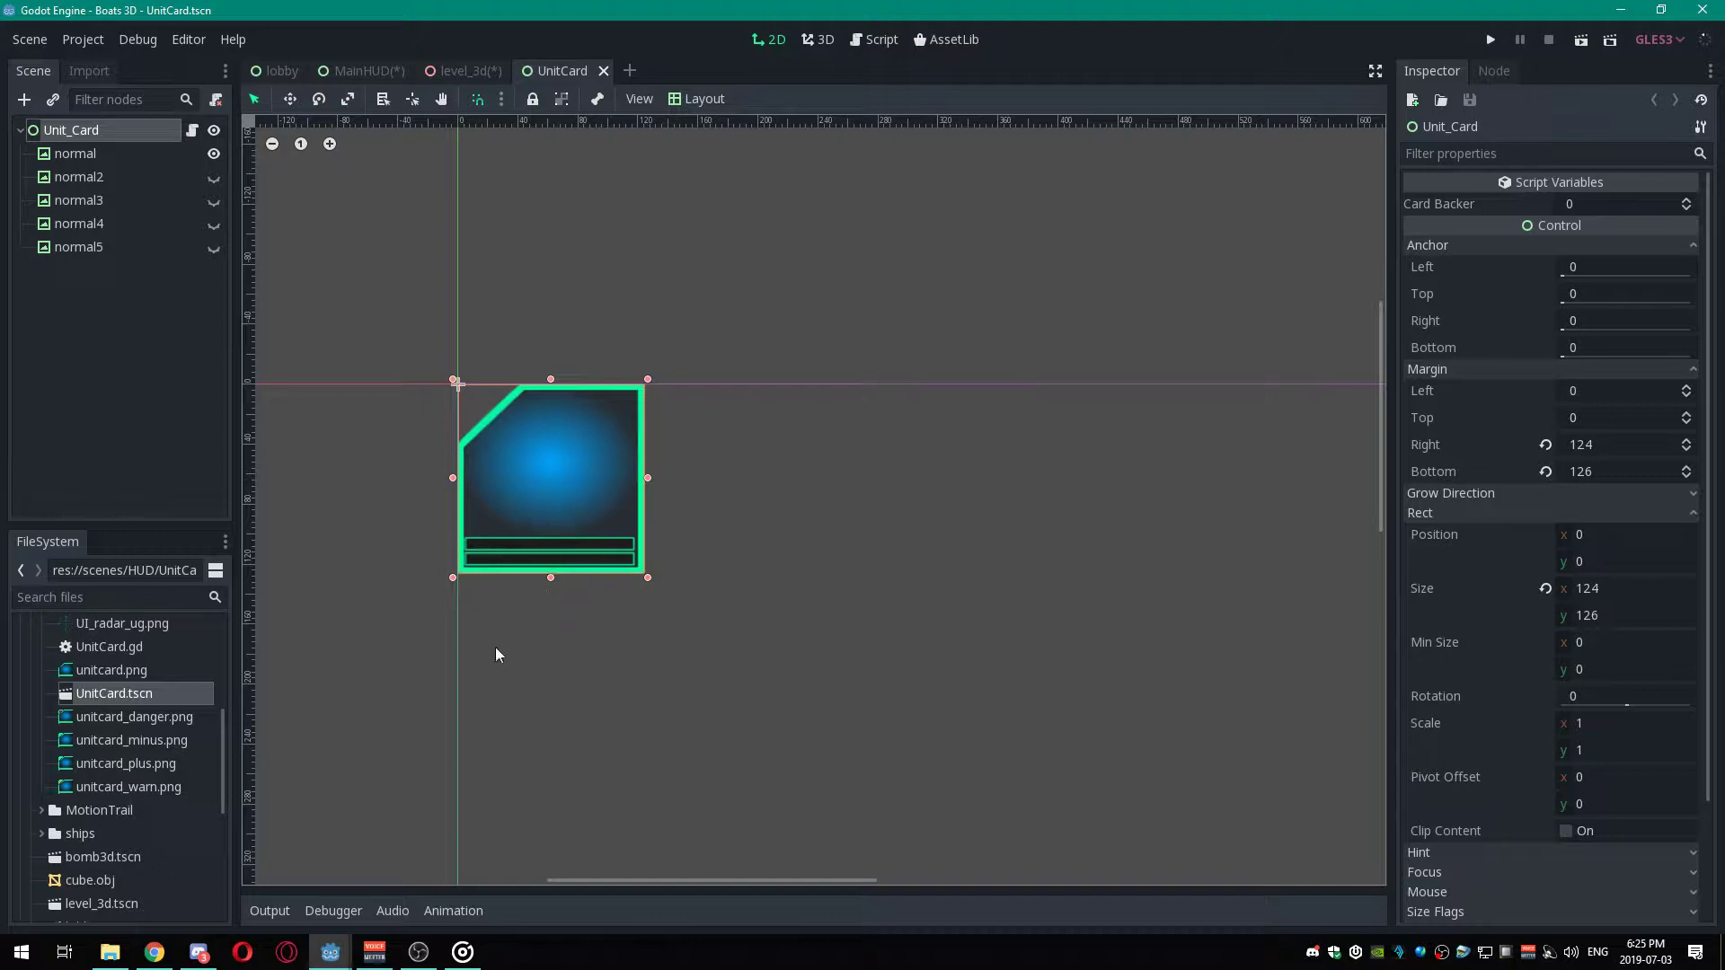
pyautogui.moveTo(594, 499)
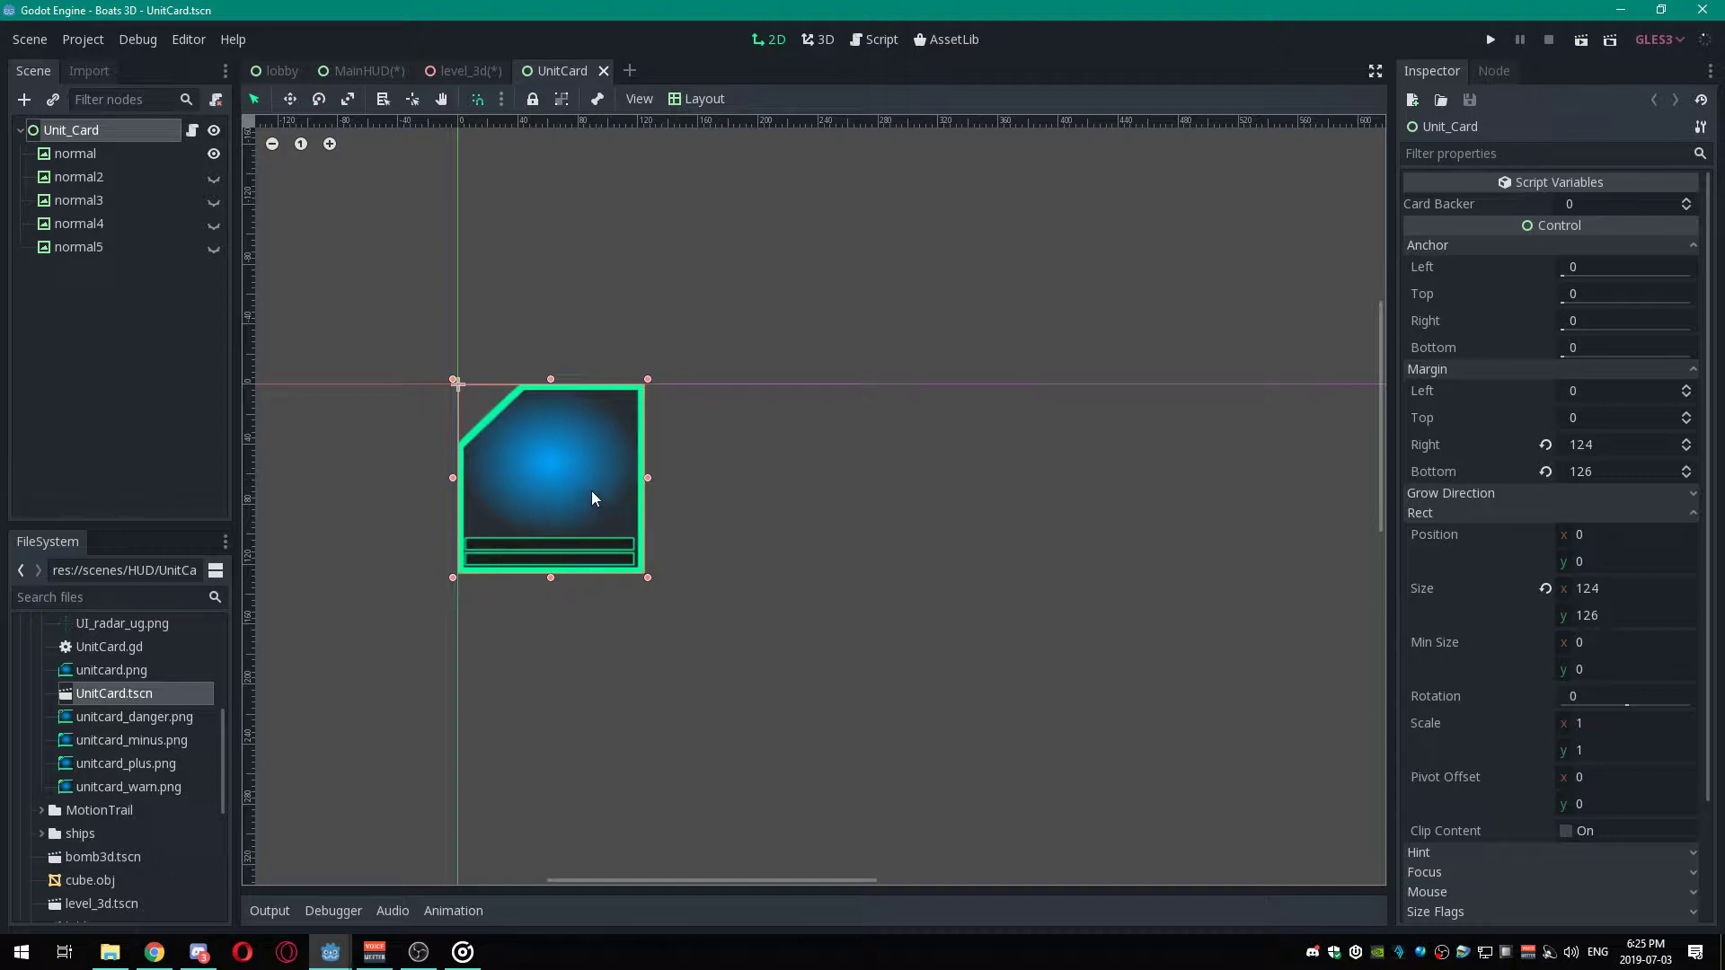
pyautogui.moveTo(628, 526)
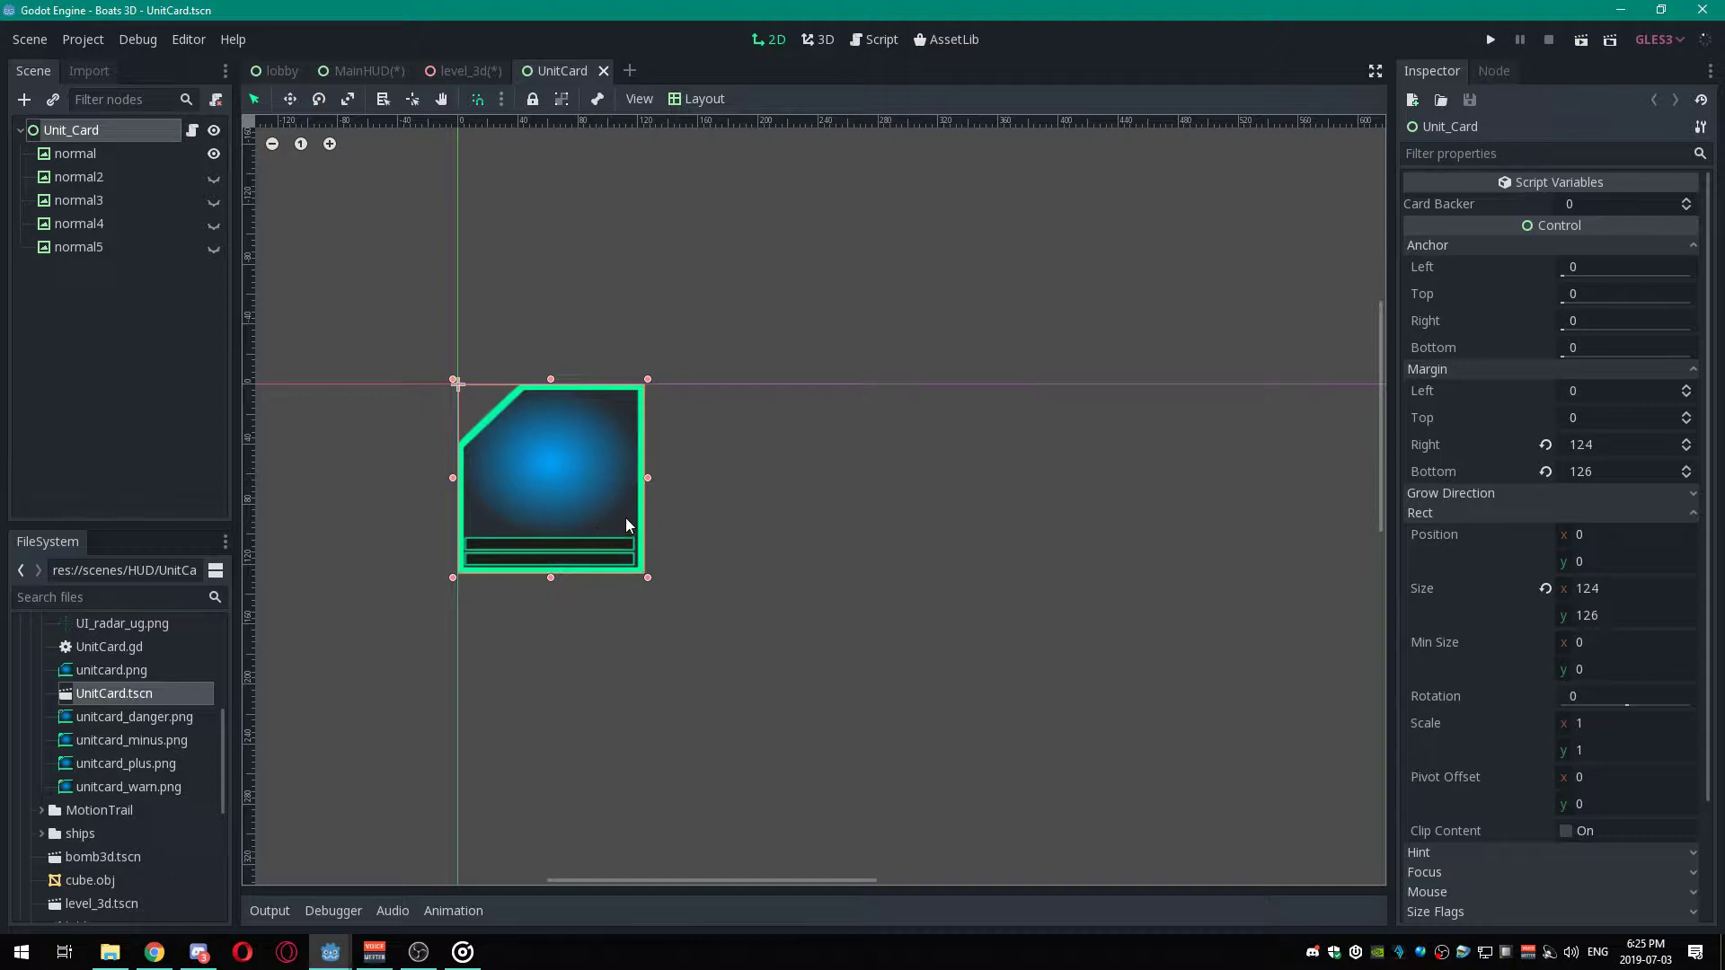
pyautogui.moveTo(579, 494)
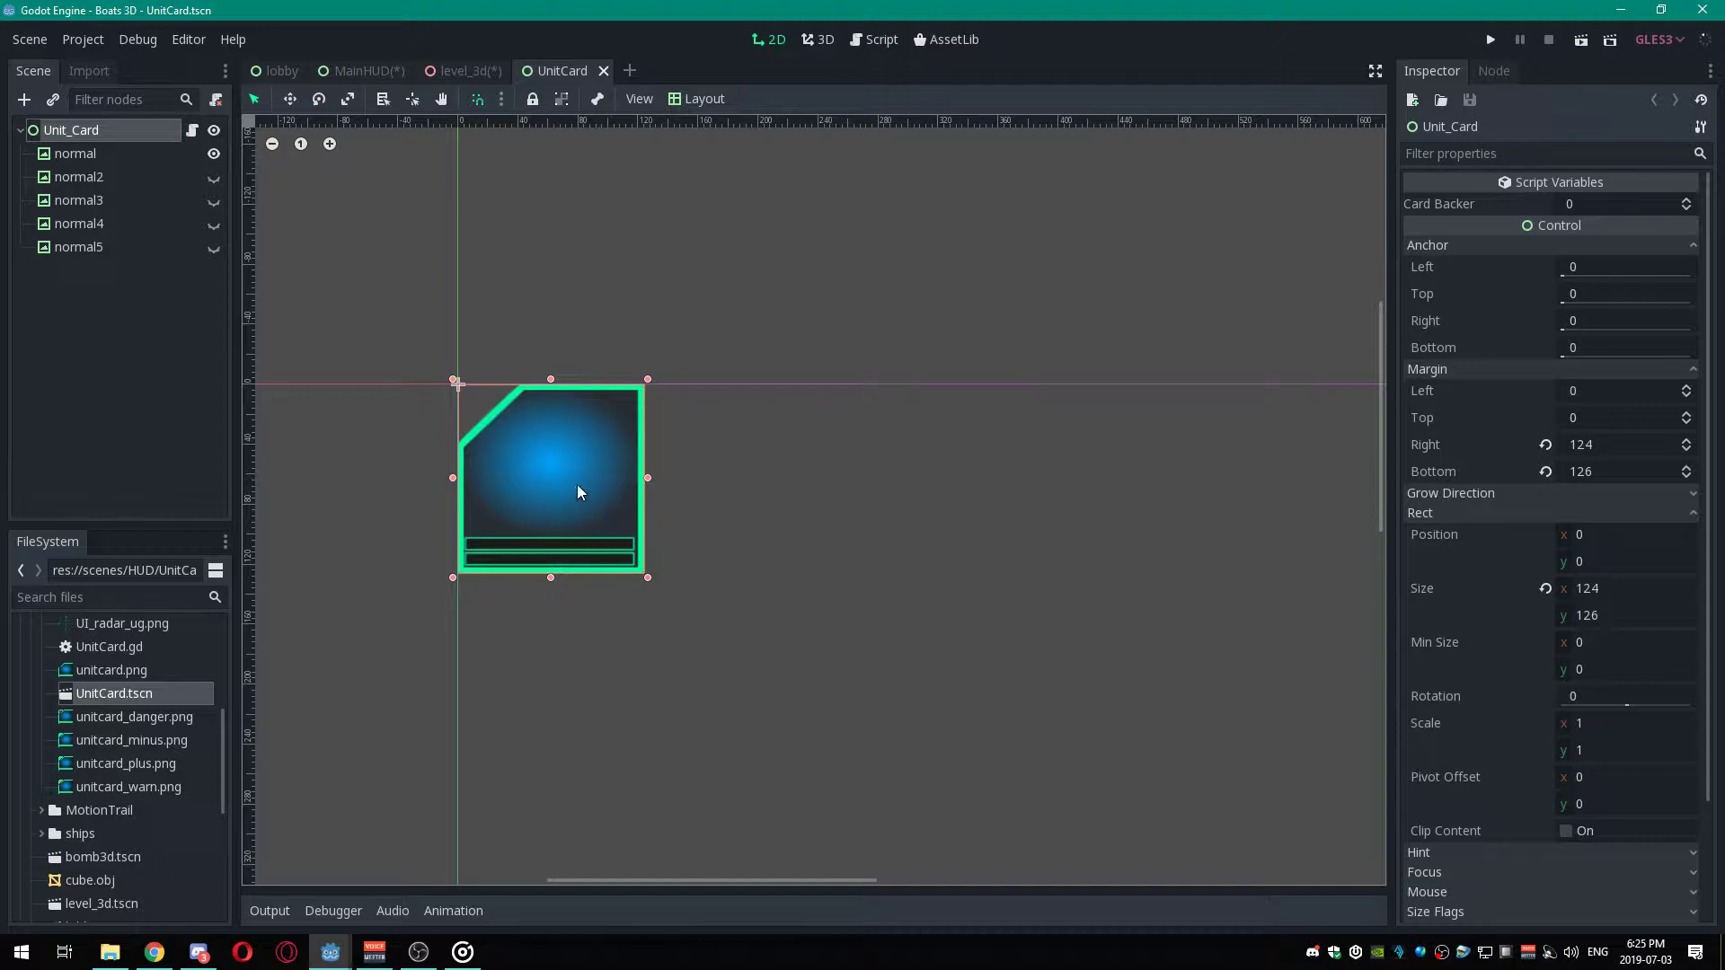
pyautogui.moveTo(578, 558)
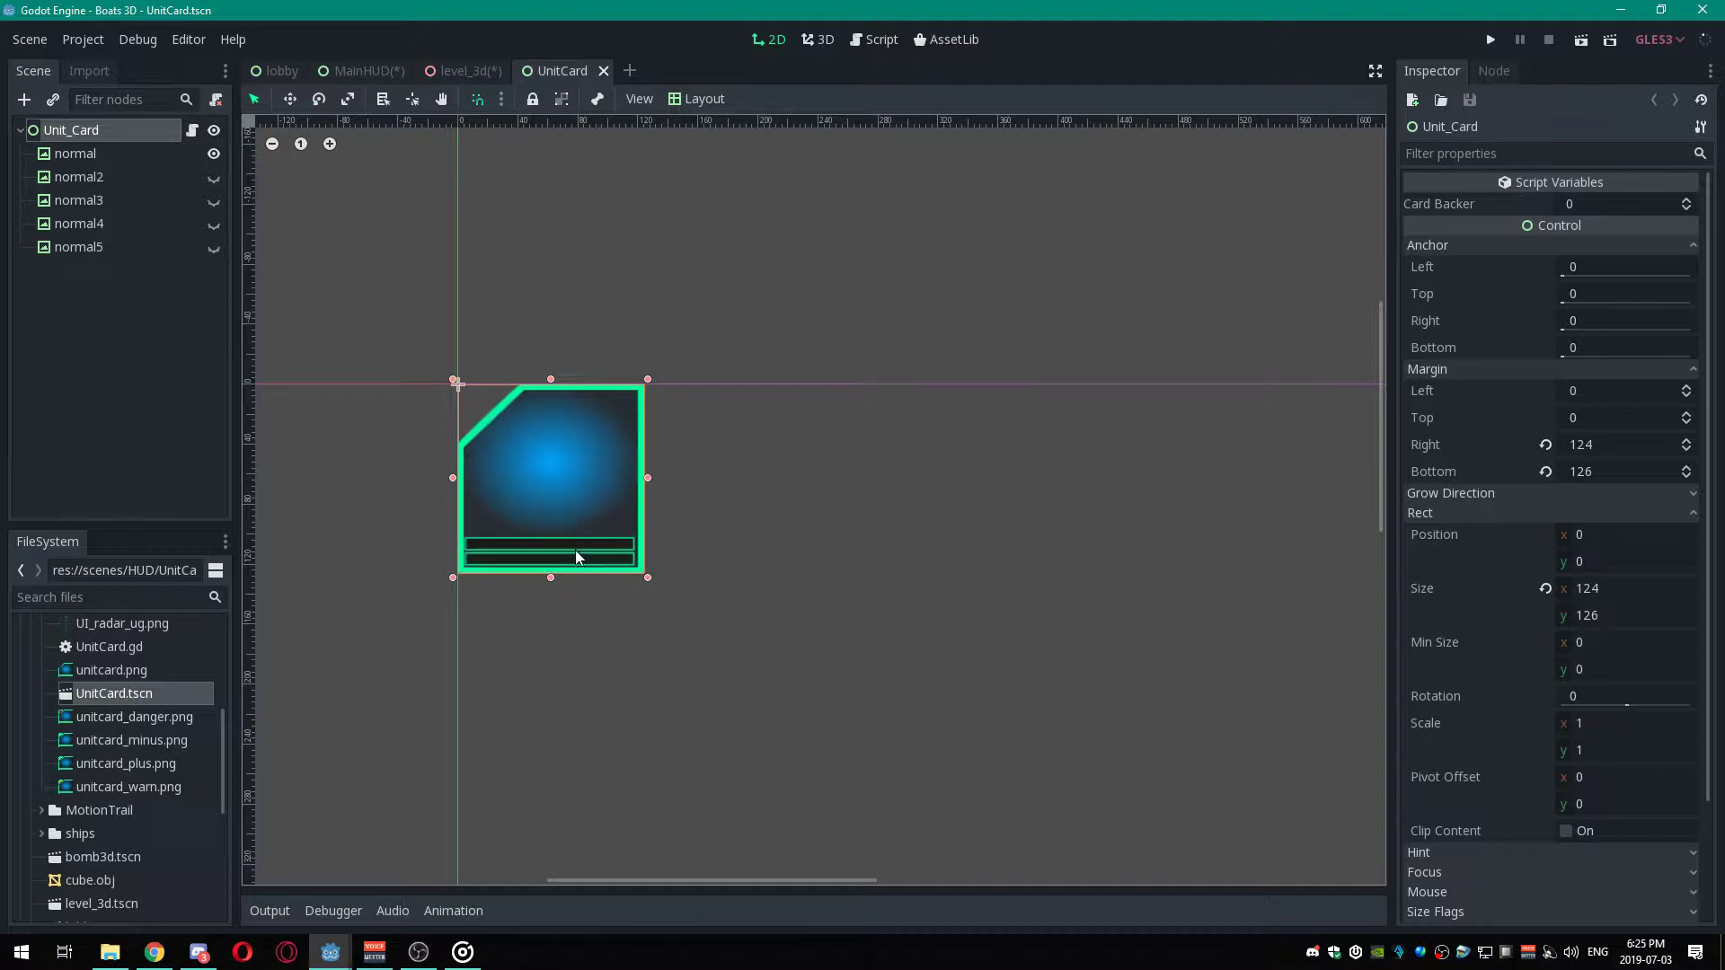
pyautogui.moveTo(598, 561)
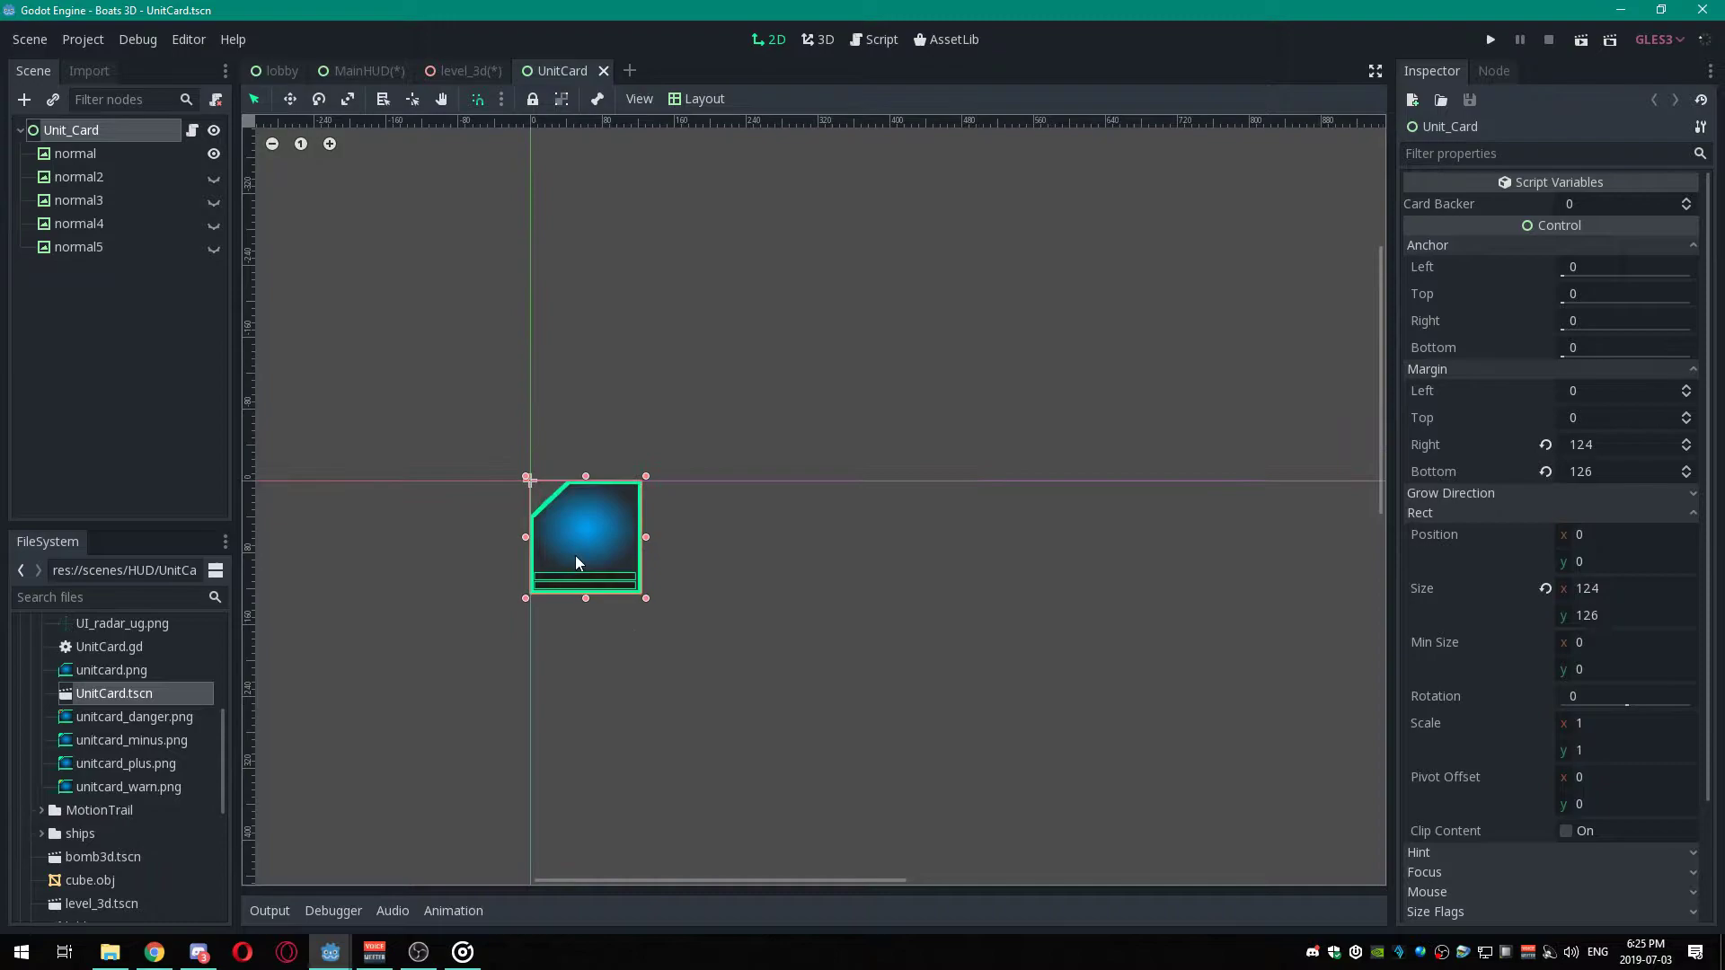
# Switch to the level_3d scene's 3D view of three warships and a blue cube.
pyautogui.click(470, 70)
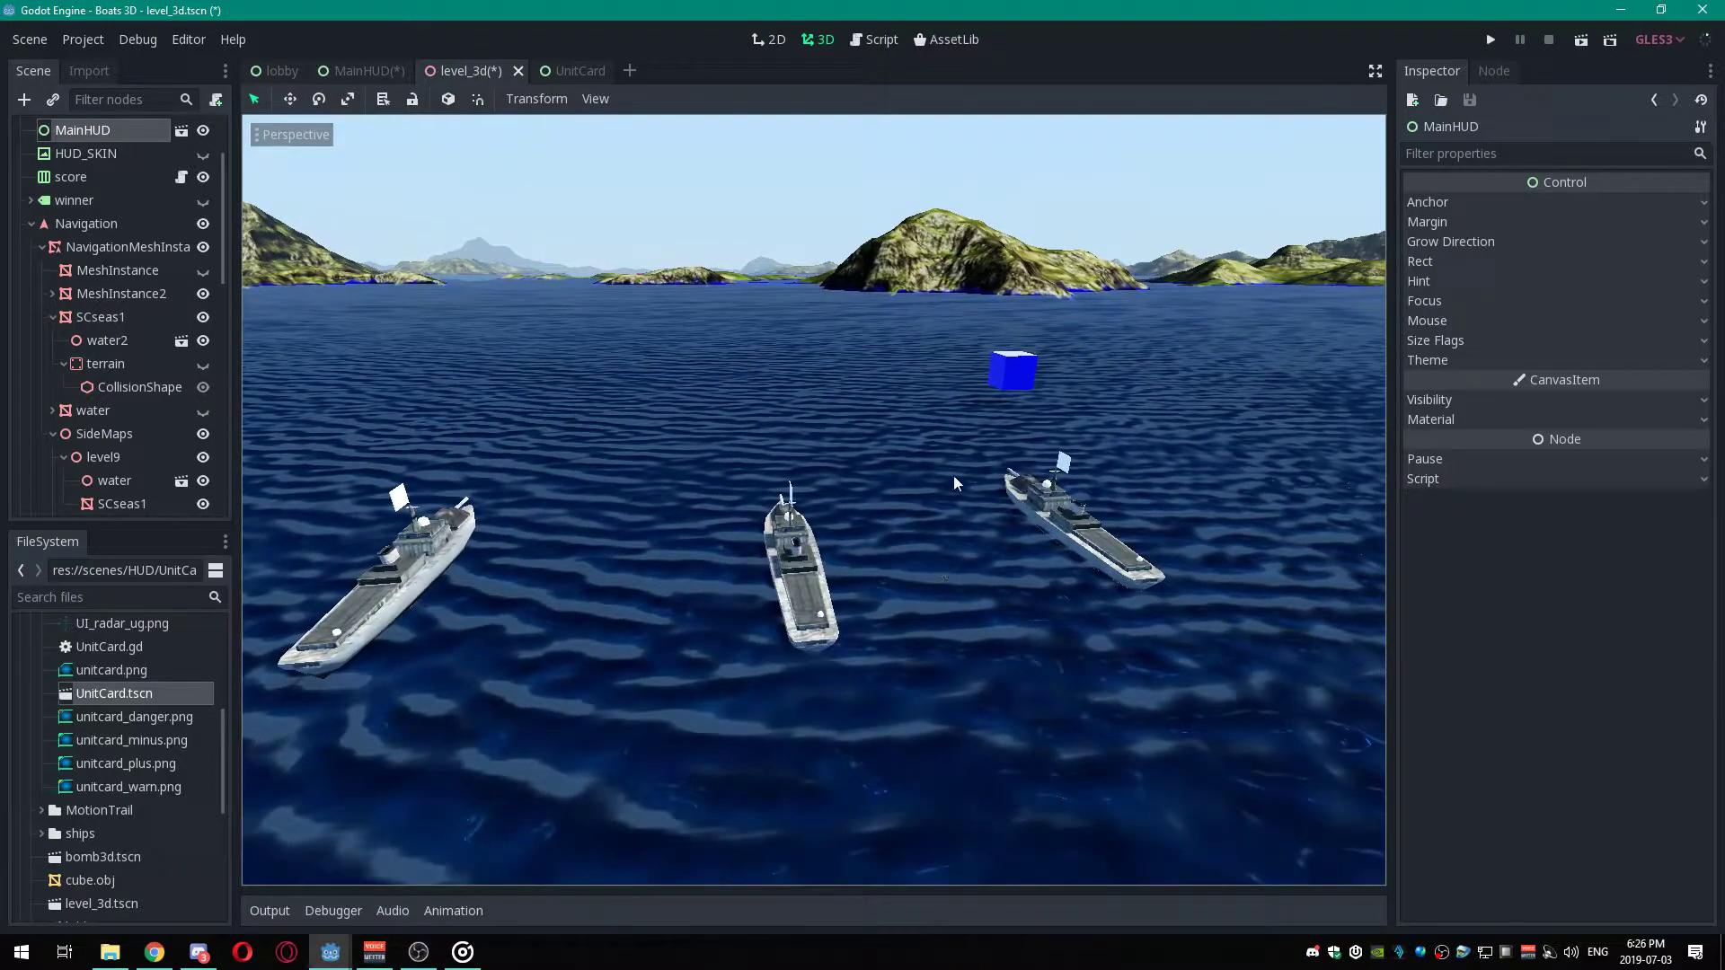
pyautogui.moveTo(448, 178)
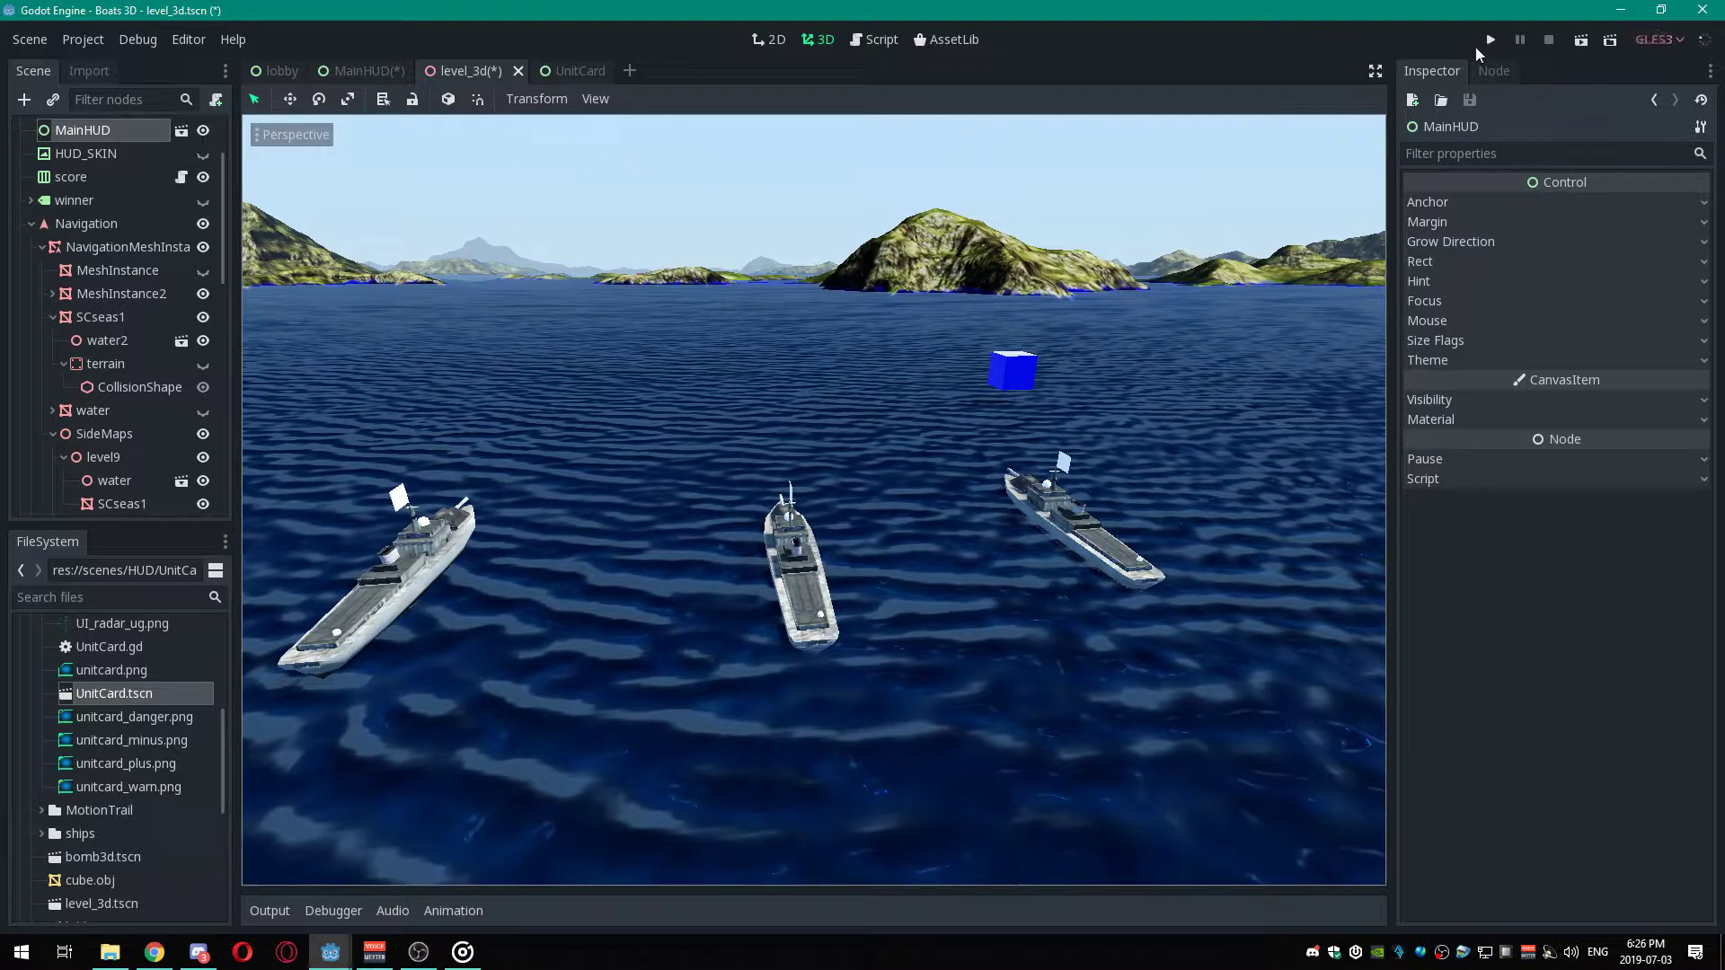
# Run the game, host a match from the lobby and start it.
pyautogui.press('ctrl+s')
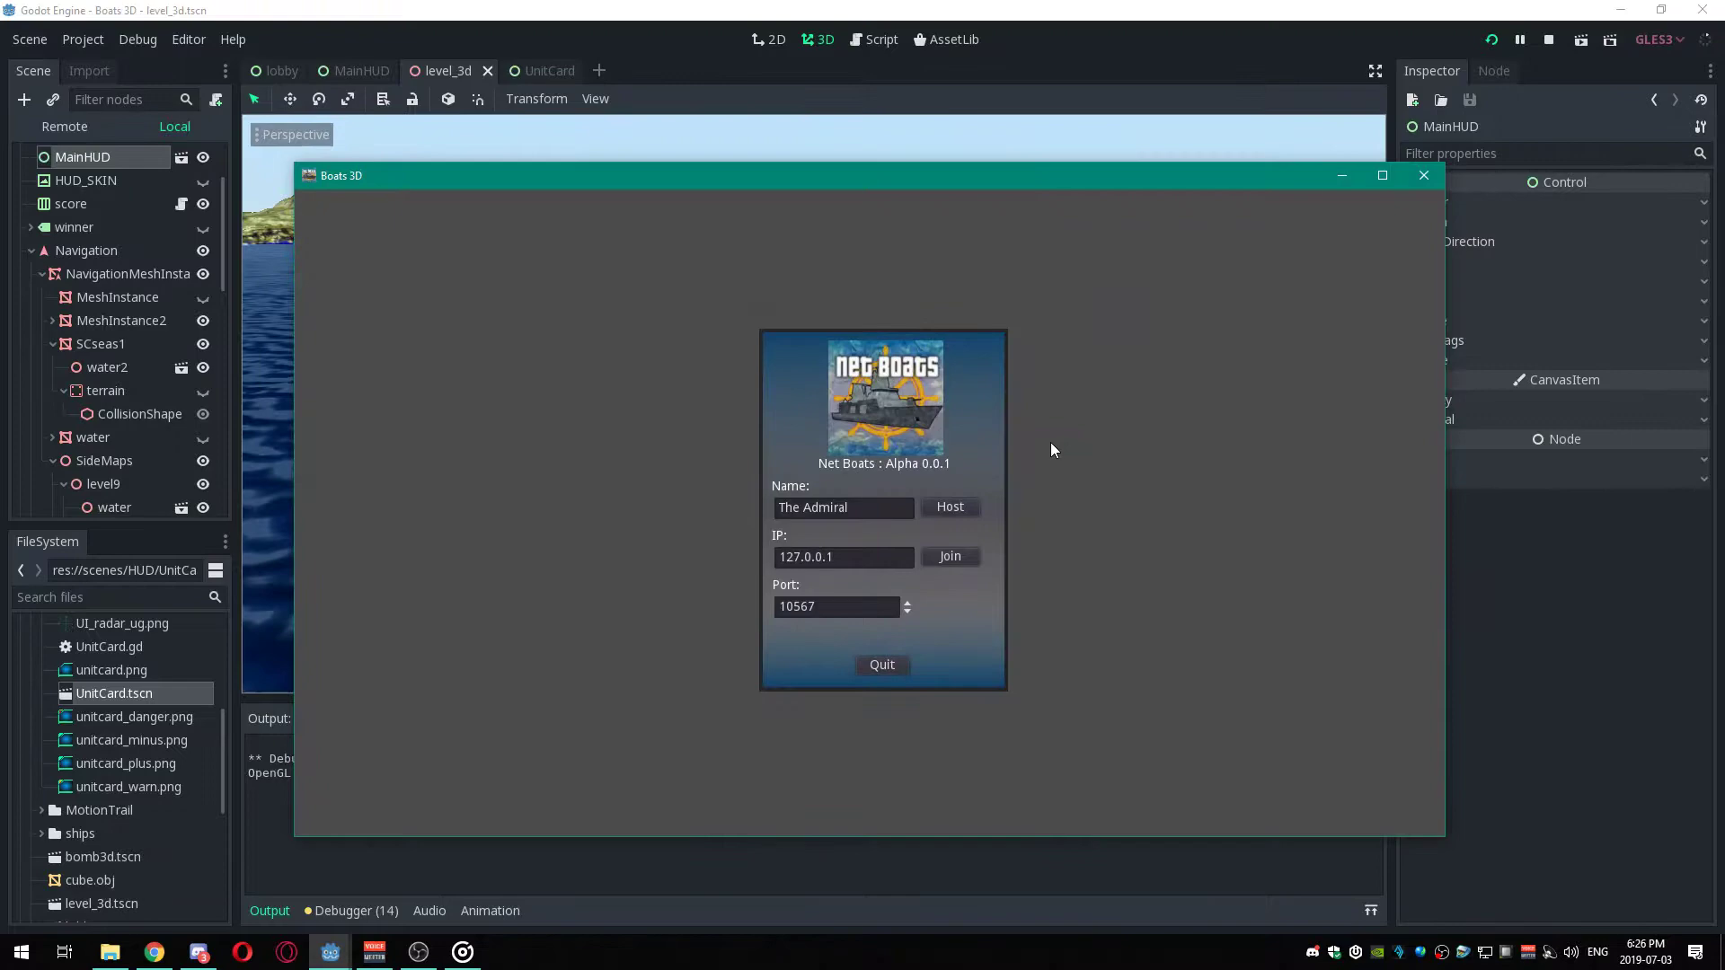
pyautogui.click(950, 506)
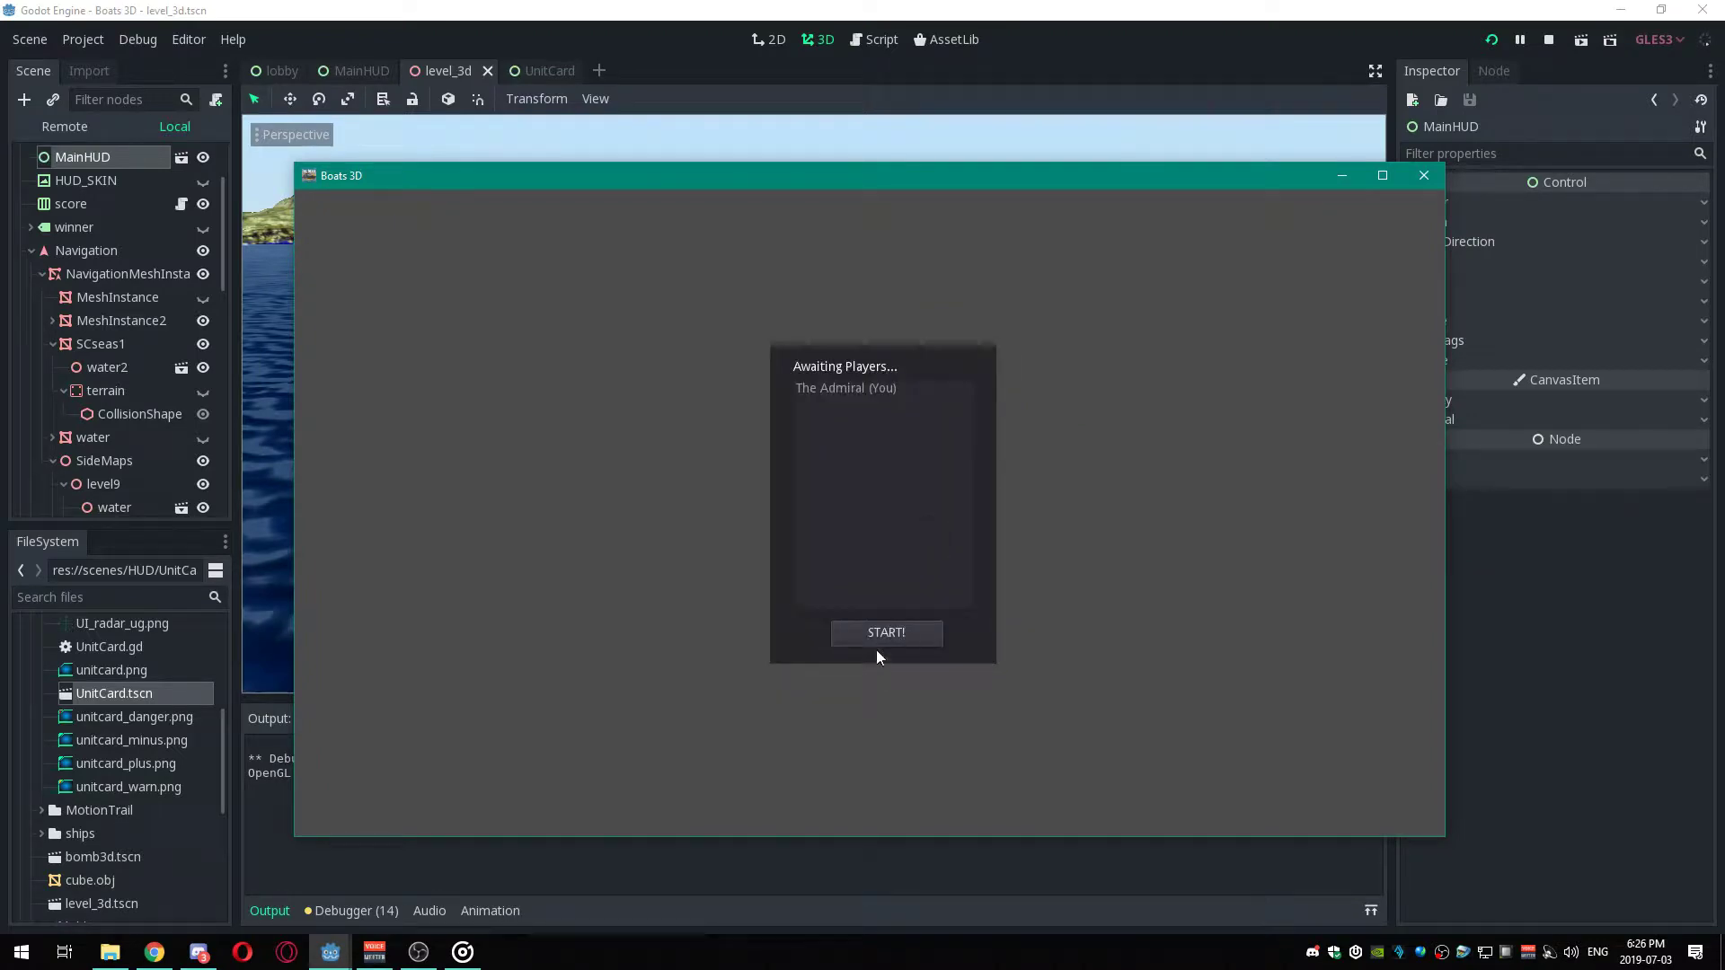
pyautogui.moveTo(660, 616)
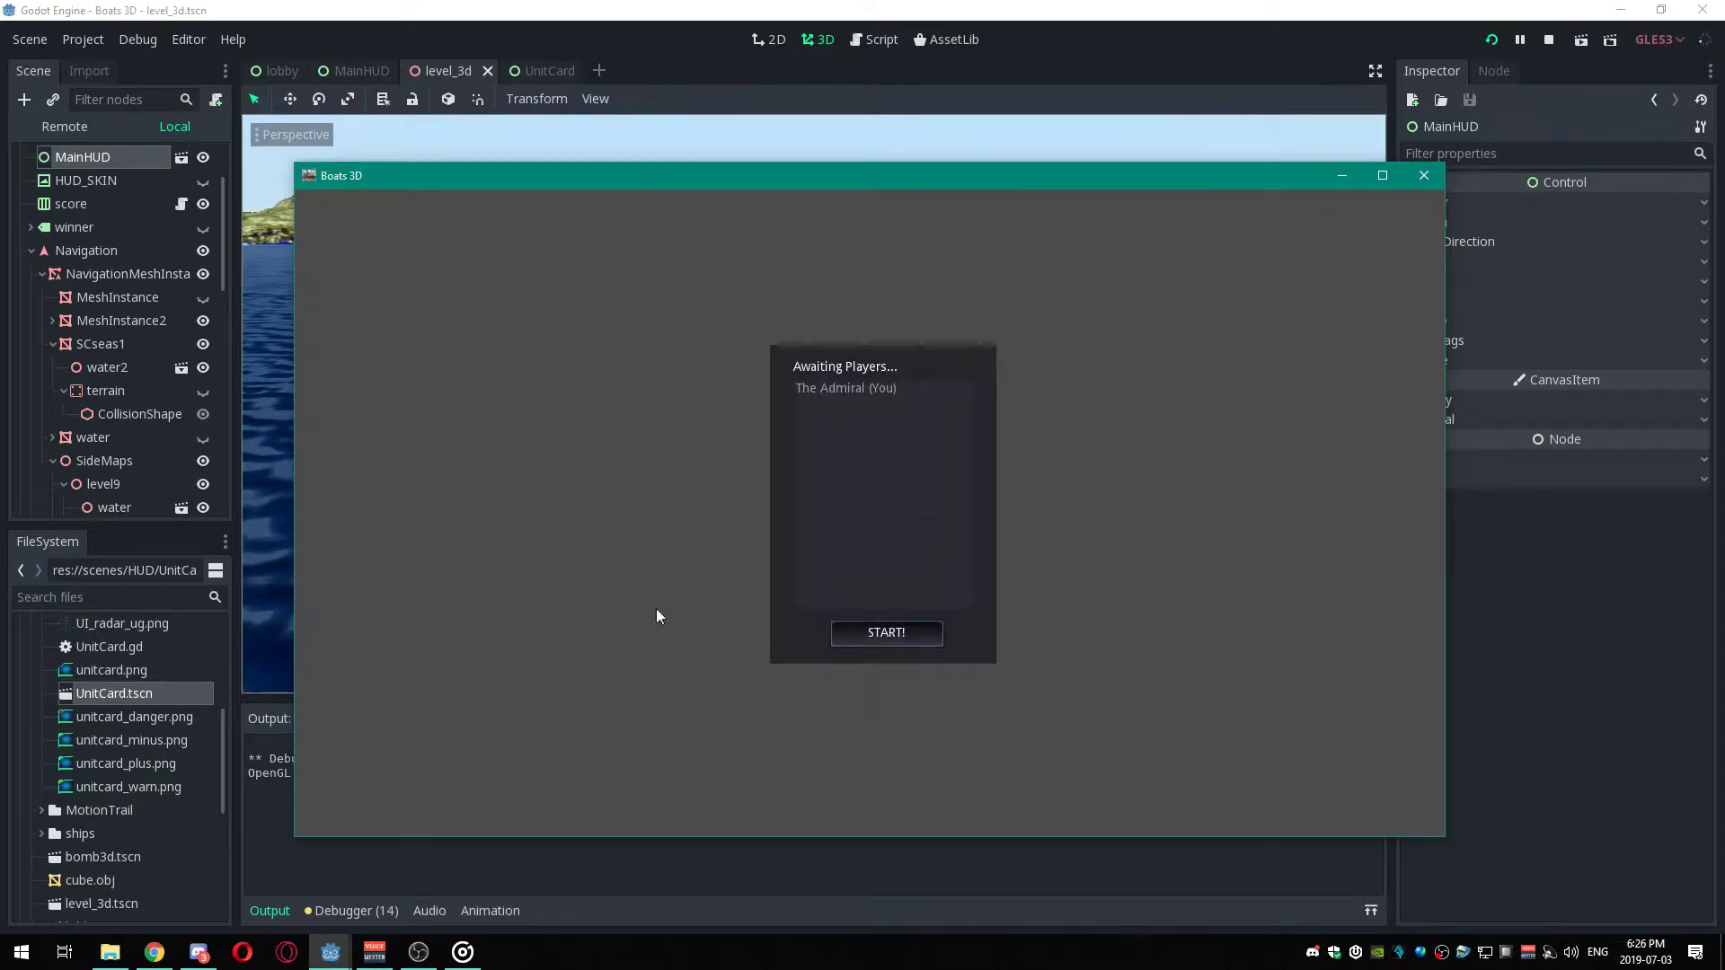
pyautogui.click(886, 634)
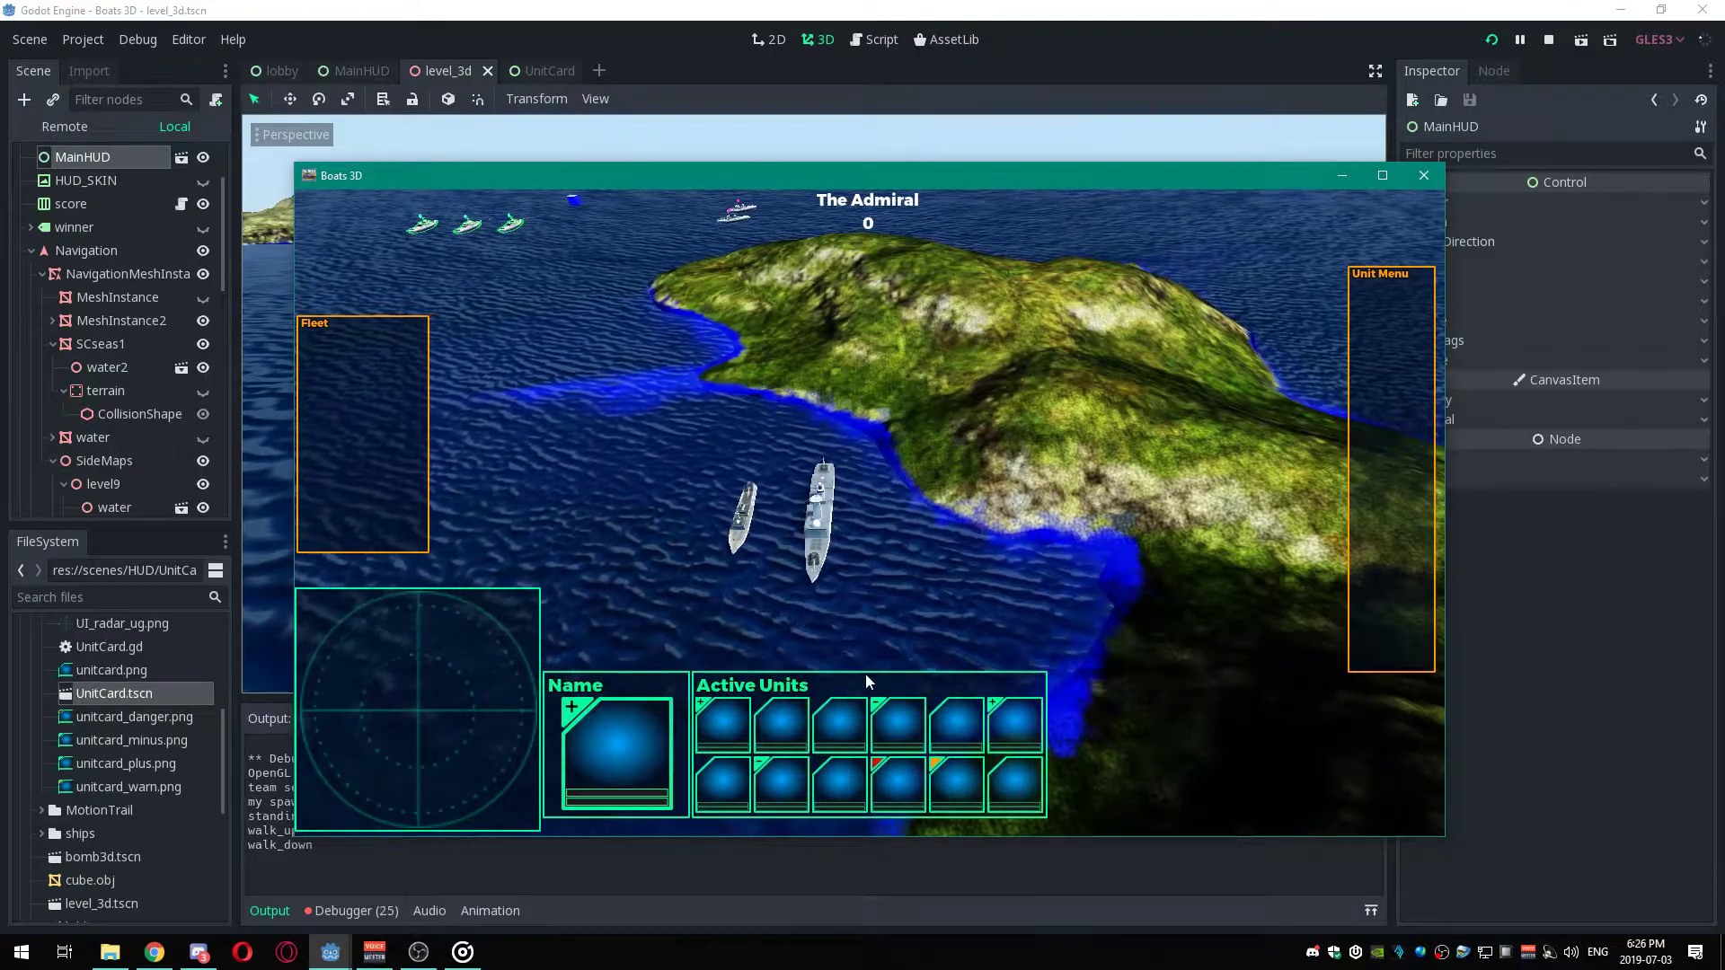
# Select and move ships across the sea in the running match.
pyautogui.click(1382, 176)
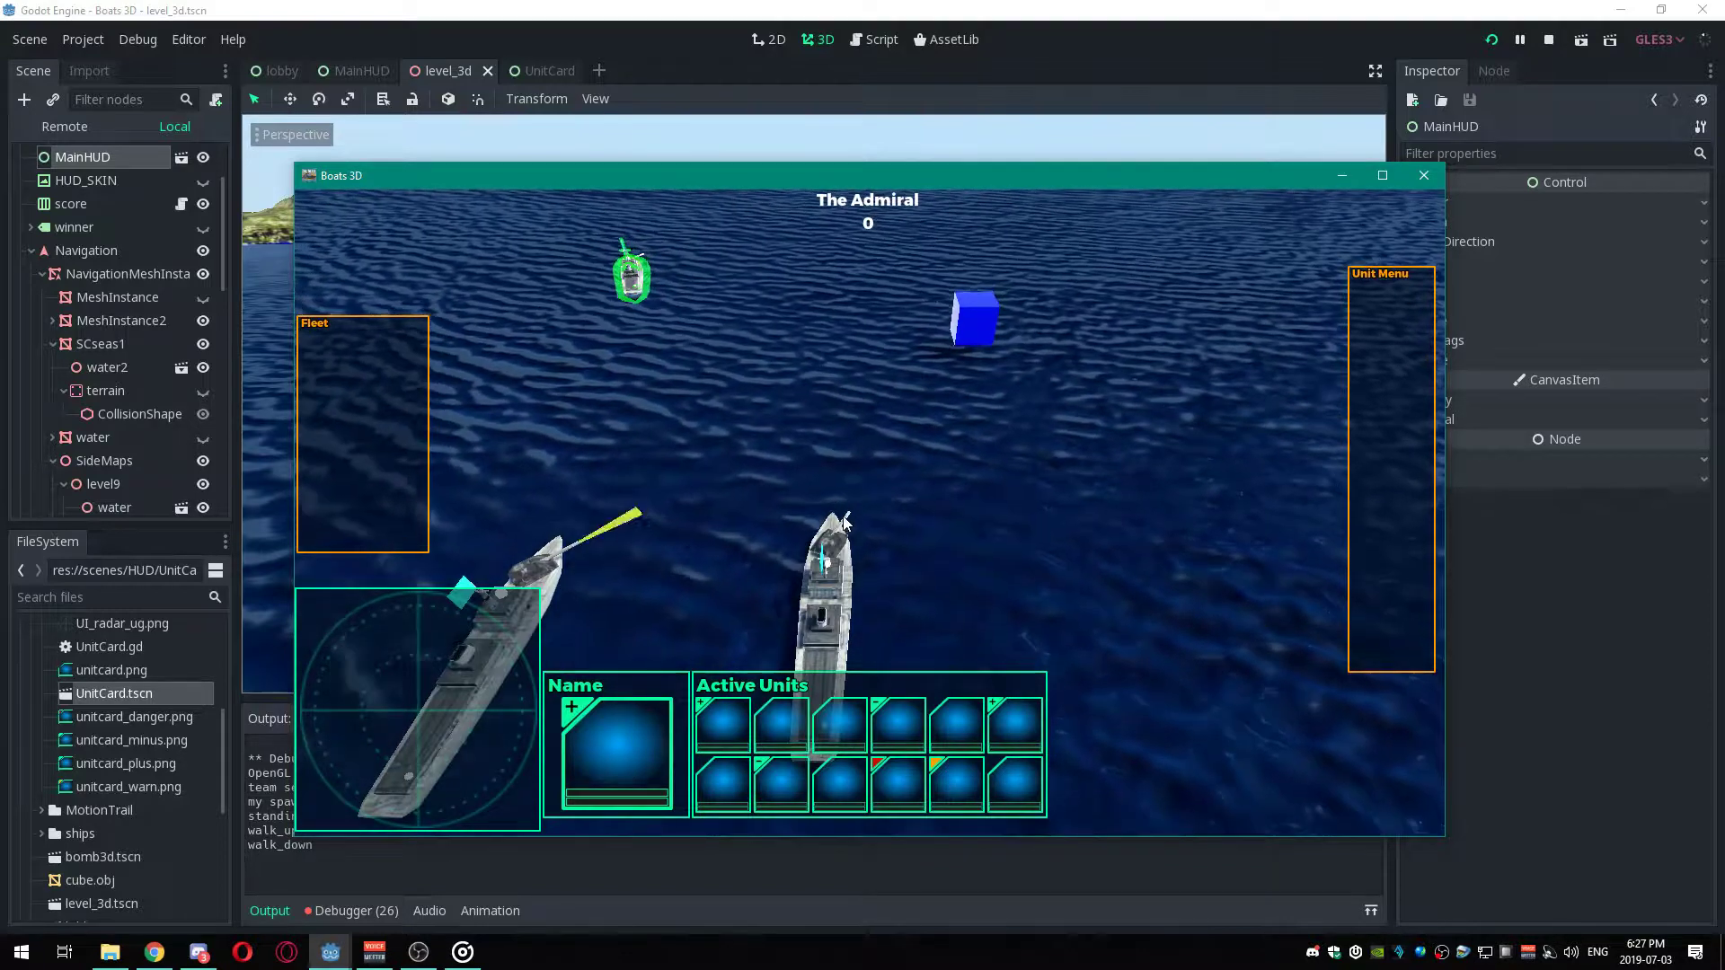
pyautogui.moveTo(905, 386)
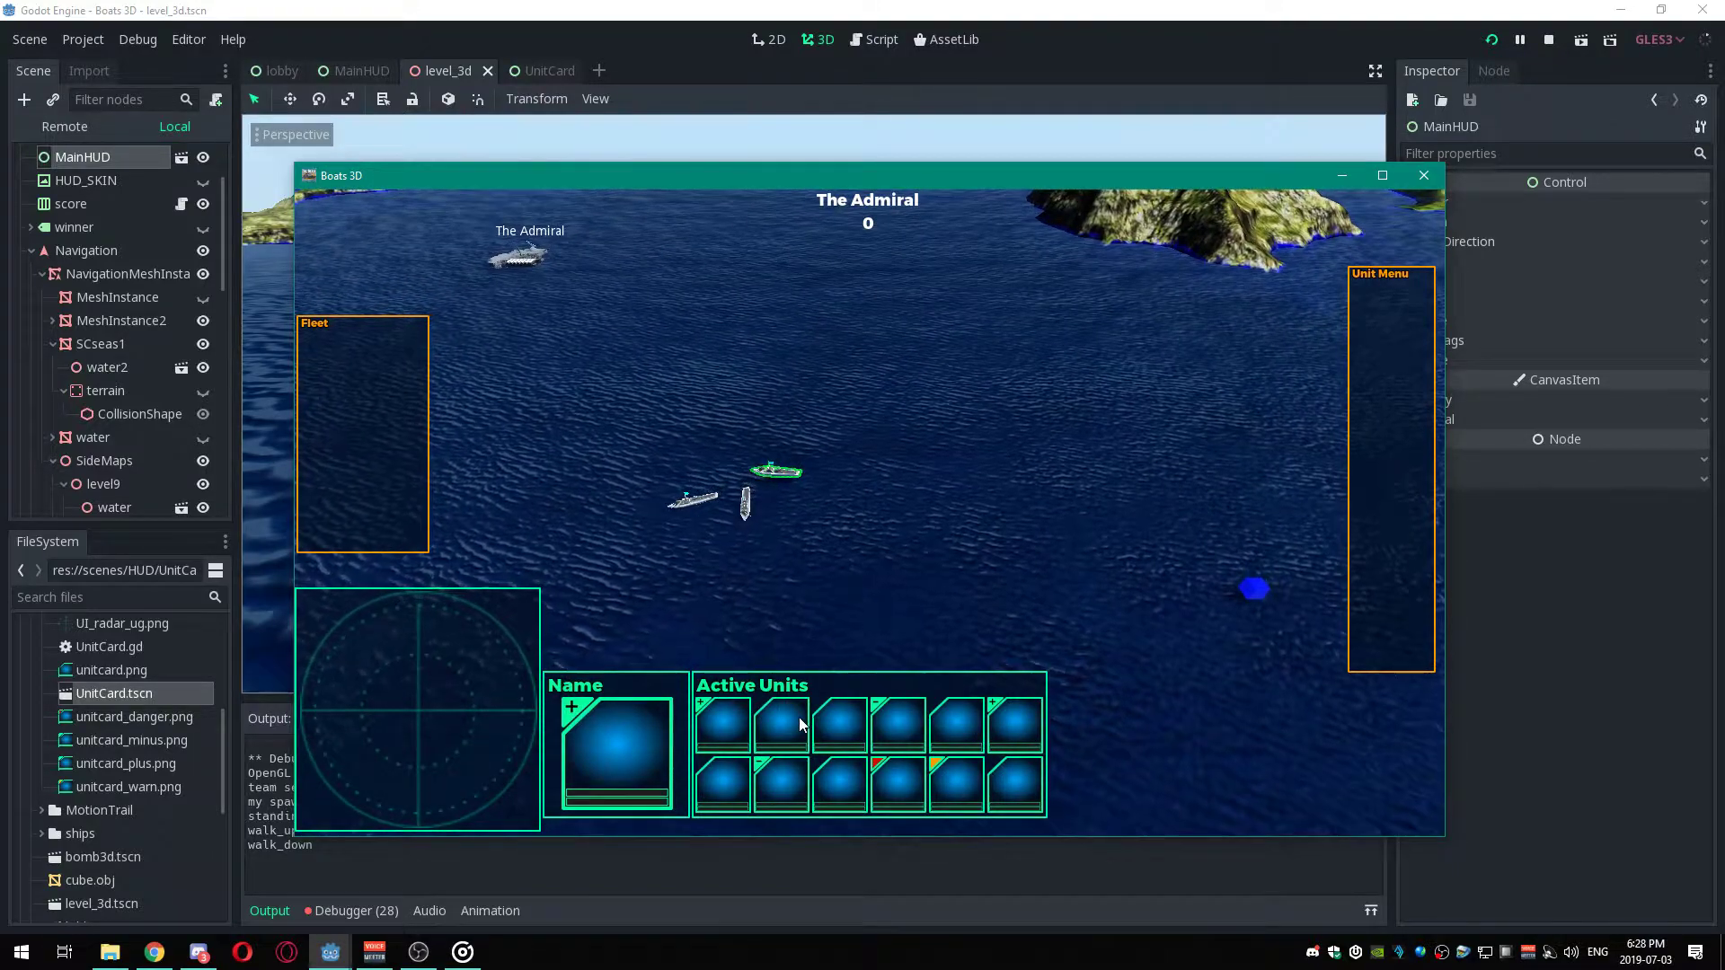
pyautogui.moveTo(999, 467)
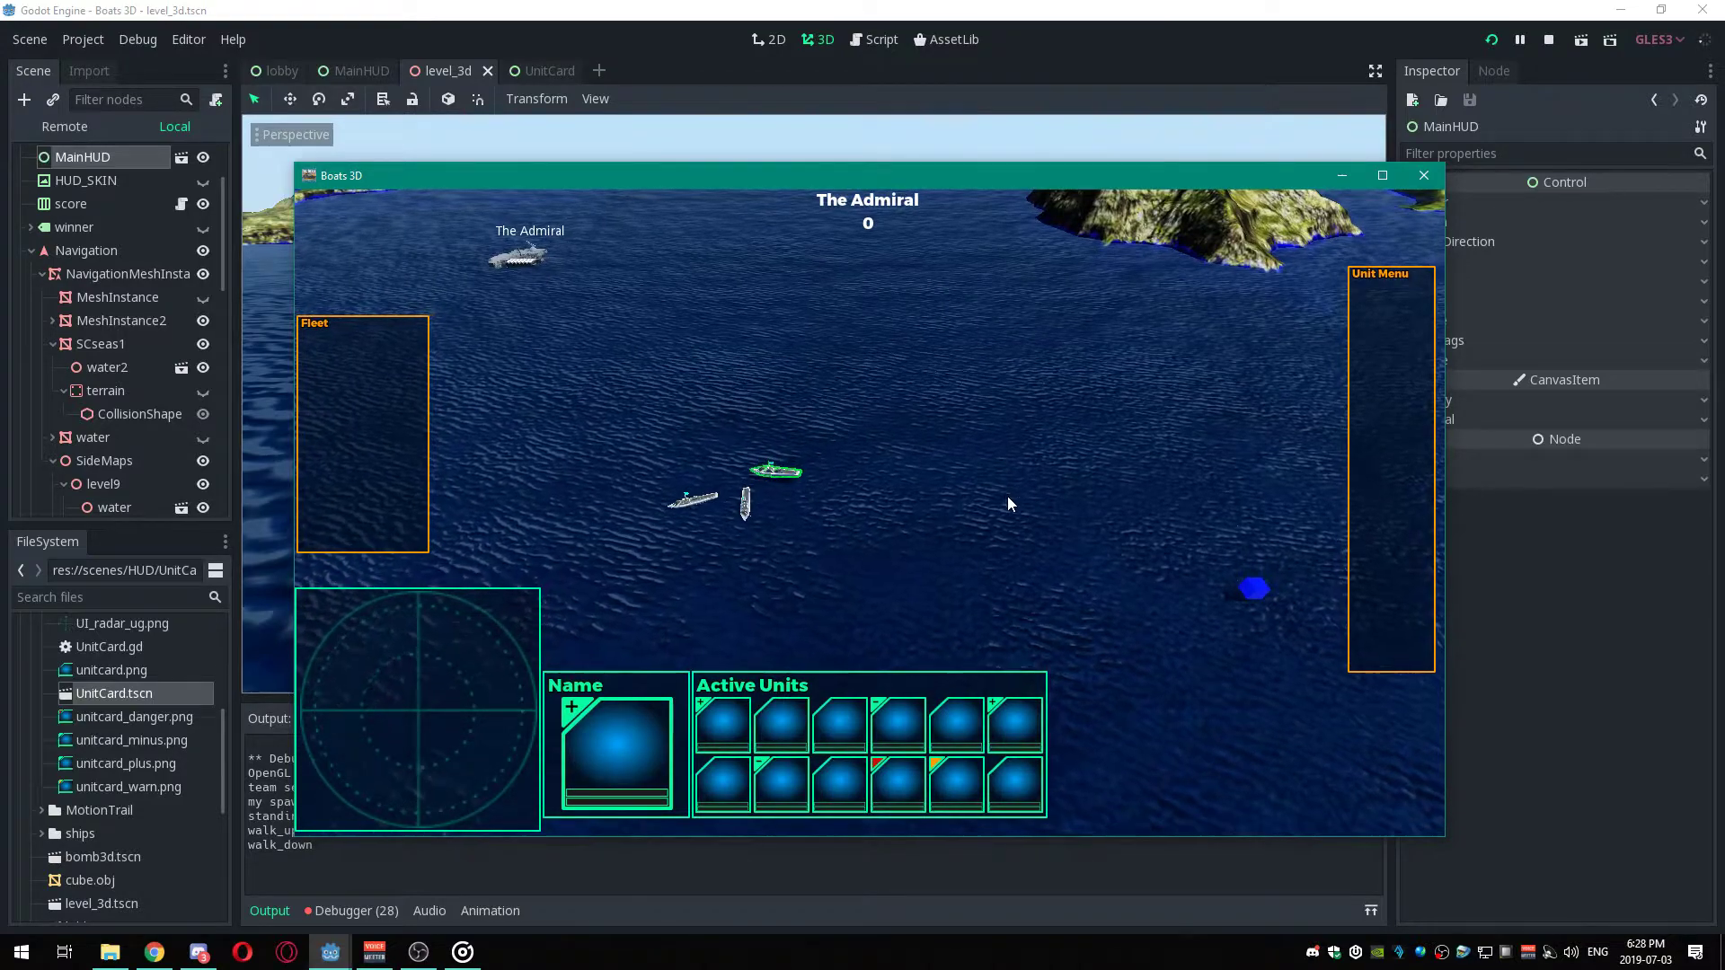
pyautogui.moveTo(1017, 522)
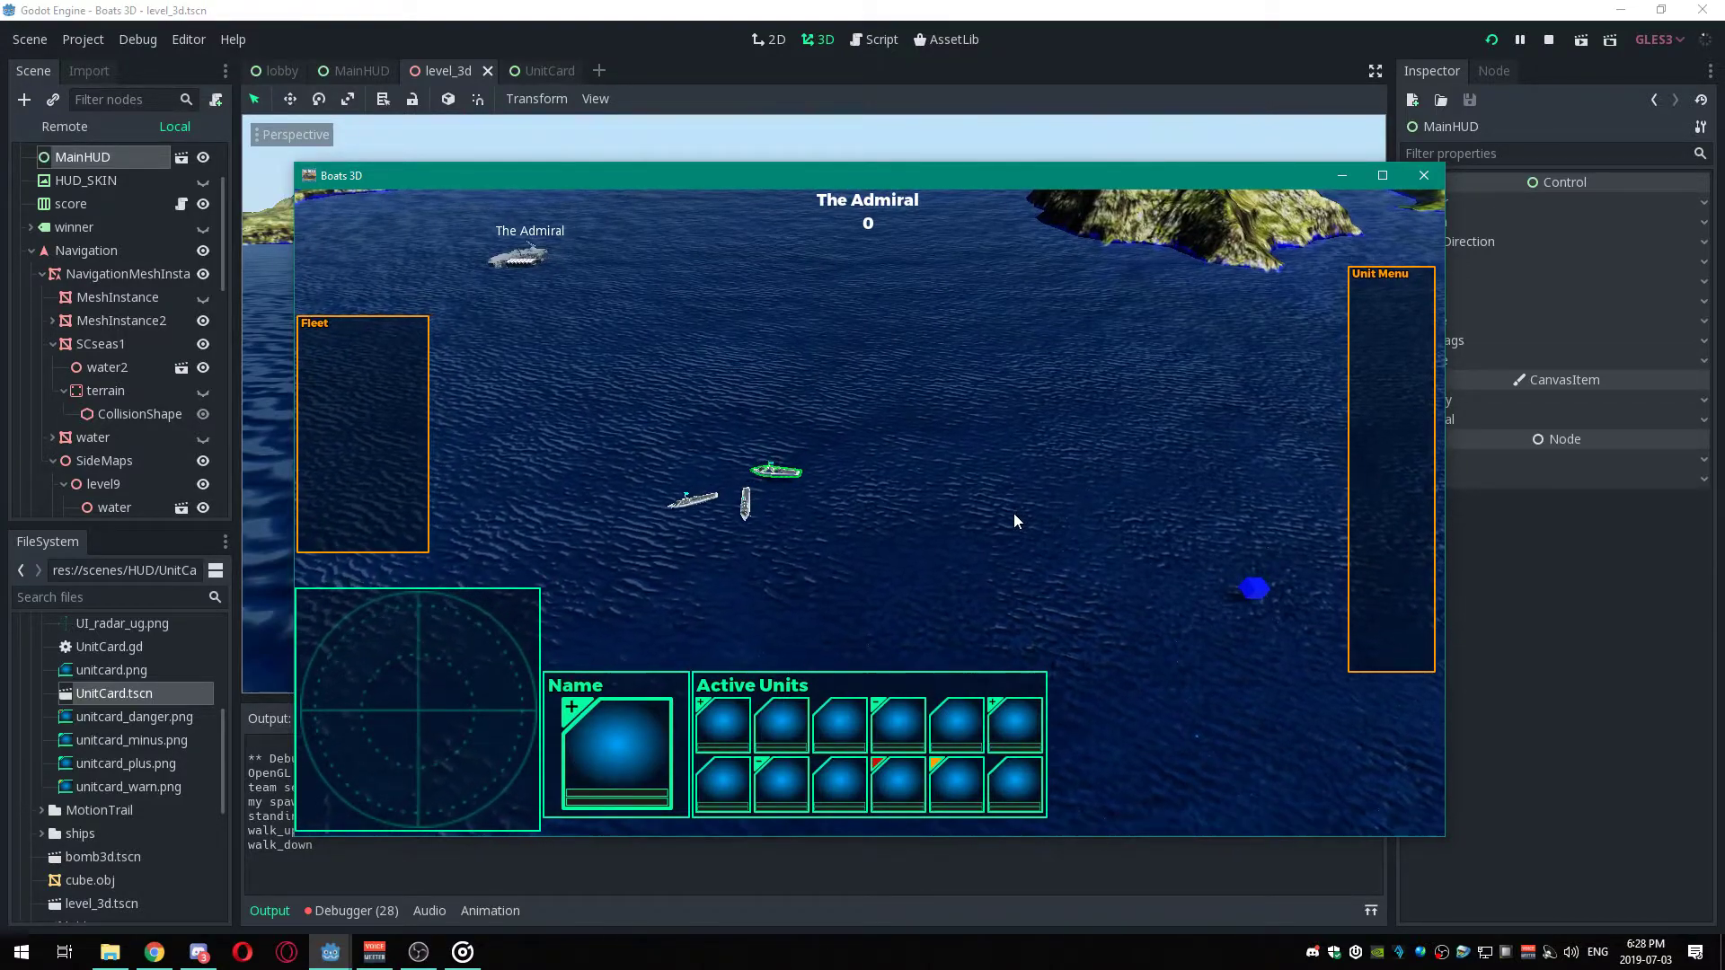